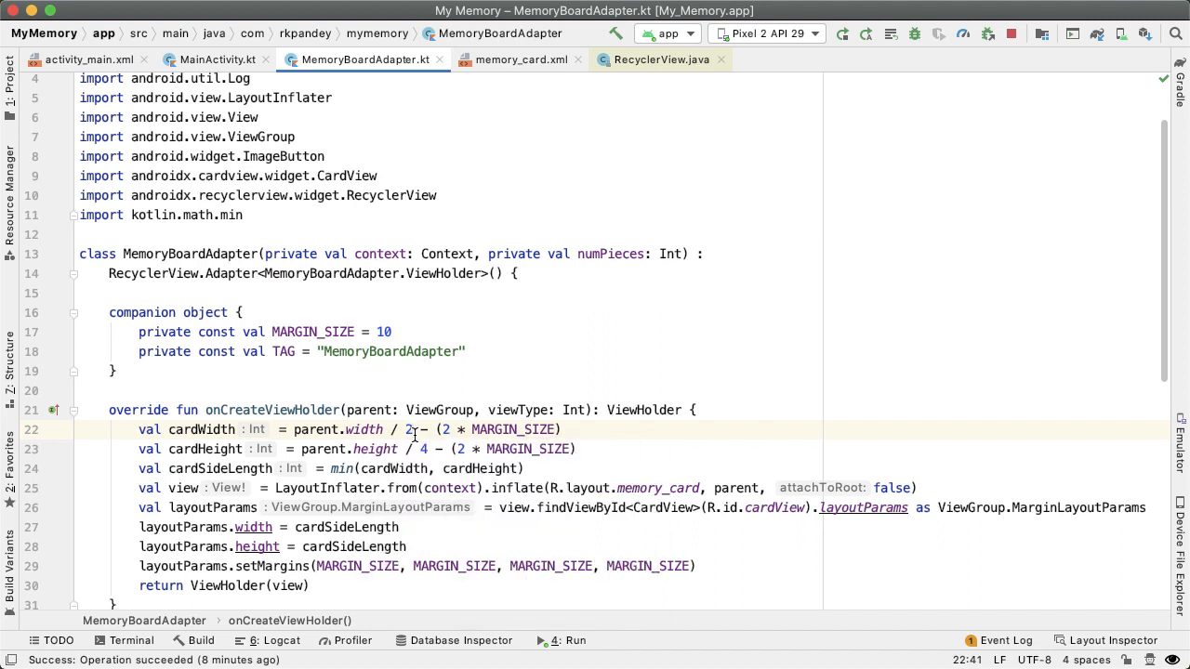
mouse_move(588, 443)
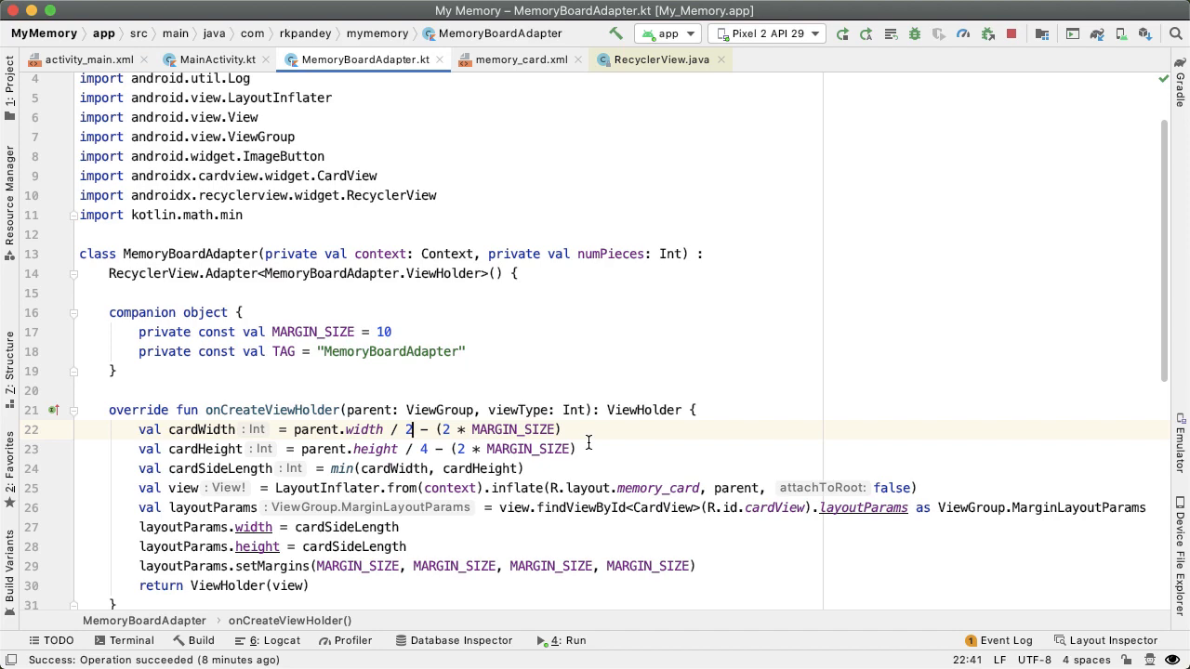
- Switch to MainActivity.kt, where the adapter gets 8 pieces and a two-column grid
left_click(217, 59)
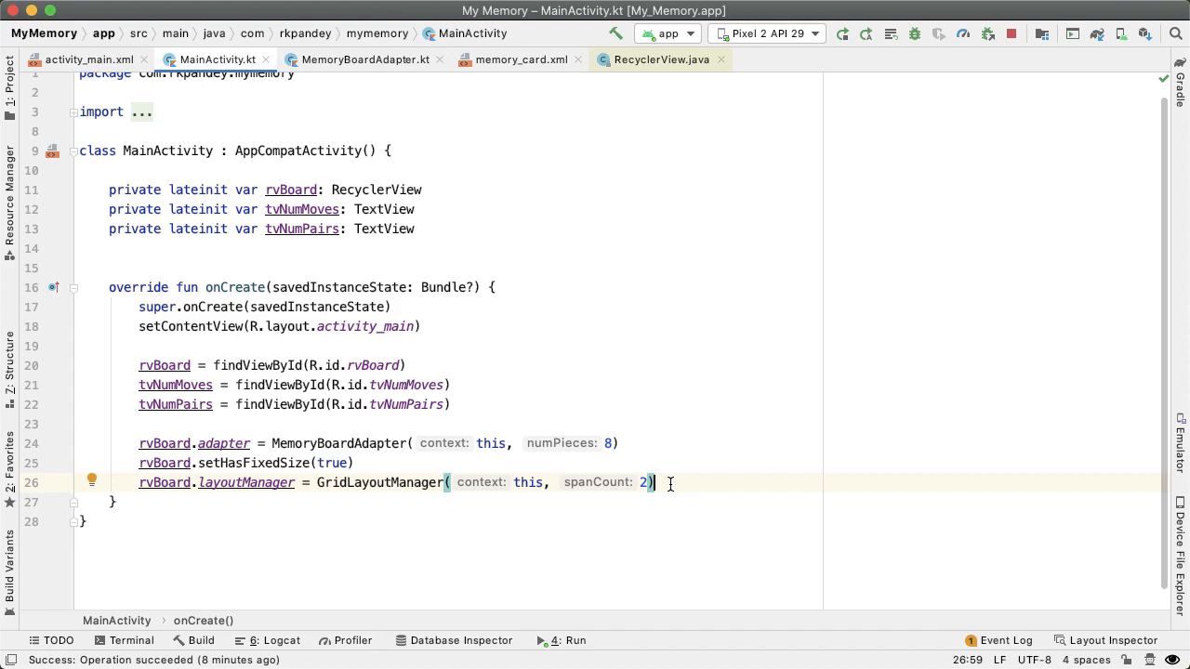
- Create a 'models' package under com.rkpandey.mymemory and bring up its actions menu
left_click(10, 83)
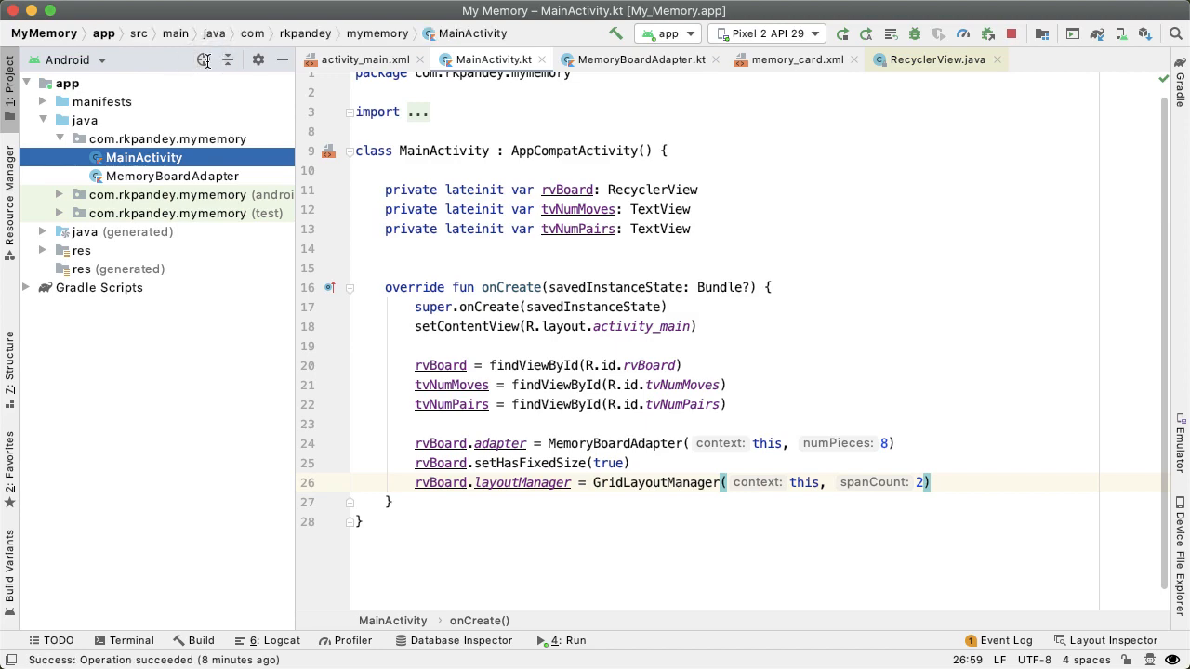
left_click(166, 138)
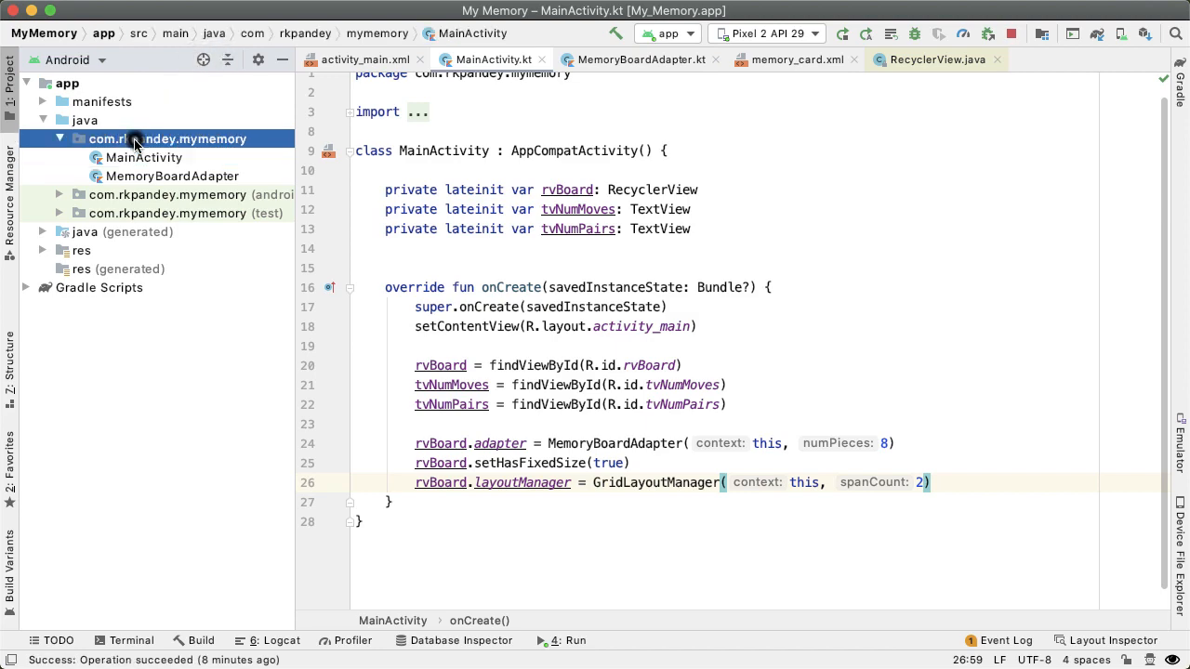
right_click(168, 139)
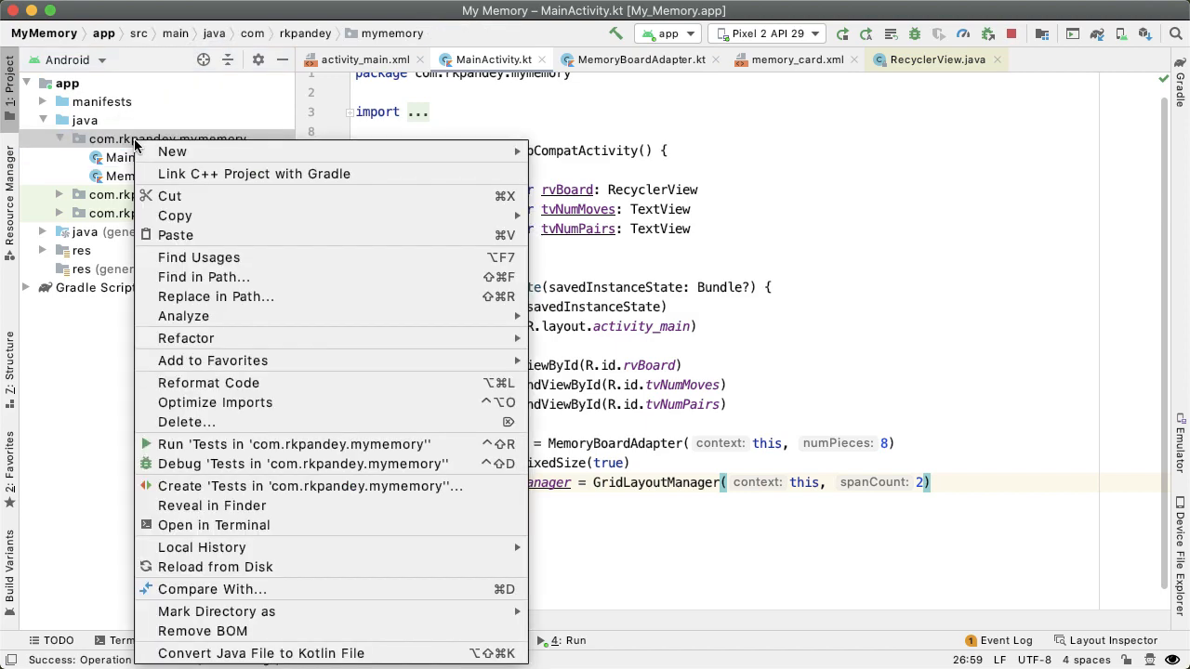
left_click(172, 151)
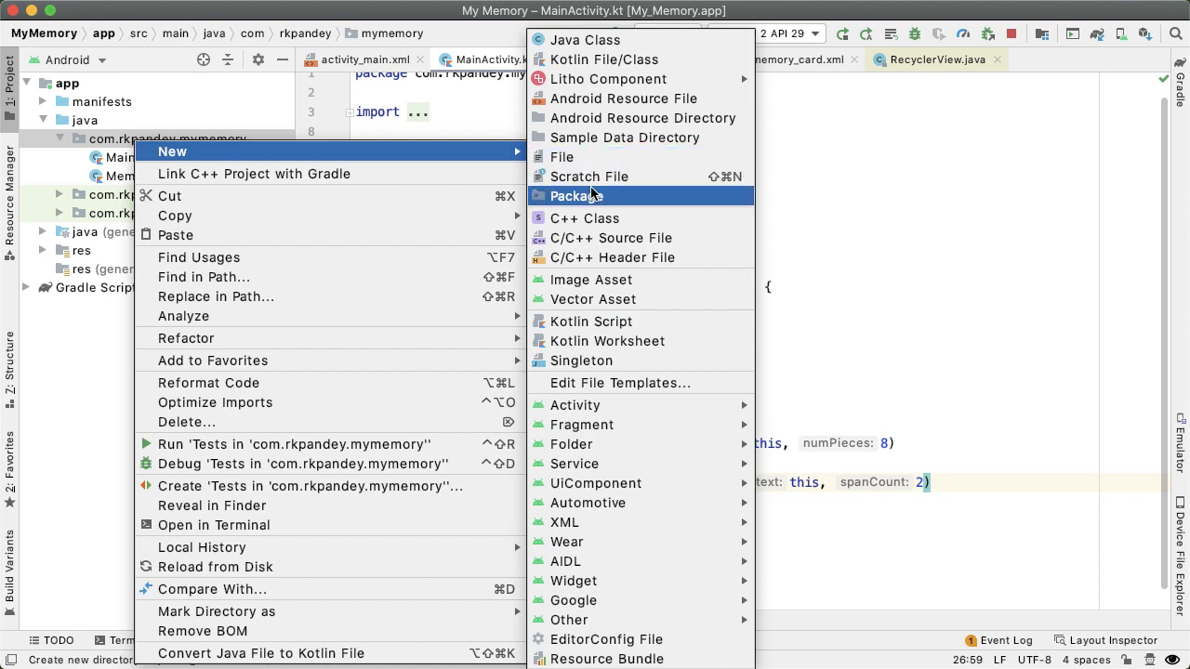
left_click(575, 195)
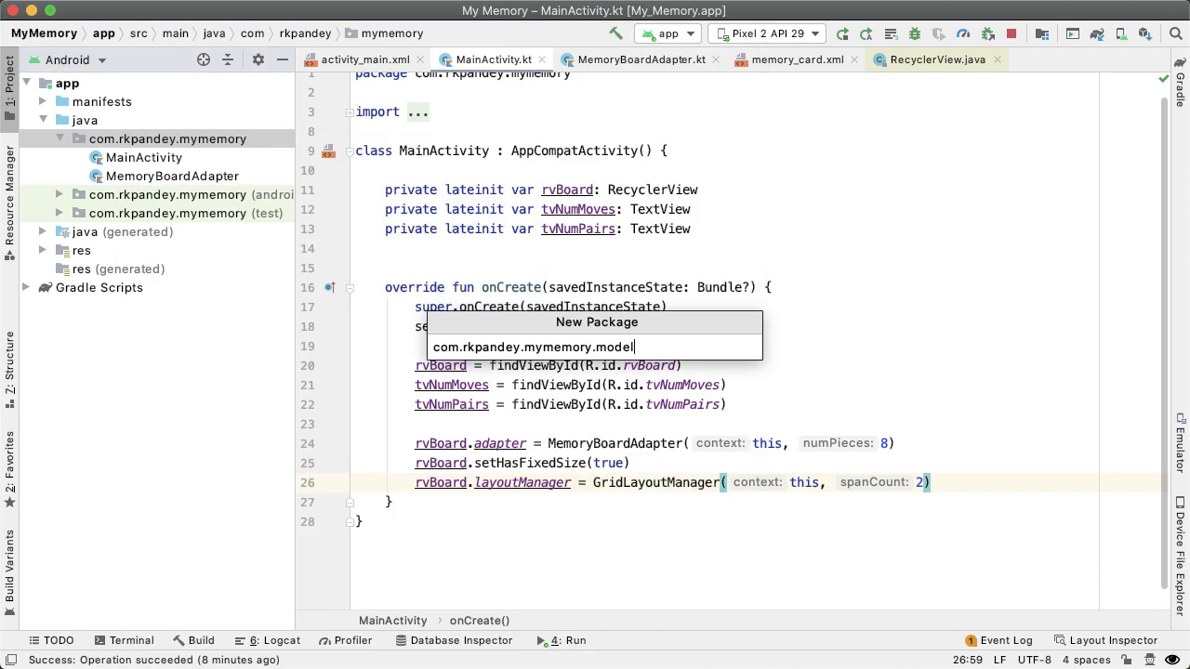
type("s")
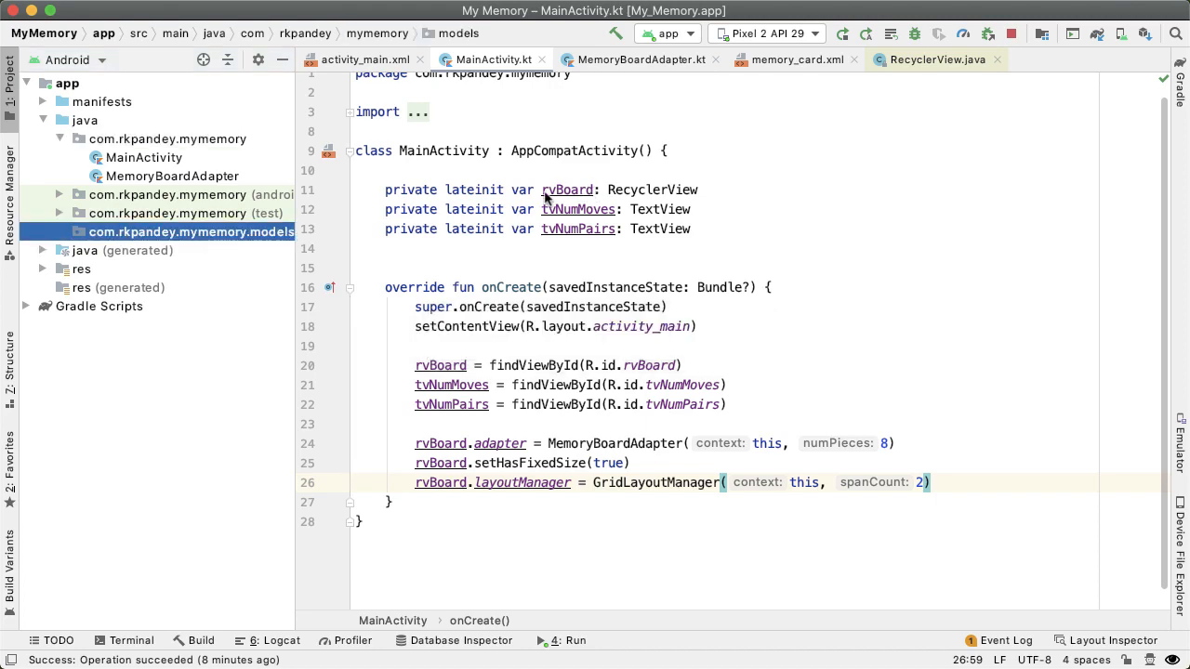
right_click(191, 232)
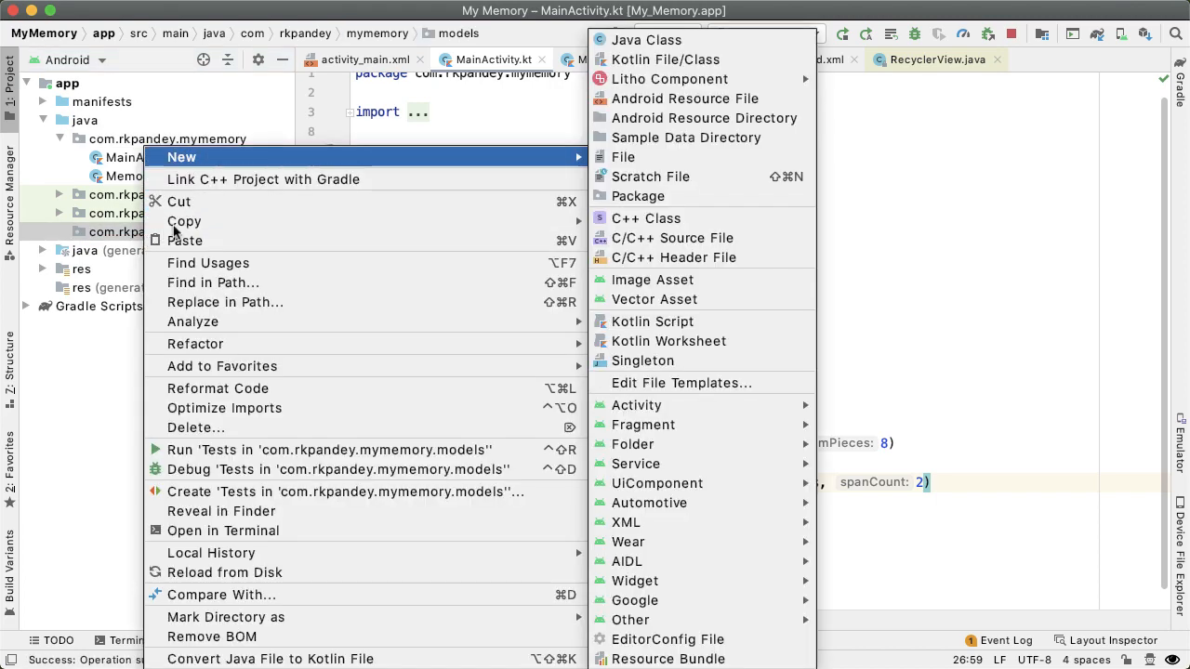
mouse_move(666, 59)
type("B")
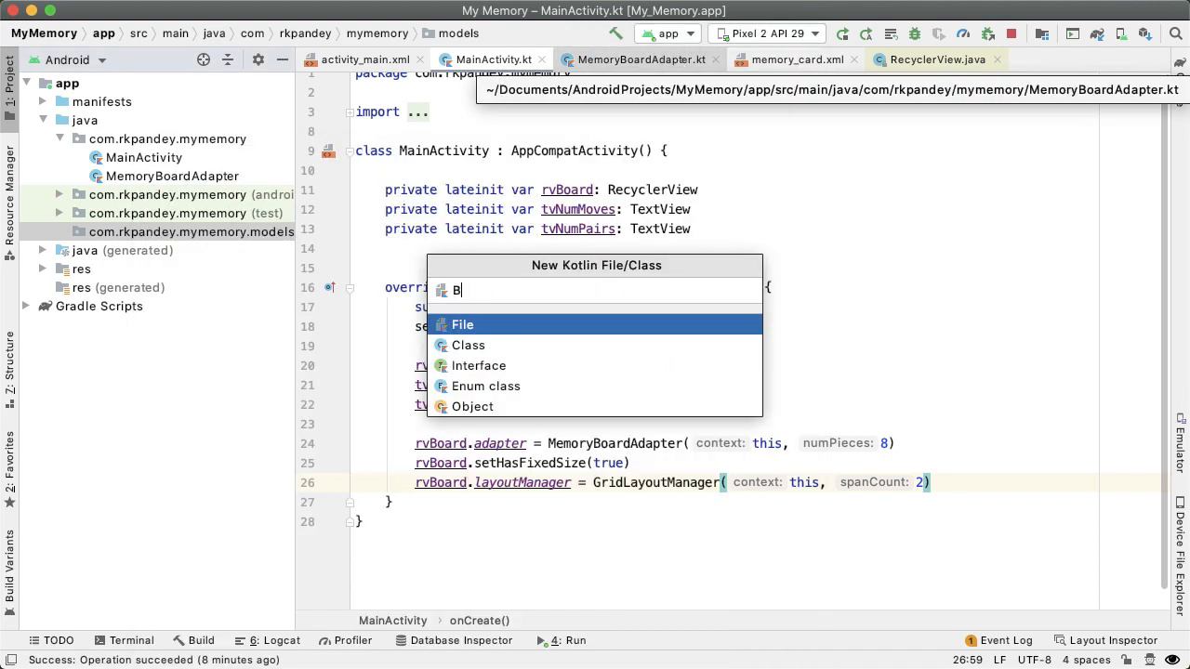
- Create the BoardSize enum class with a (val numCards: Int) constructor and open body
key("Escape")
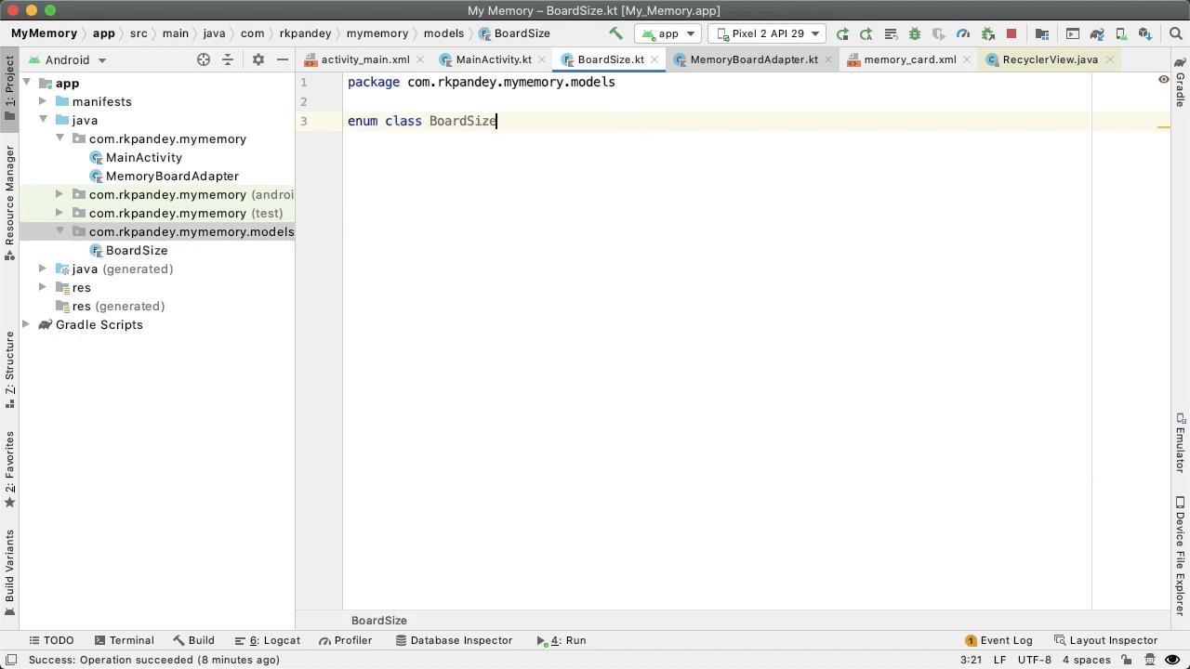
type("()")
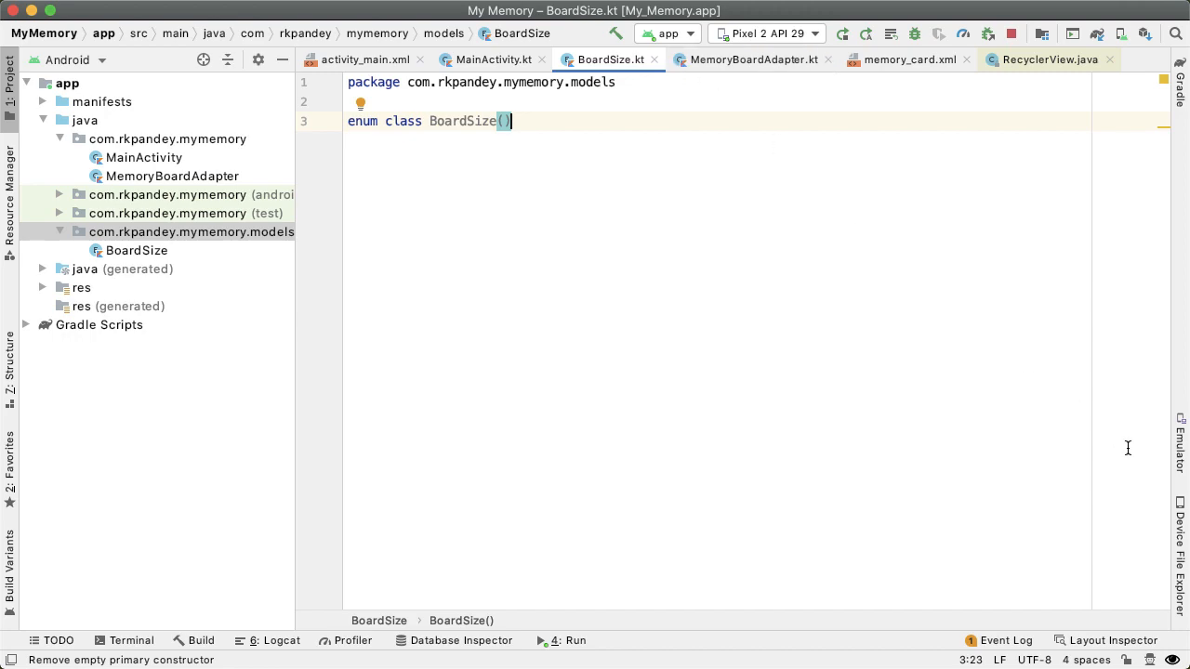
type("val")
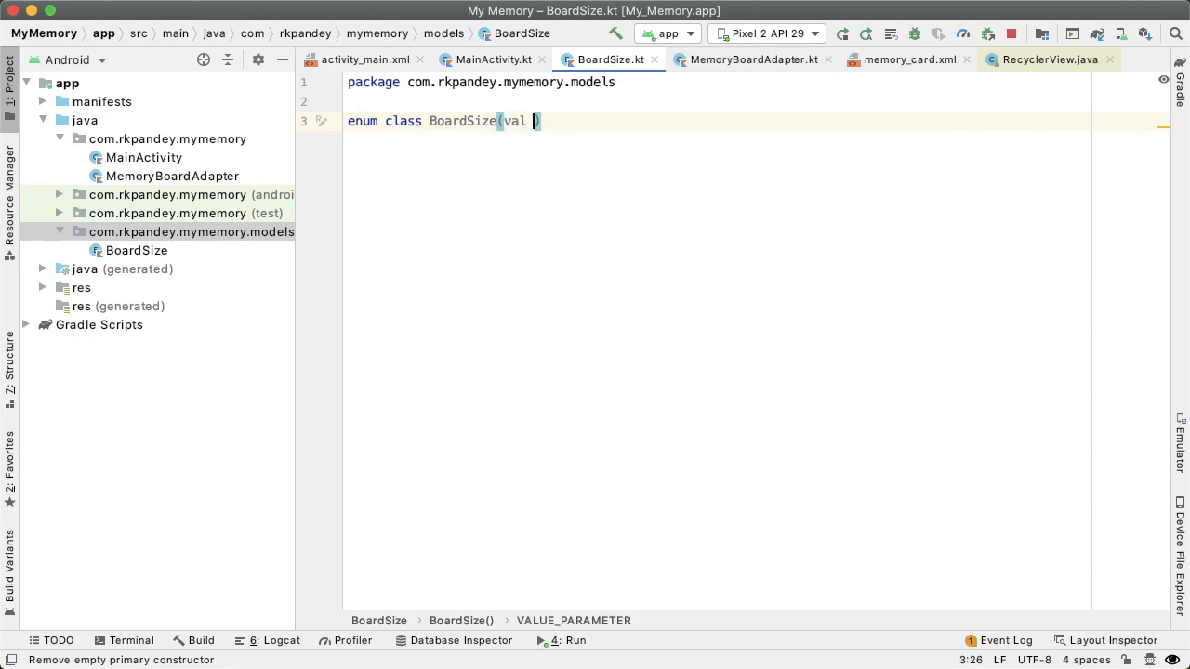
type("numCards")
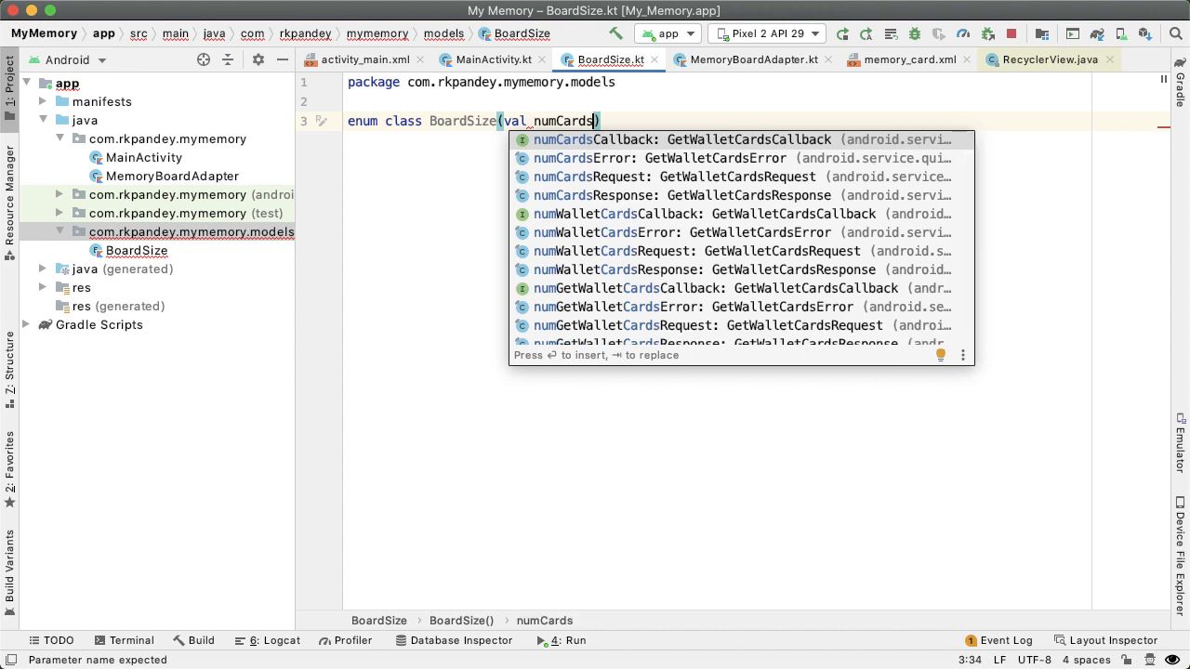
type(": Int")
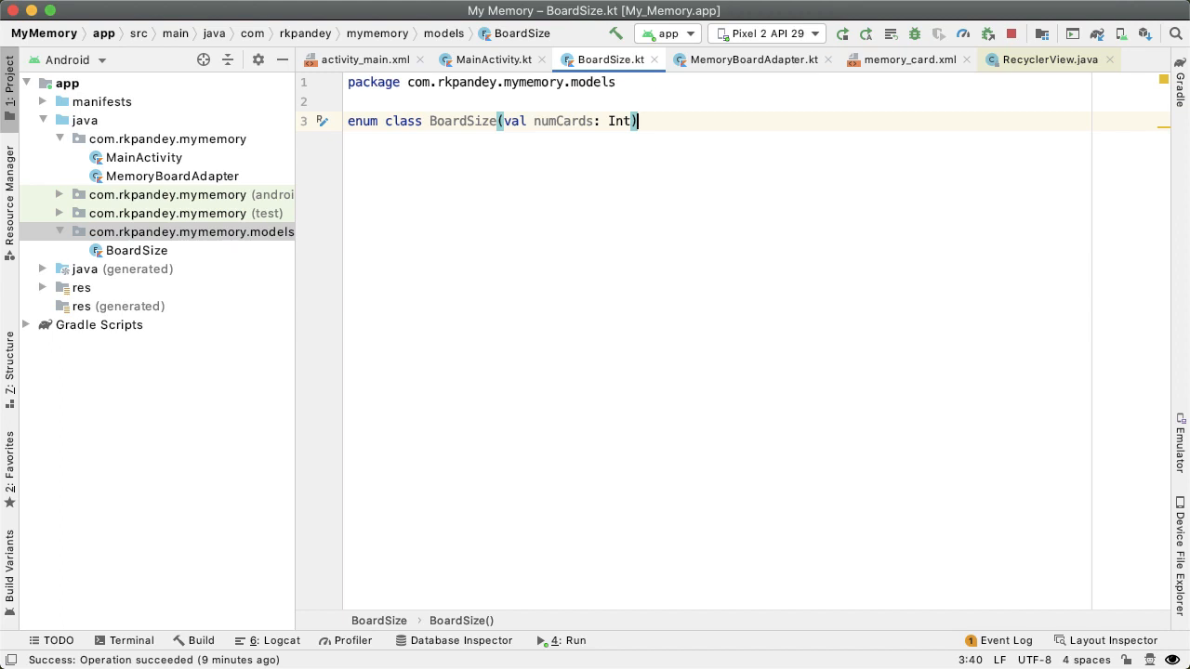
type("{")
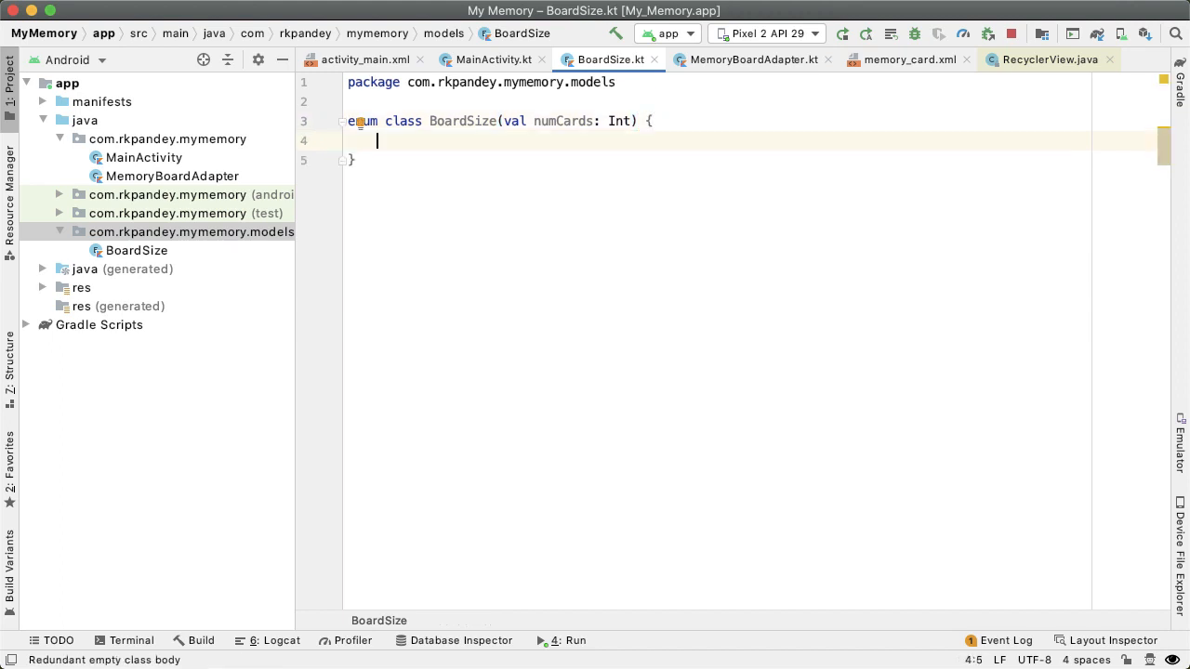
- Add EASY(8), MEDIUM(18) and HARD(24) constants, closed with a semicolon
type("EASY(8),")
type("MEDIUM(")
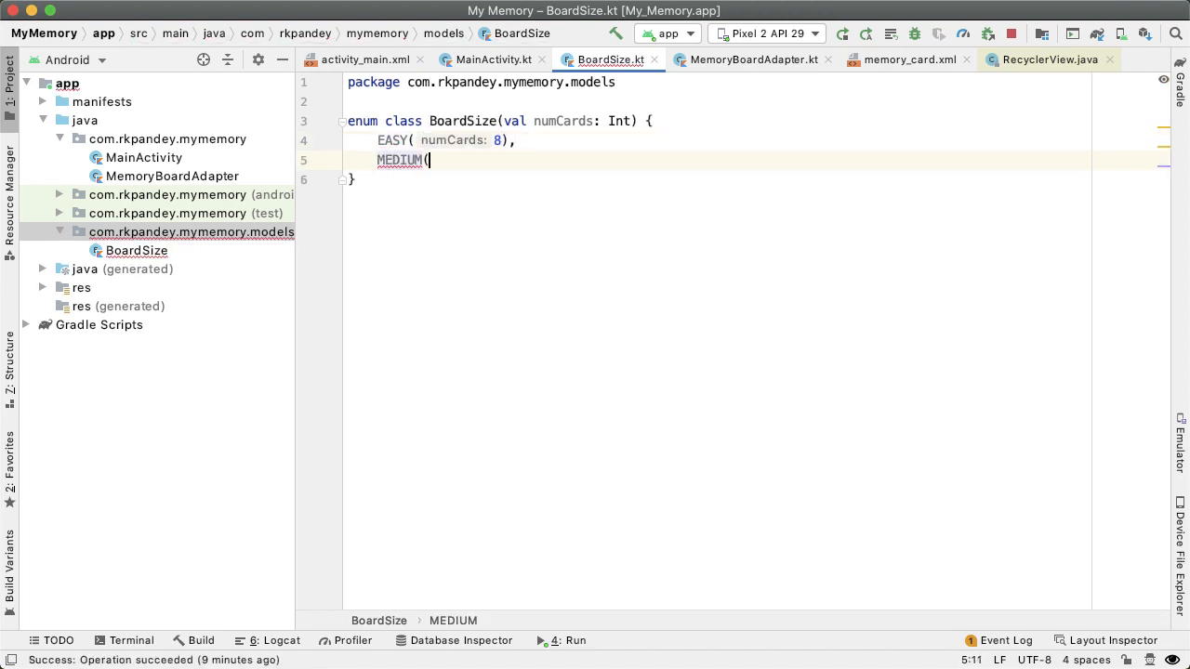
type("numCards: 18)")
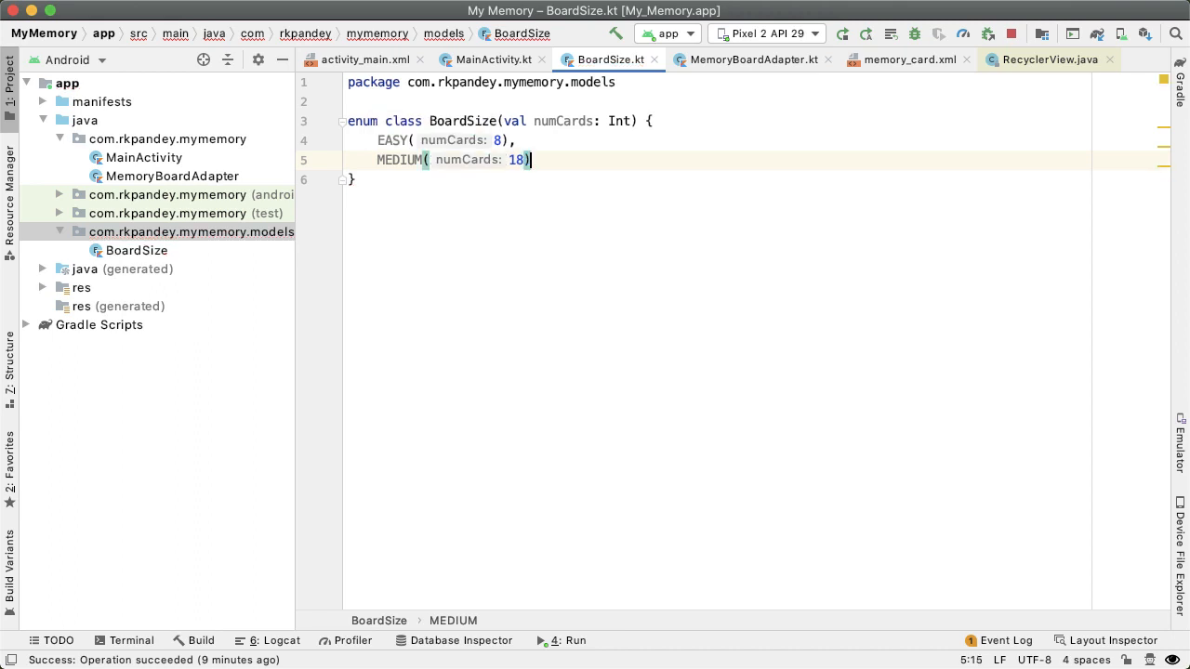
type("),")
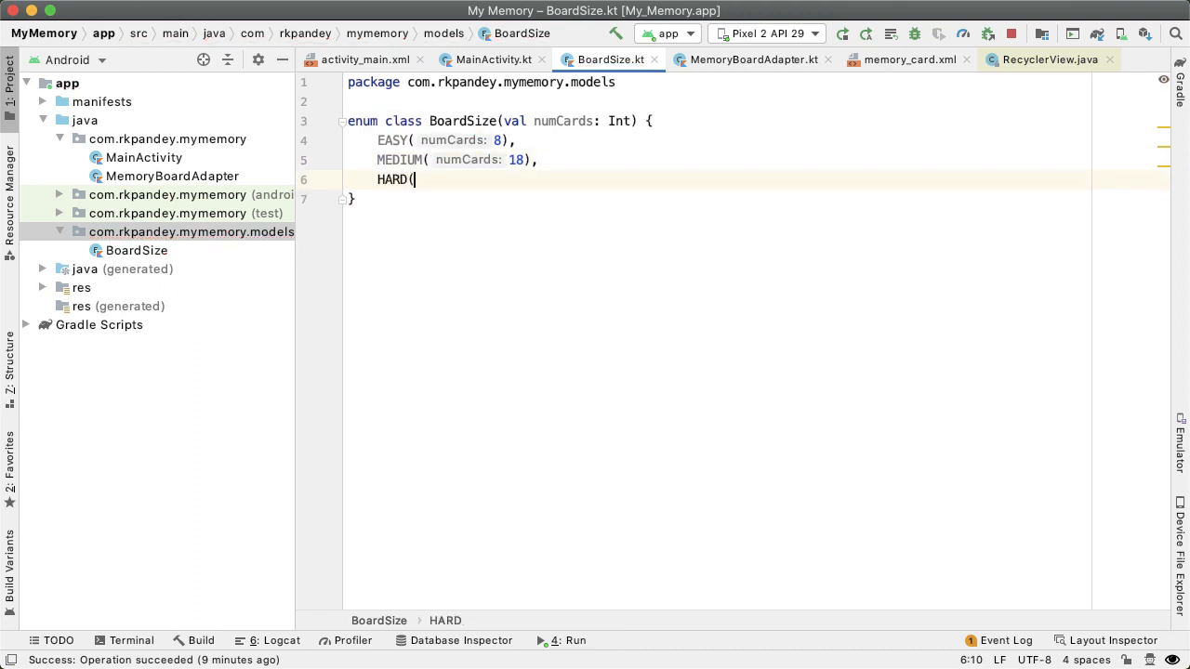
type("numCards: 24)")
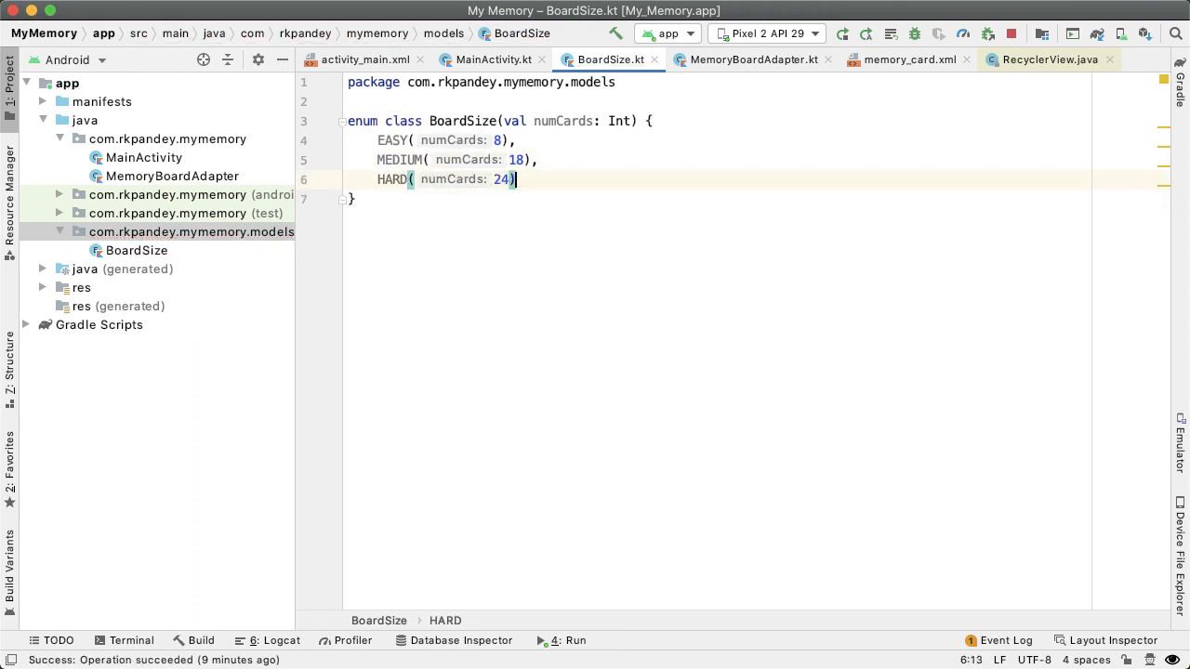
type(";")
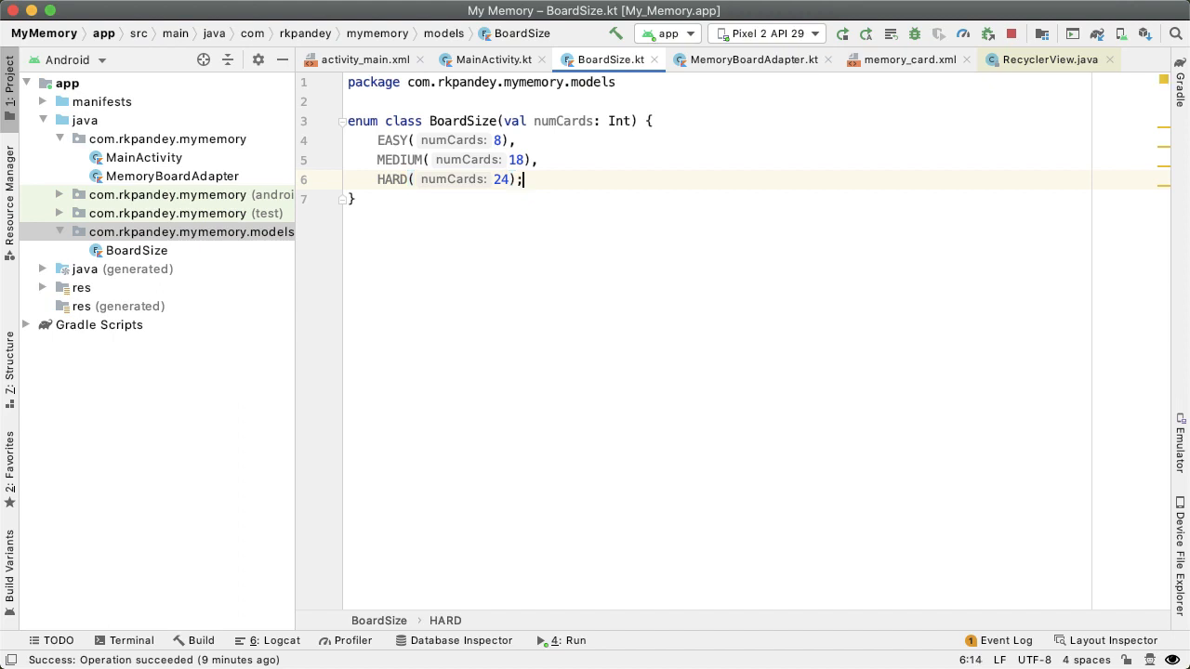
mouse_move(372, 134)
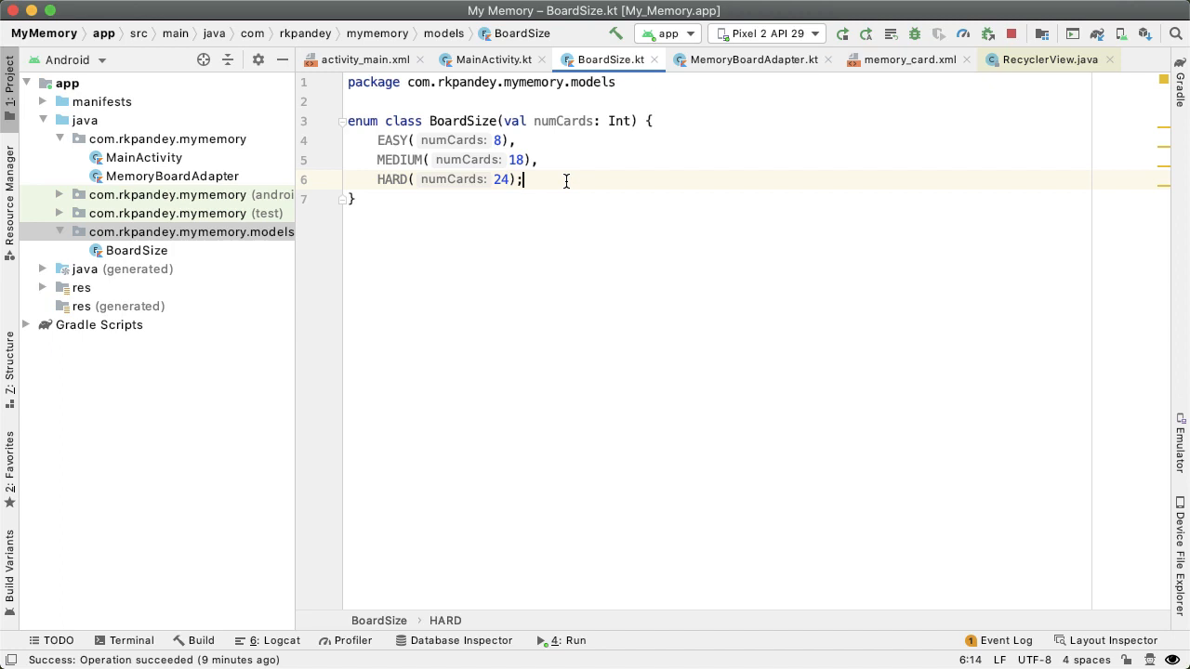
- Write getWidth(): Int returning an empty when (this) and select the flagged when
type("fun")
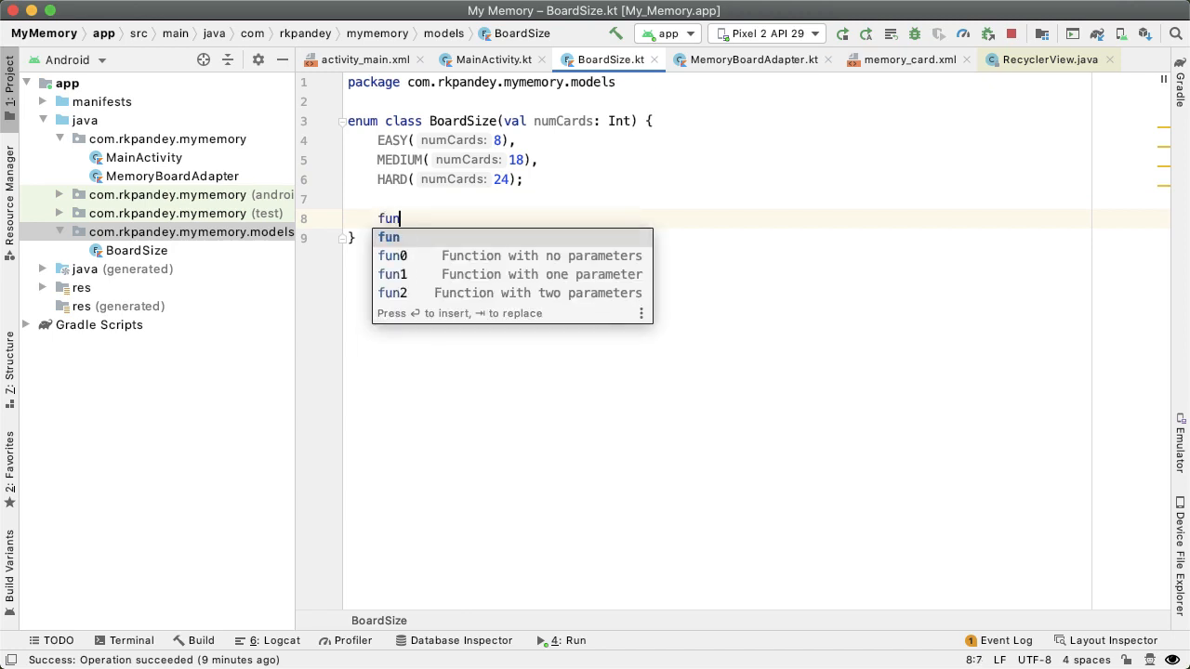
type("getW")
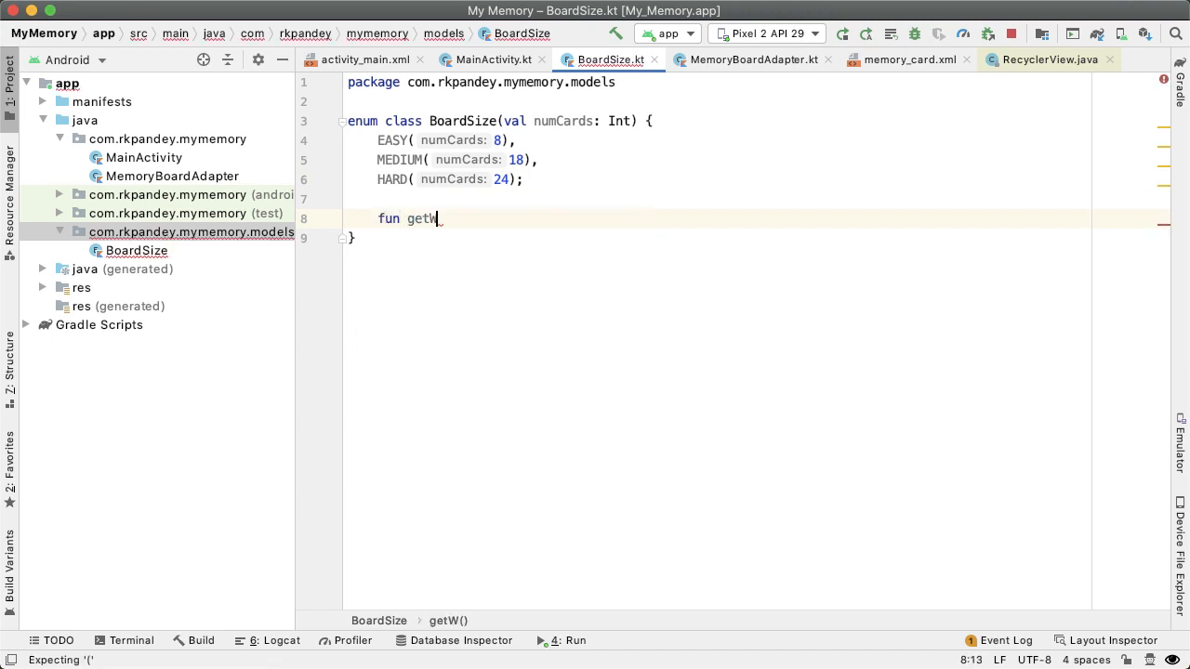
type("idth(): Int {")
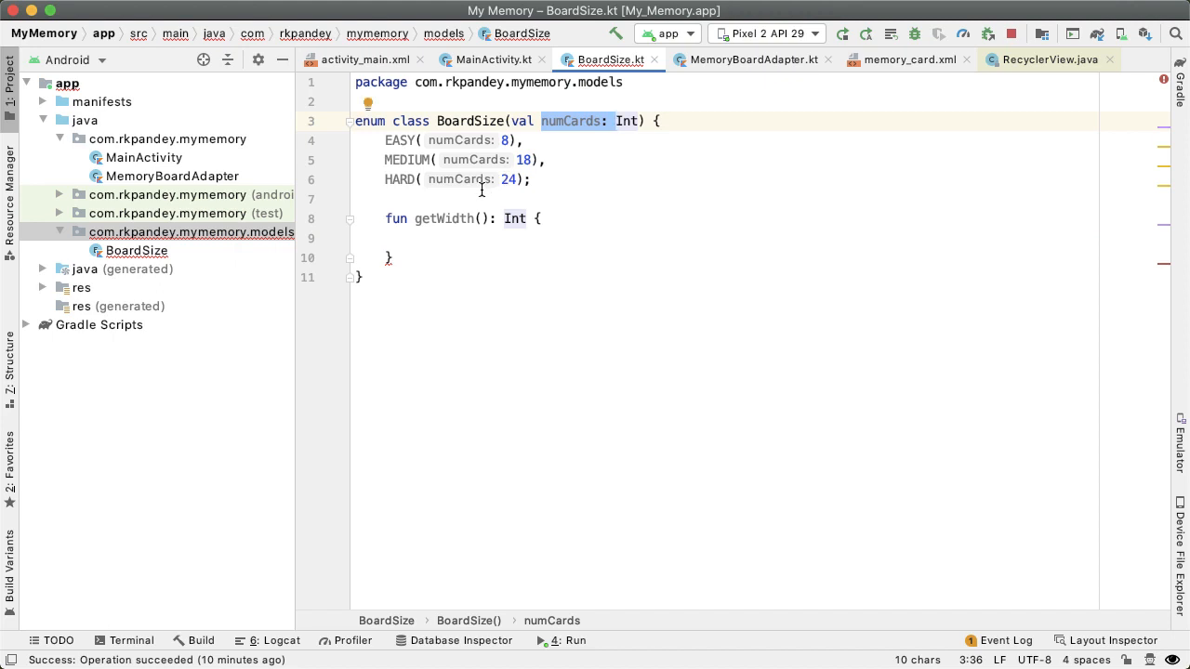
left_click(475, 238)
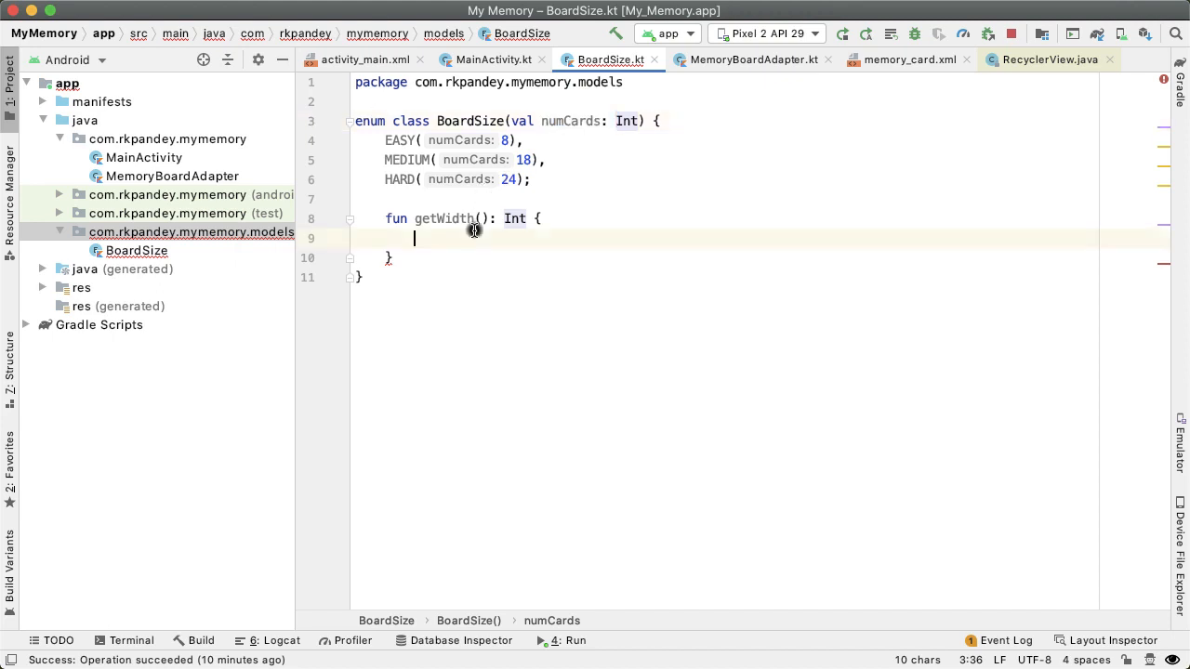
type("return when (this) {")
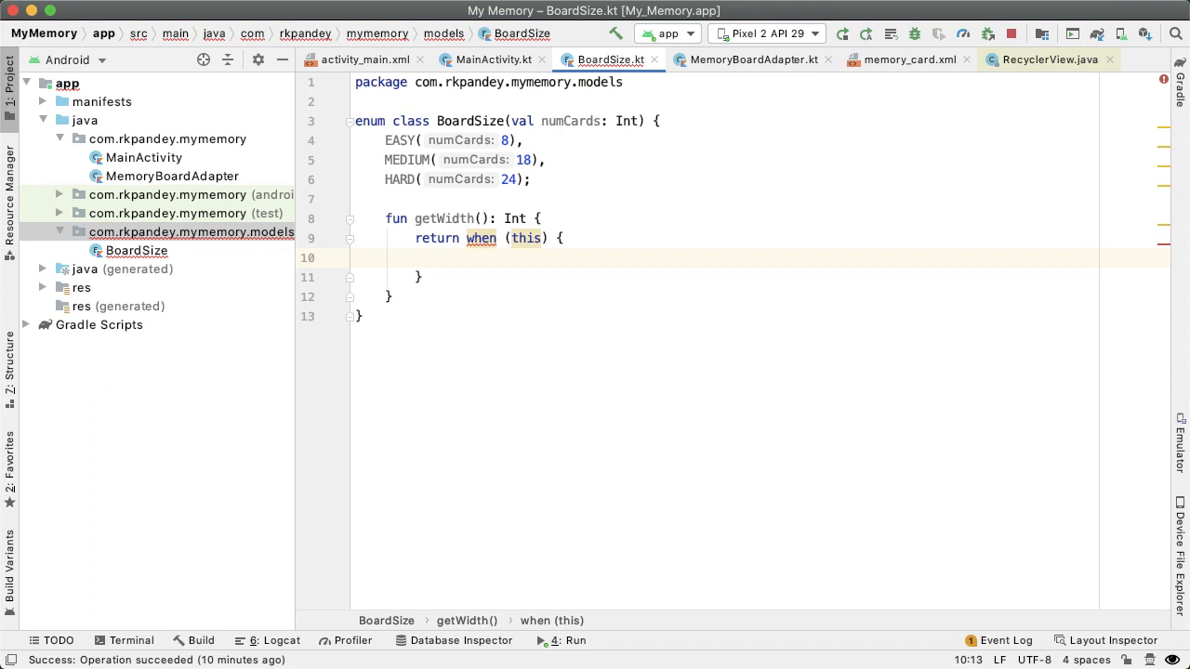
double_click(527, 238)
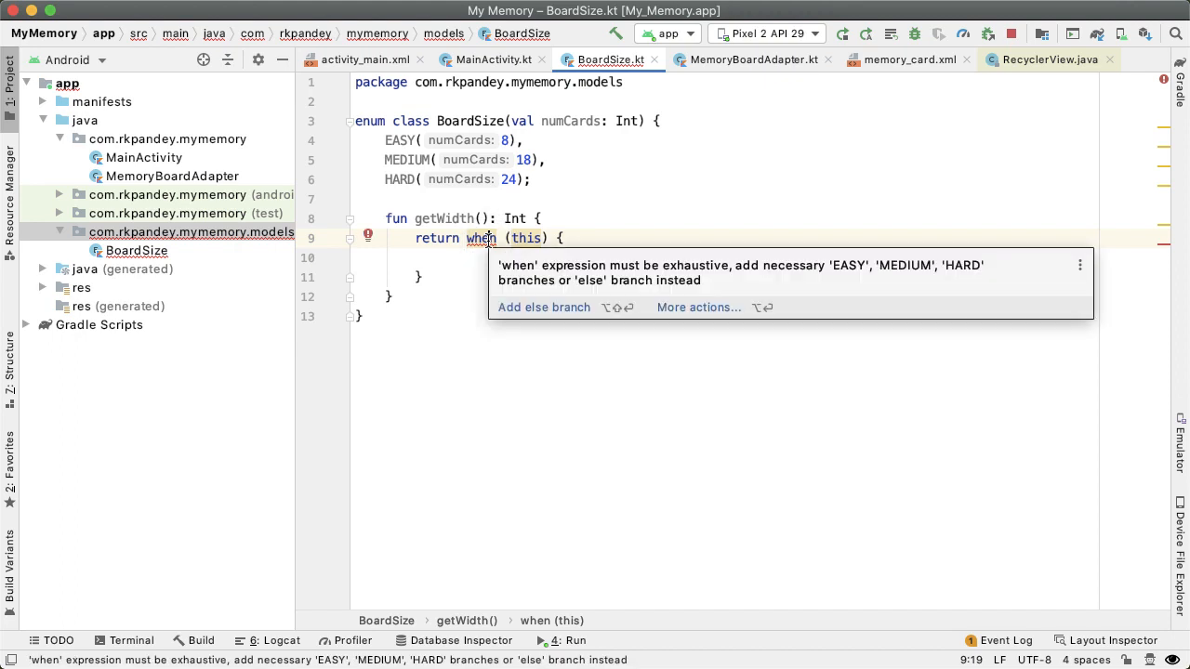
- Add all when branches, returning 2 for EASY, 3 for MEDIUM and 4 for HARD
left_click(382, 236)
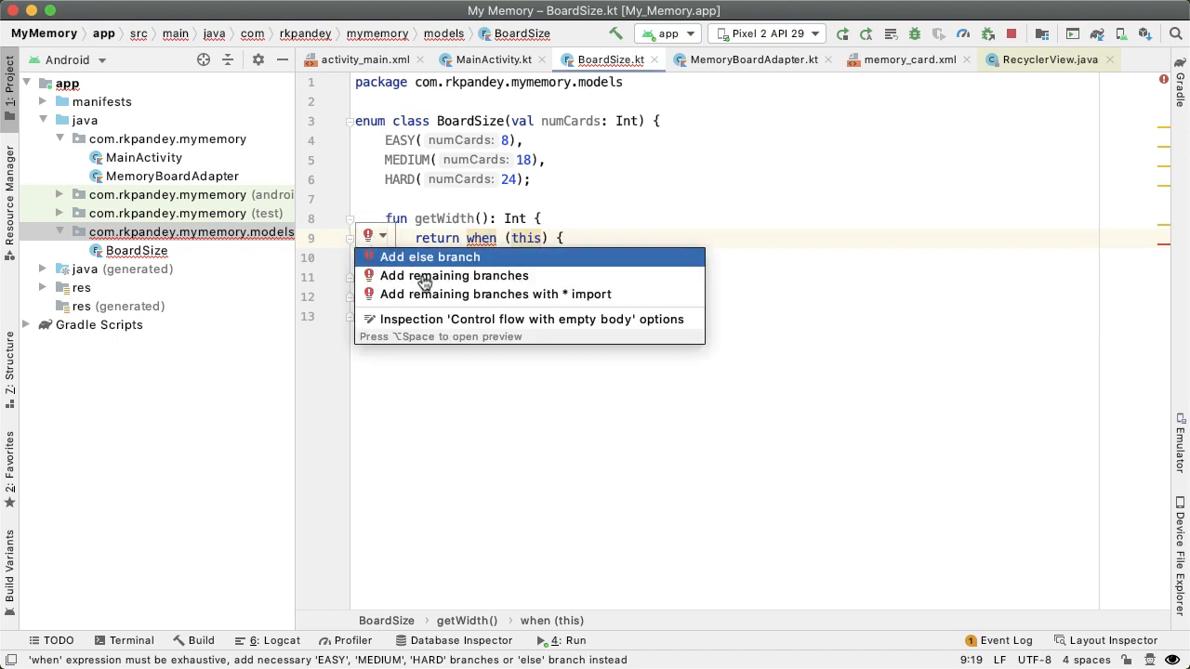
left_click(454, 276)
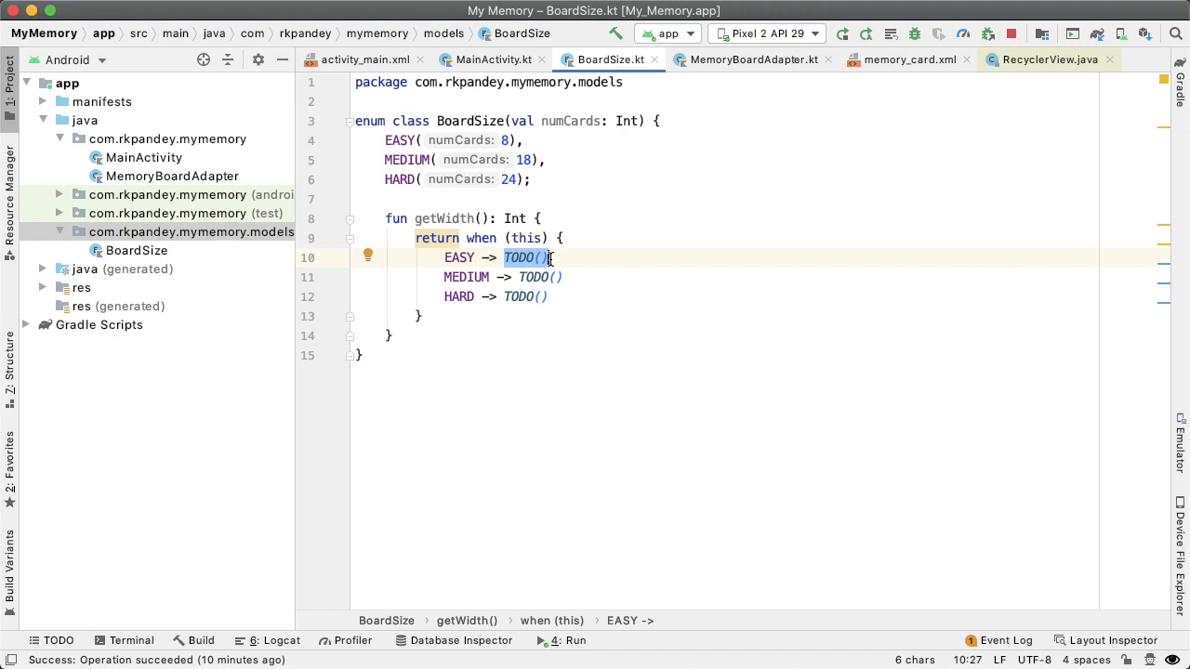
type("2")
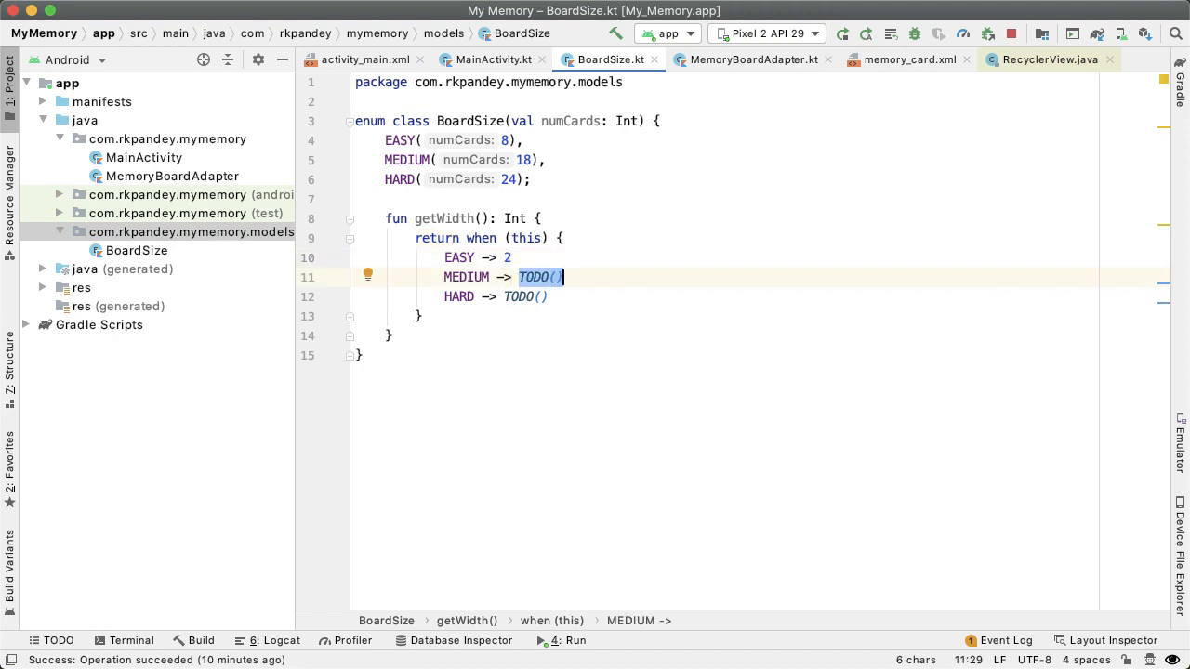
type("3")
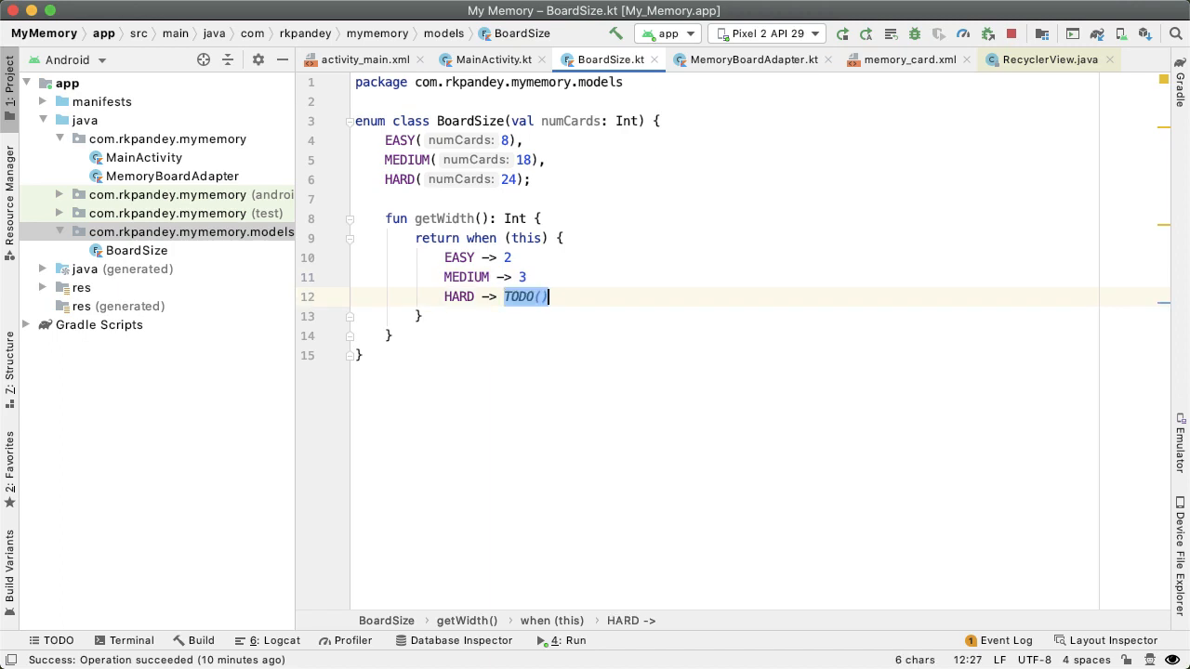
type("4")
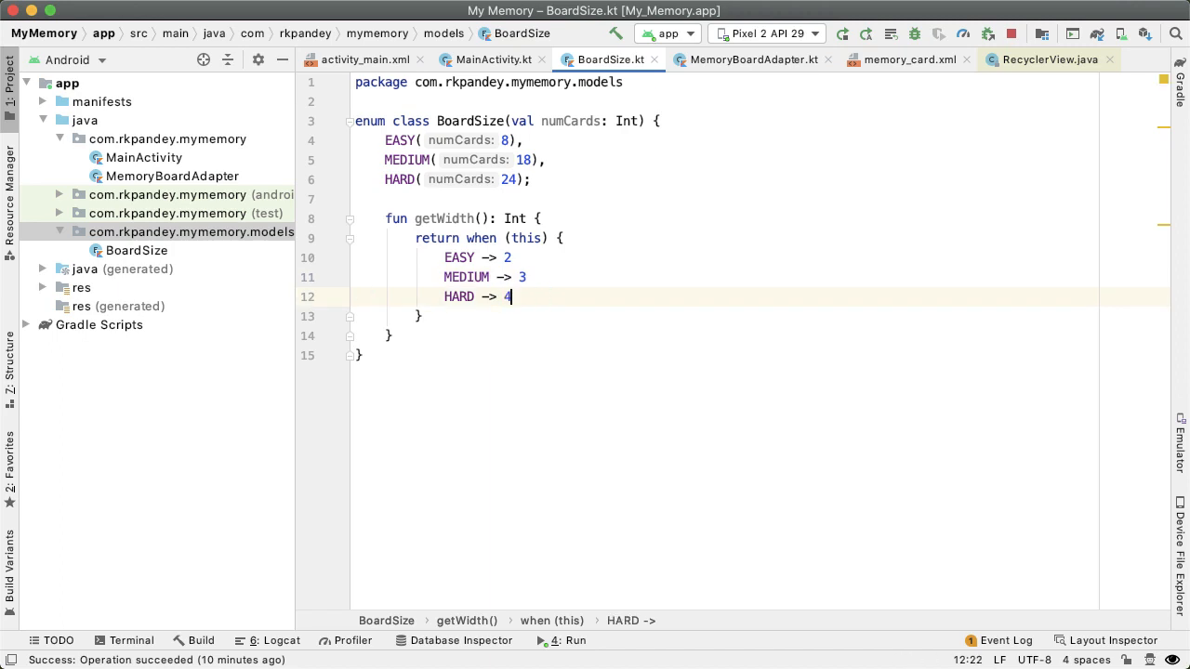
type("fun")
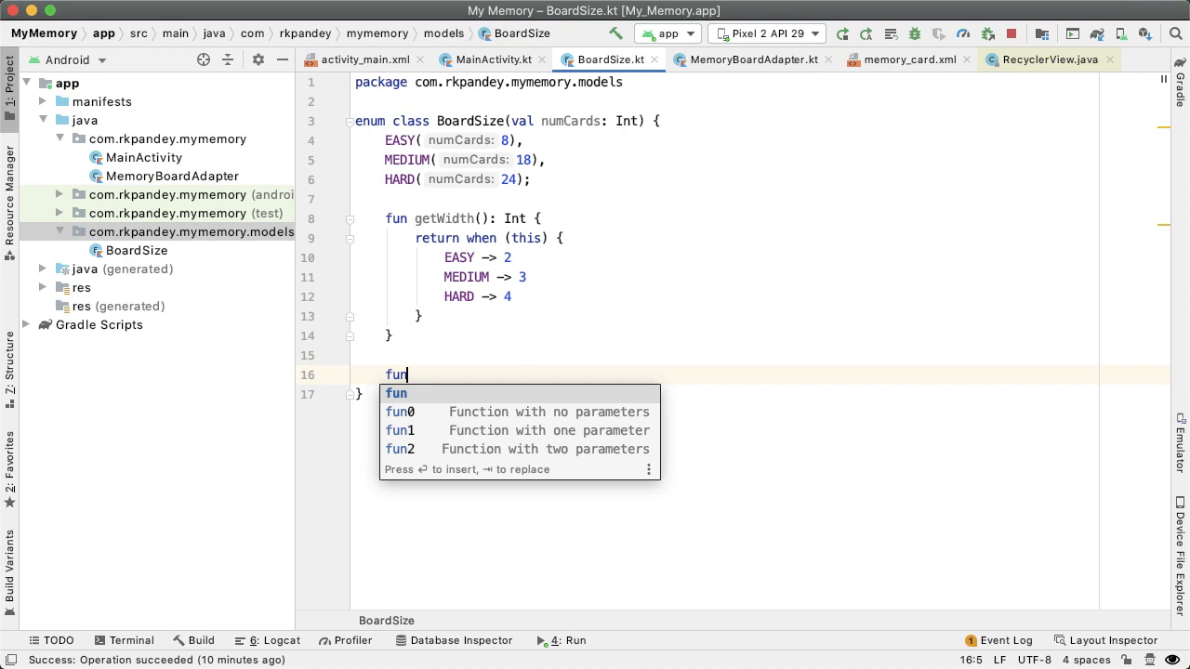
- Add getHeight(): Int that returns numCards / getWidth()
type("getHeight")
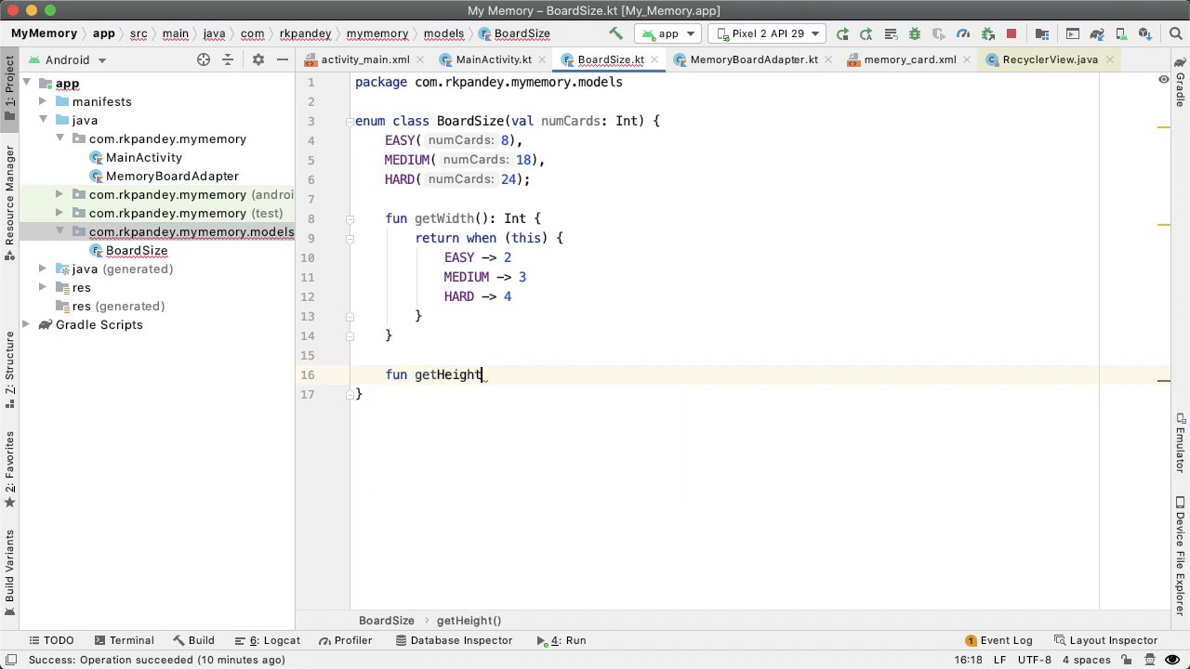
type("(): Int {")
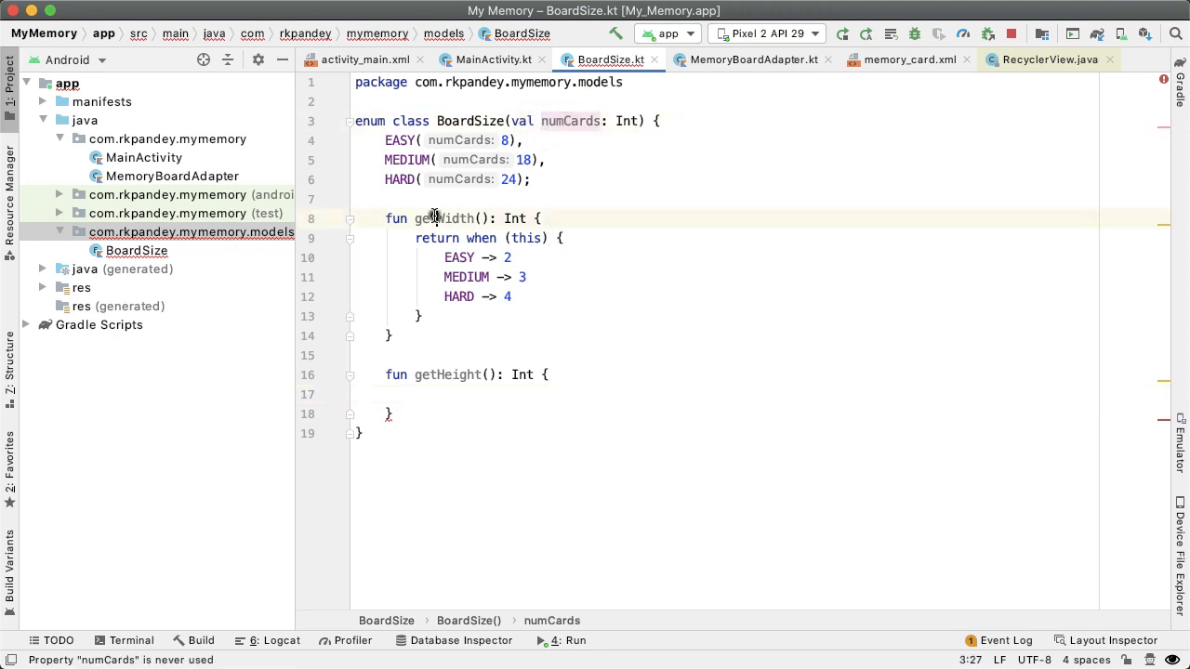
type("retur")
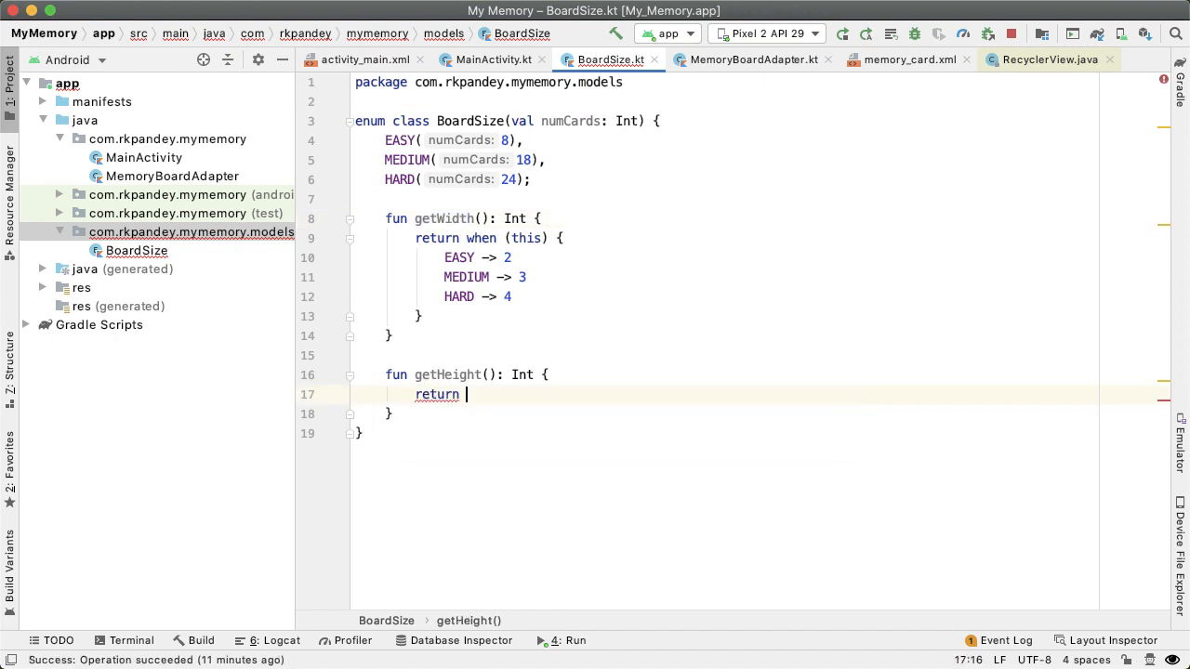
type("numCards /")
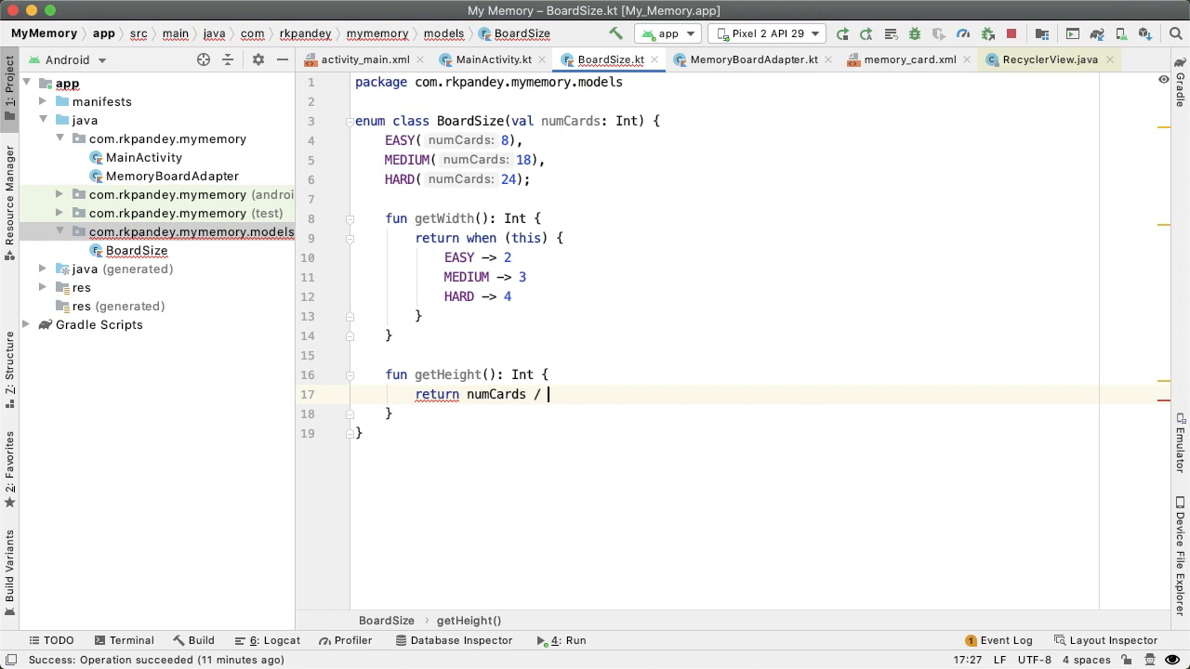
type("getWidth()")
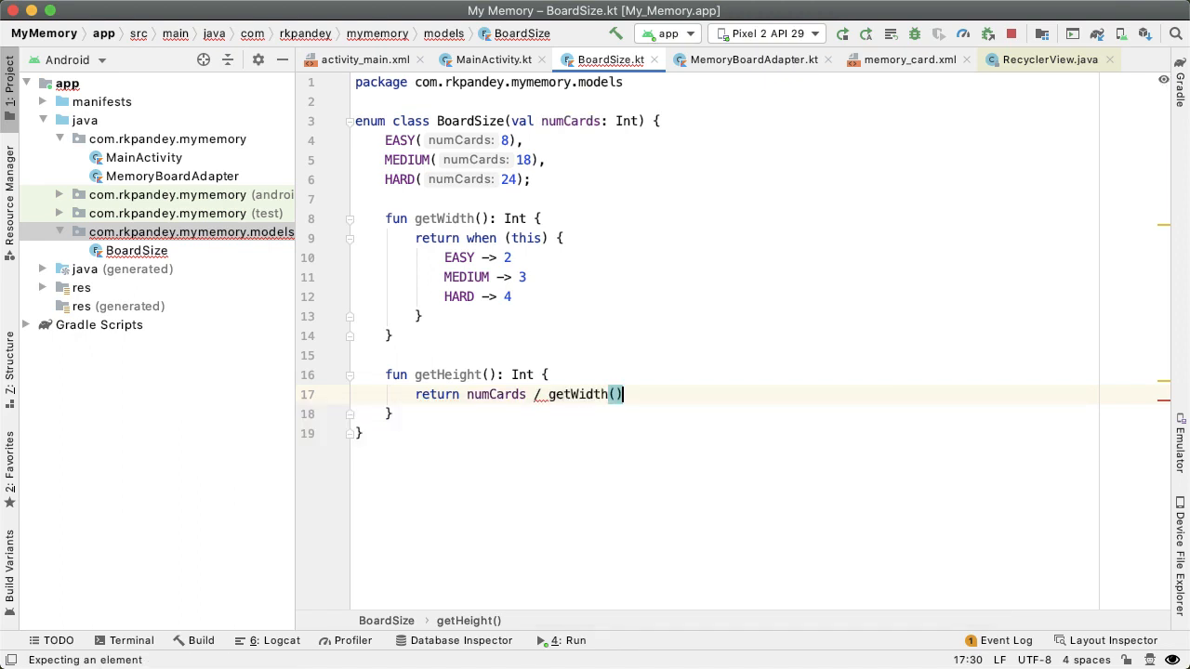
type("fun get")
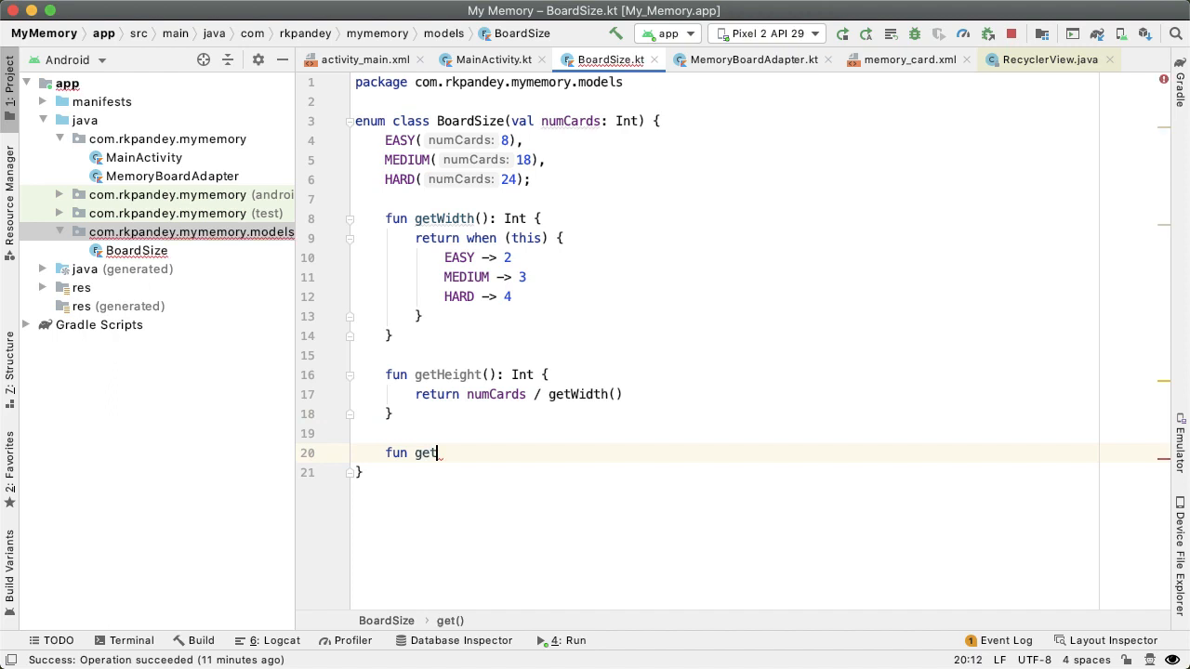
- Add getNumPairs(): Int returning numCards / 2, then return to MainActivity
type("NumP")
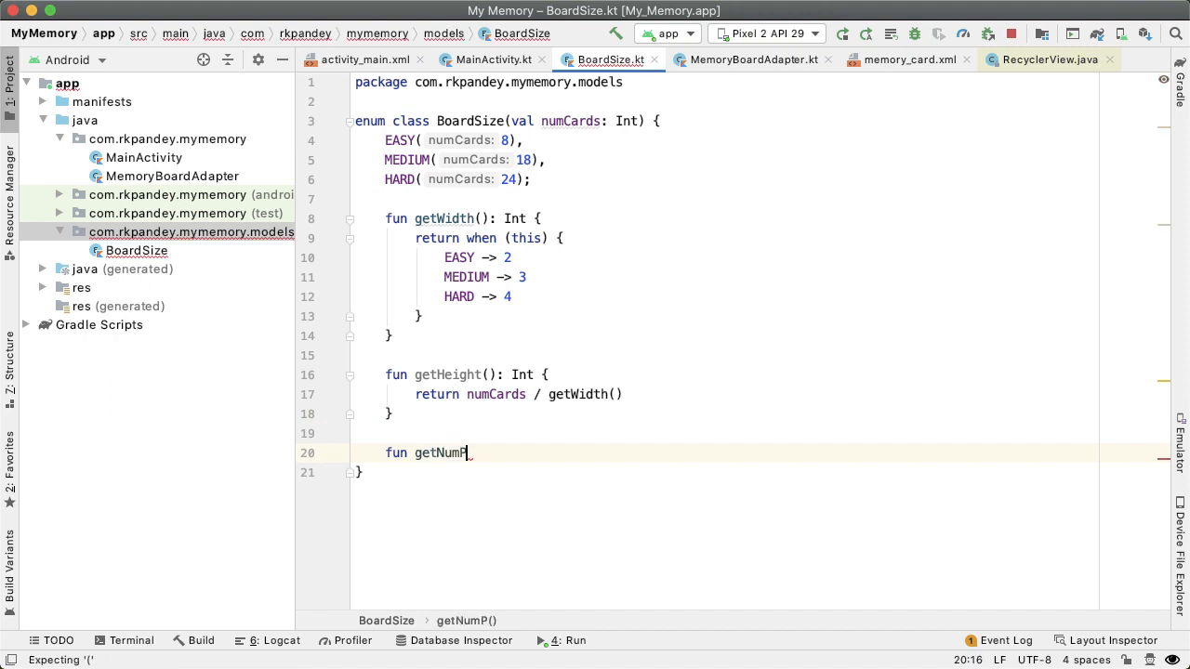
type("airs():")
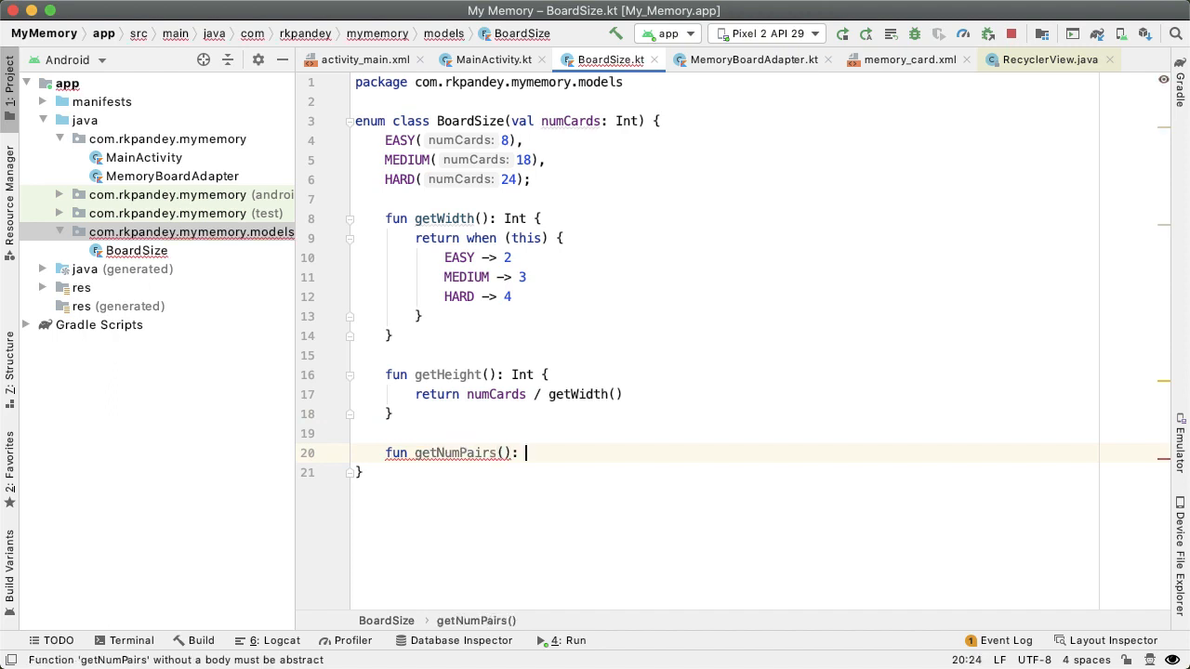
type("Int {")
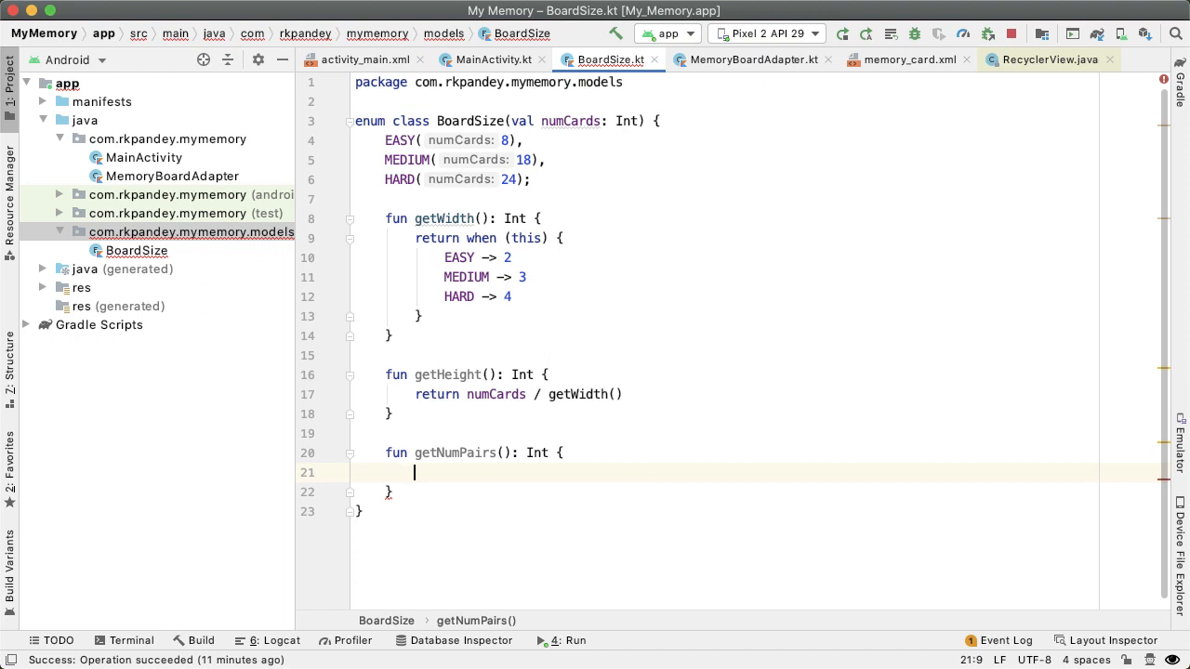
type("return numCards / 2")
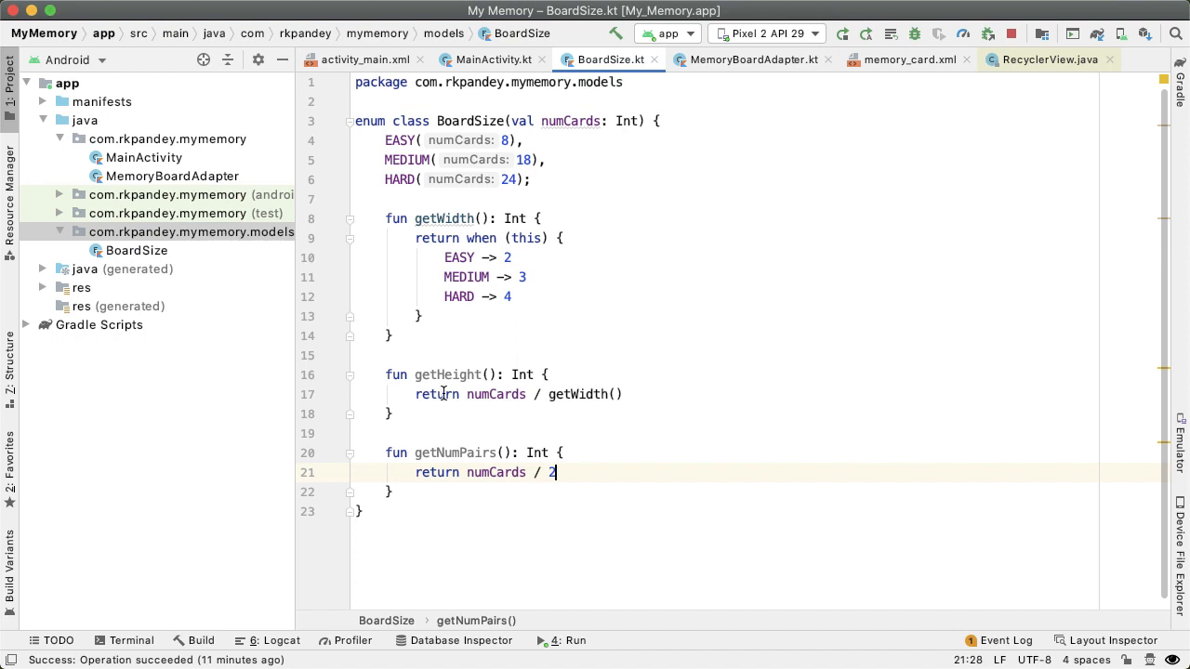
left_click(494, 60)
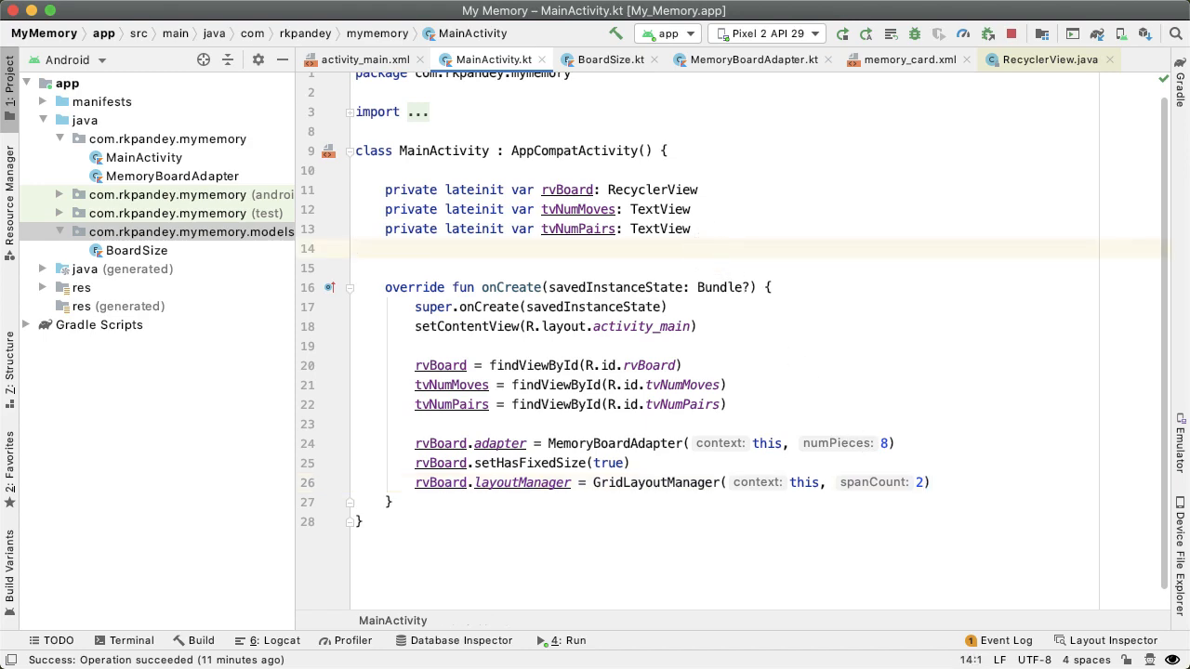
- Declare private var boardSize: BoardSize = BoardSize.EASY in MainActivity
type("private")
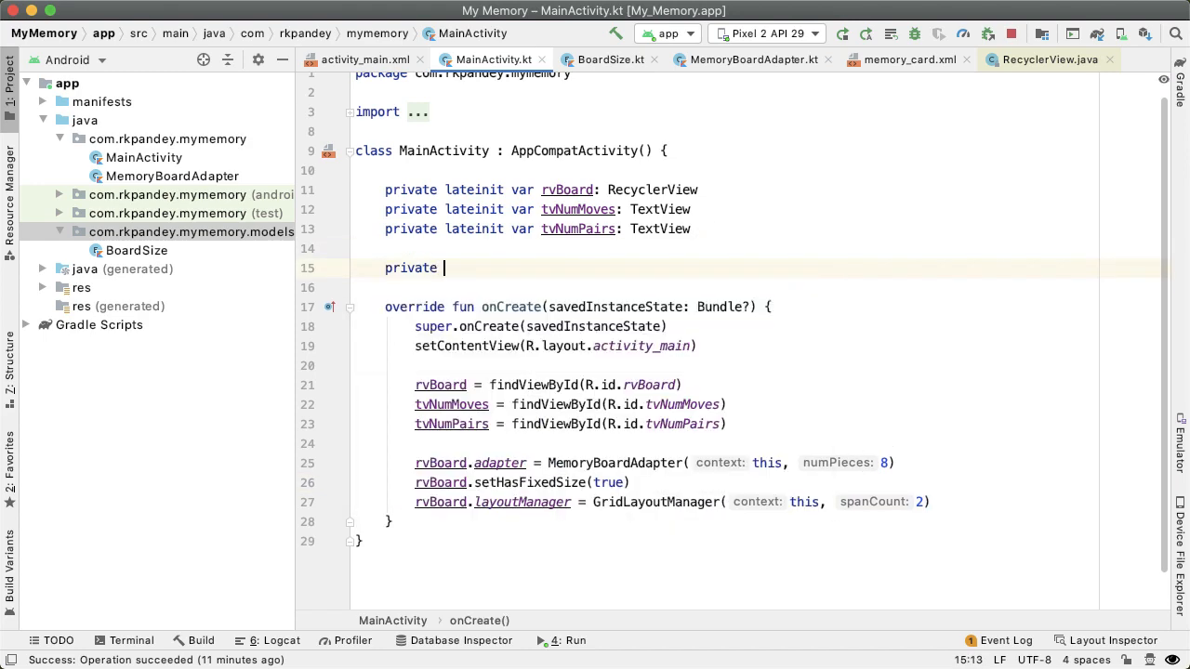
type("var board")
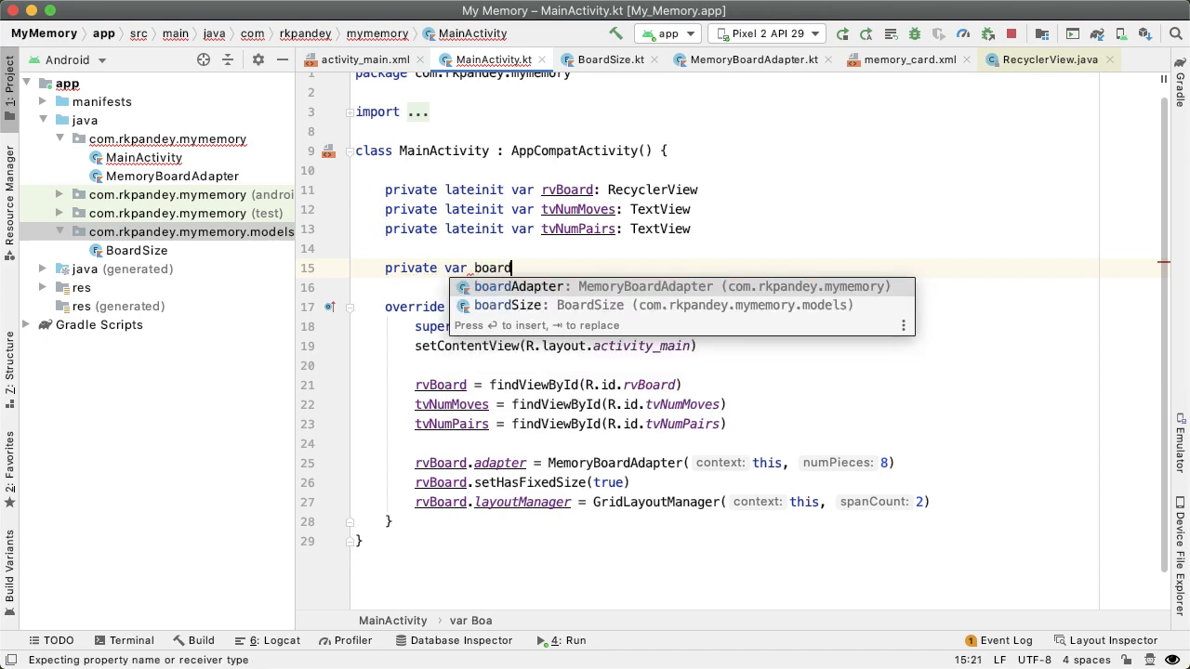
type("Size")
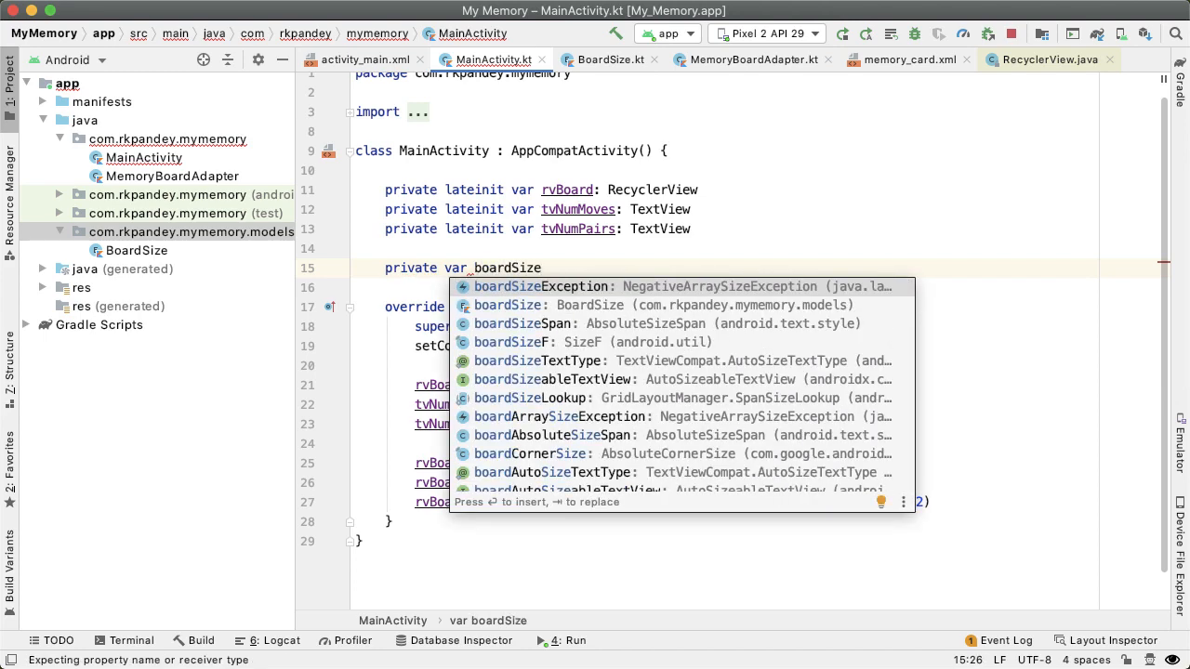
type(": BoardSize = B")
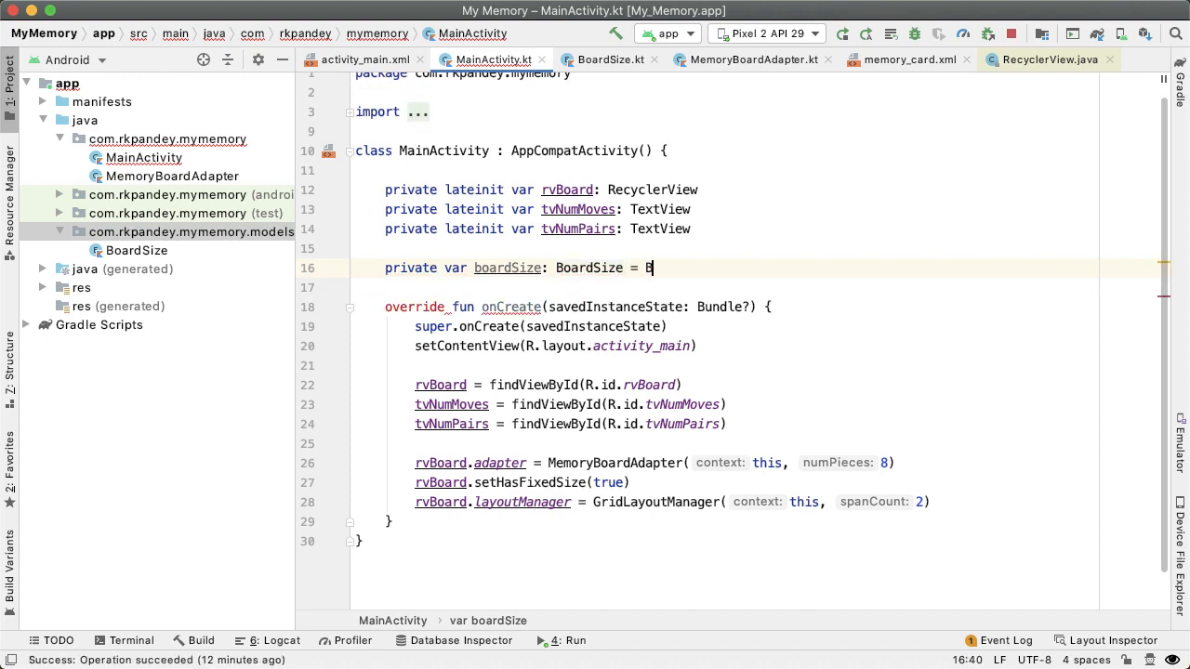
type("oardSize.EASY")
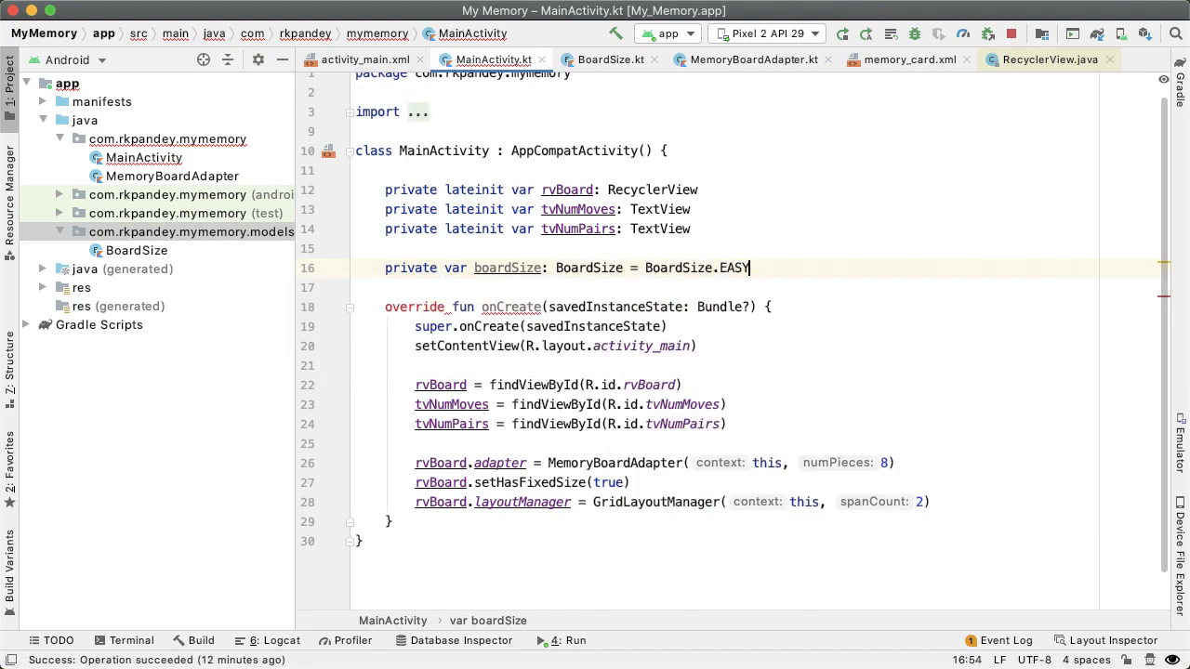
- Pass boardSize to the adapter instead of 8 and use boardSize.getWidth() as span count
double_click(507, 268)
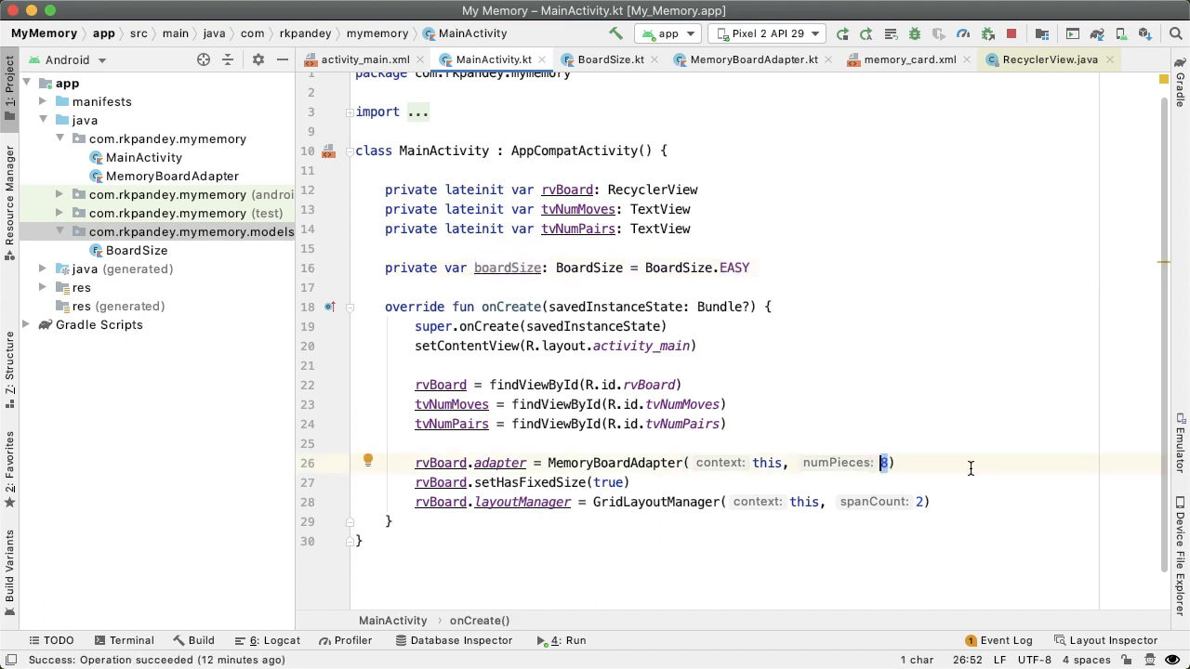
type("boardSize")
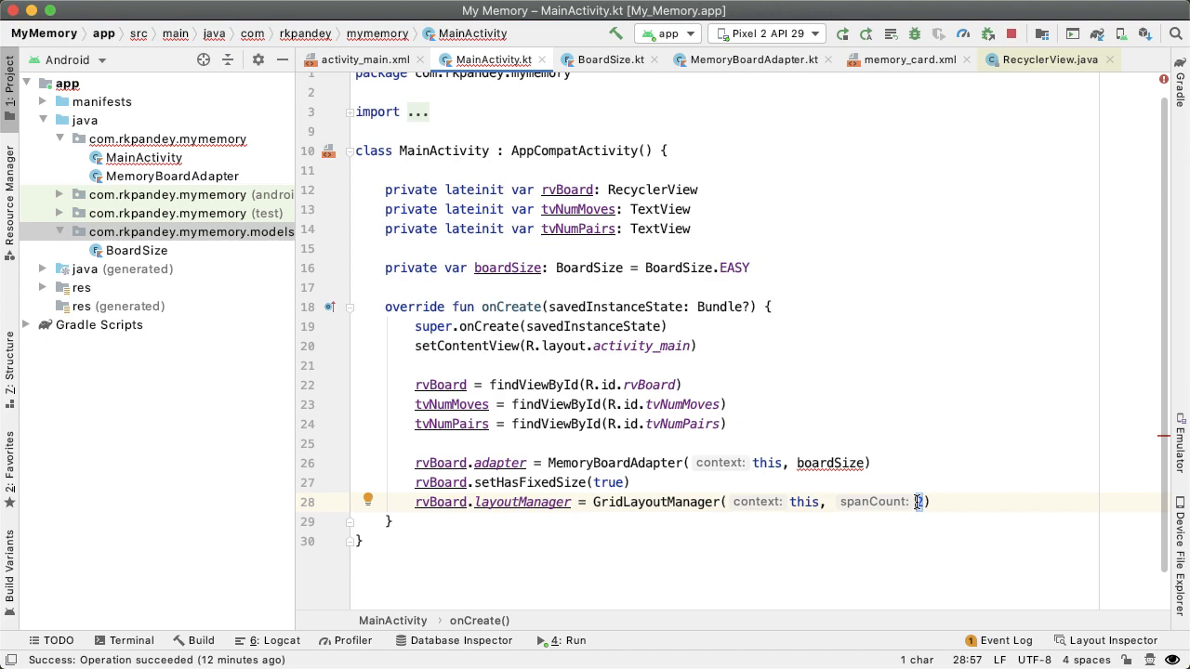
type("boardSize.ge")
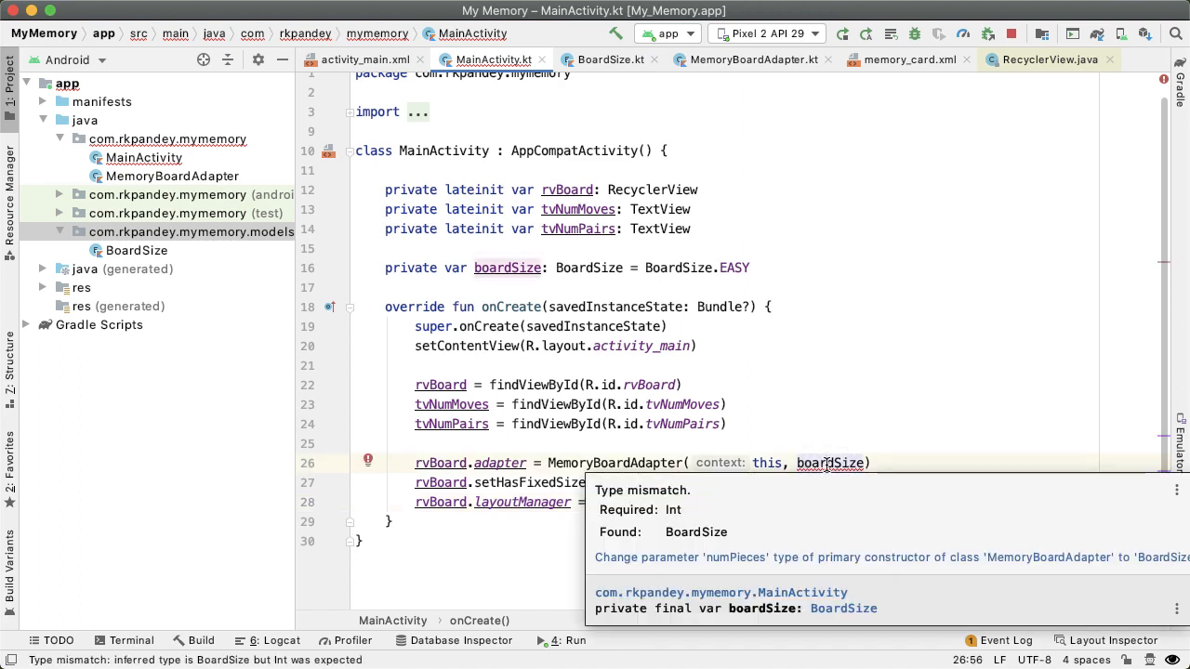
mouse_move(683, 538)
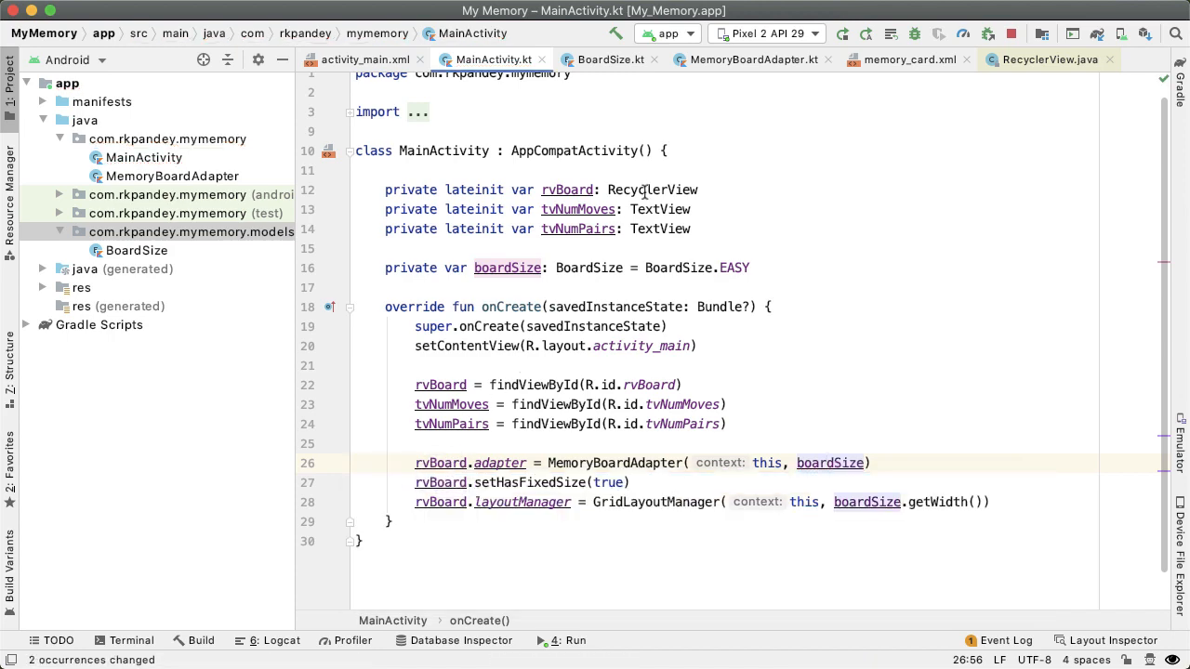
left_click(754, 60)
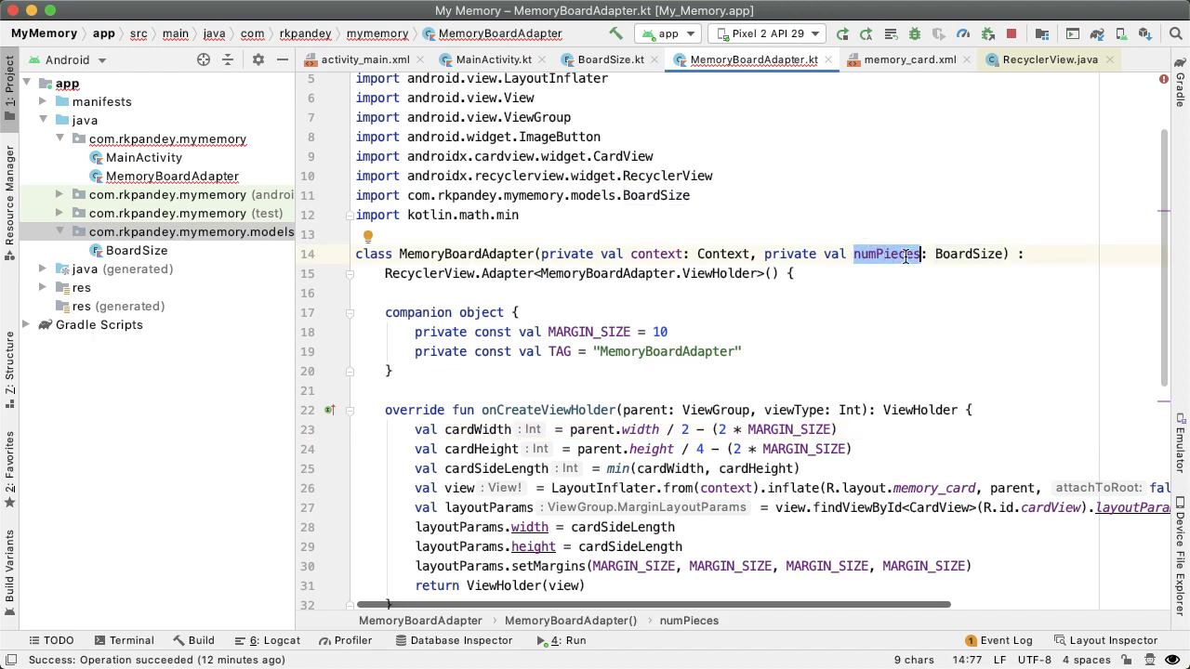
- Give MemoryBoardAdapter a boardSize and size cards by boardSize.getWidth() and getHeight()
type("boardSize")
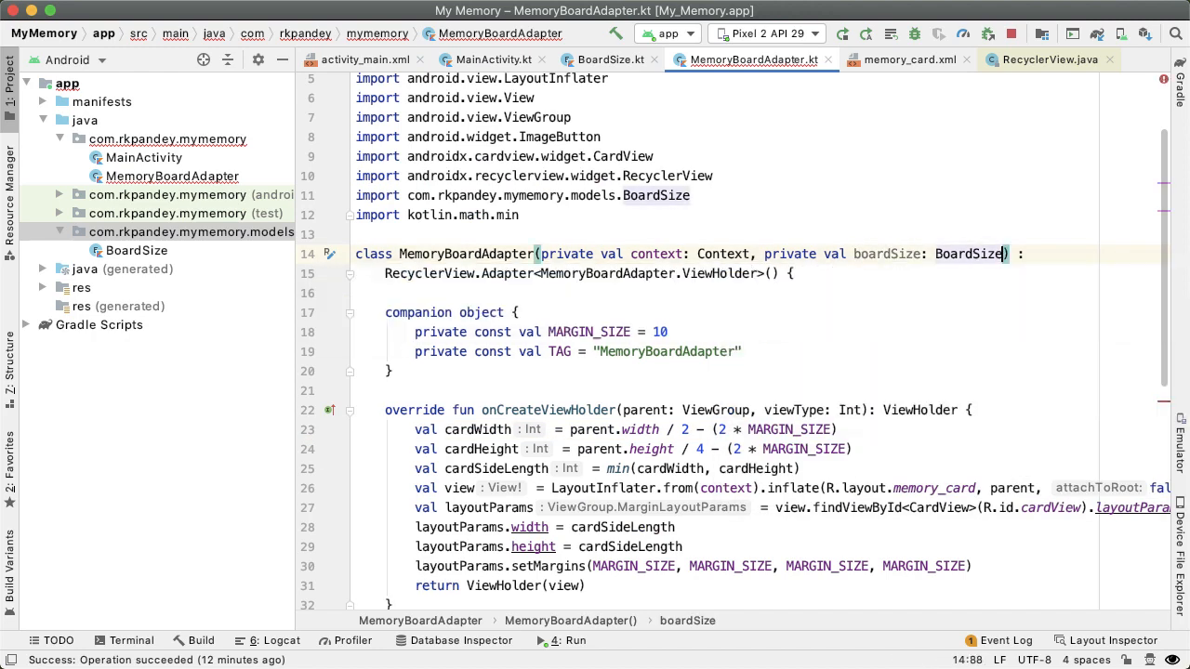
double_click(886, 254)
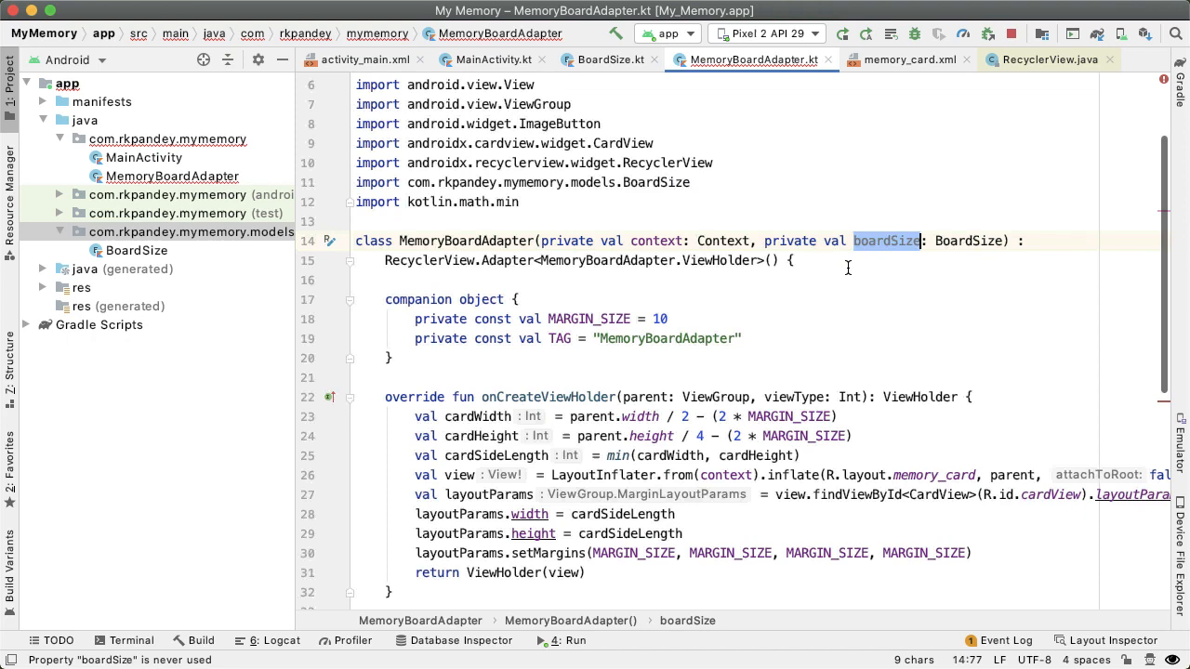
scroll("down", 3)
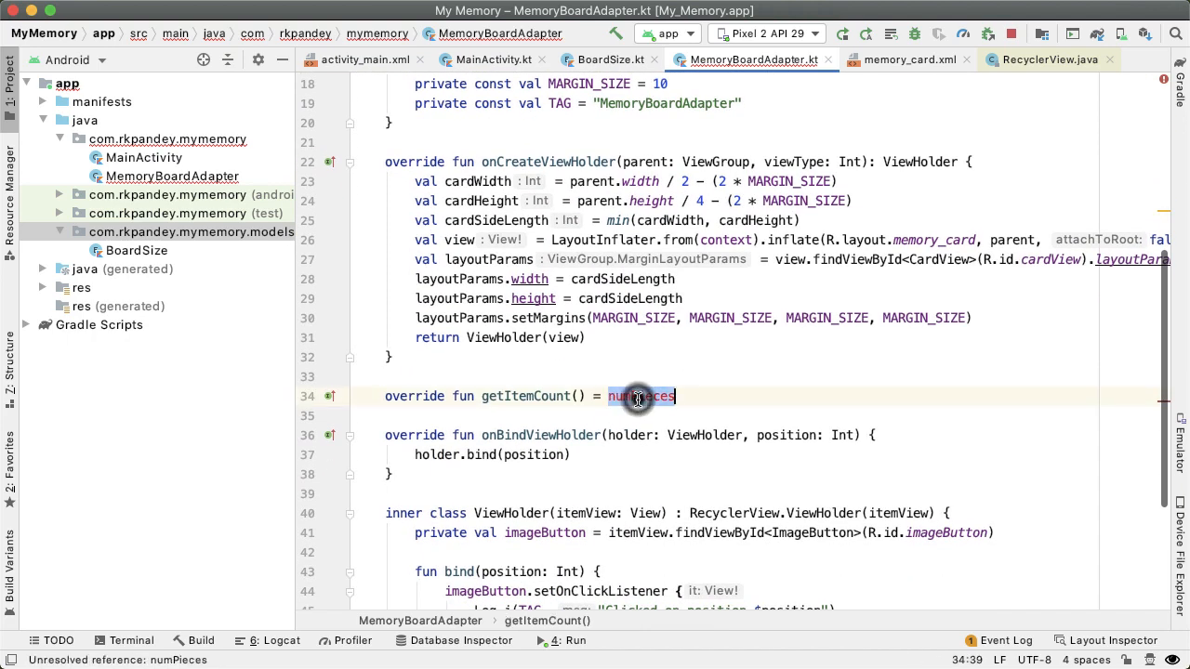
type("boardSize.")
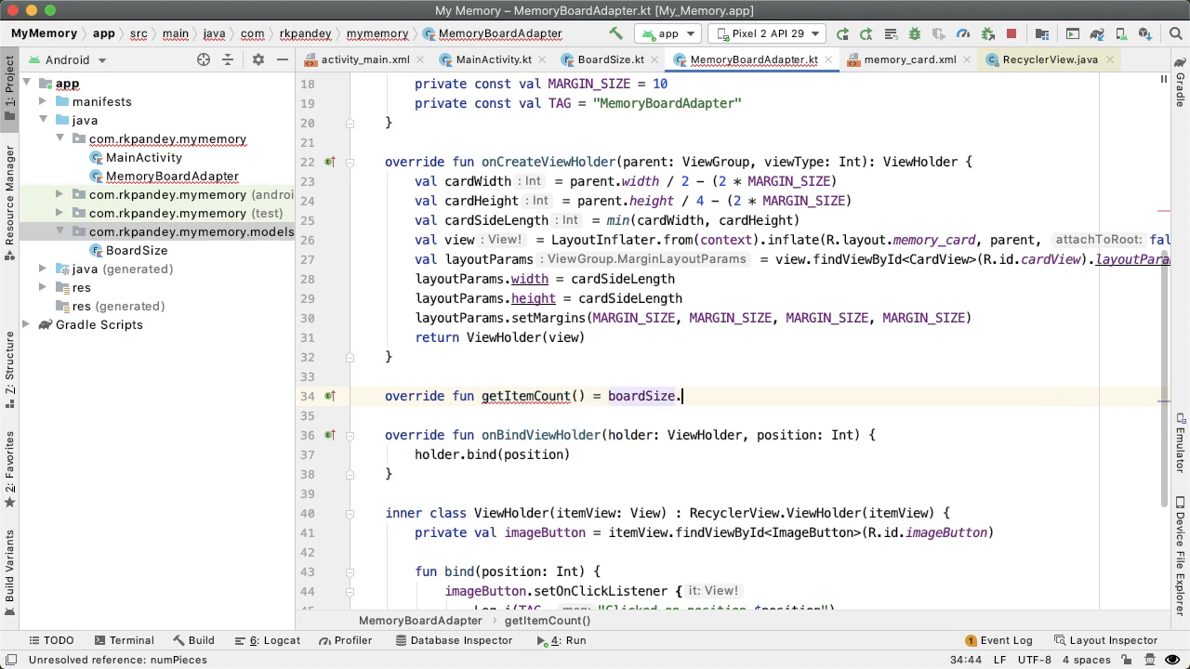
type(".")
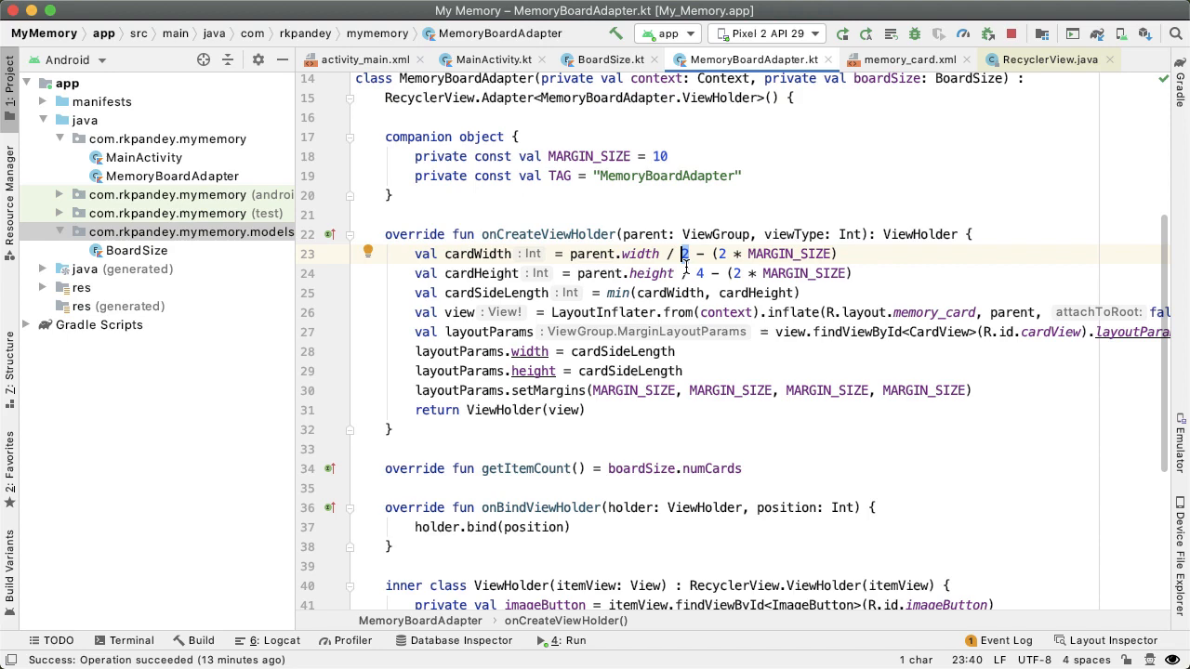
mouse_move(1009, 313)
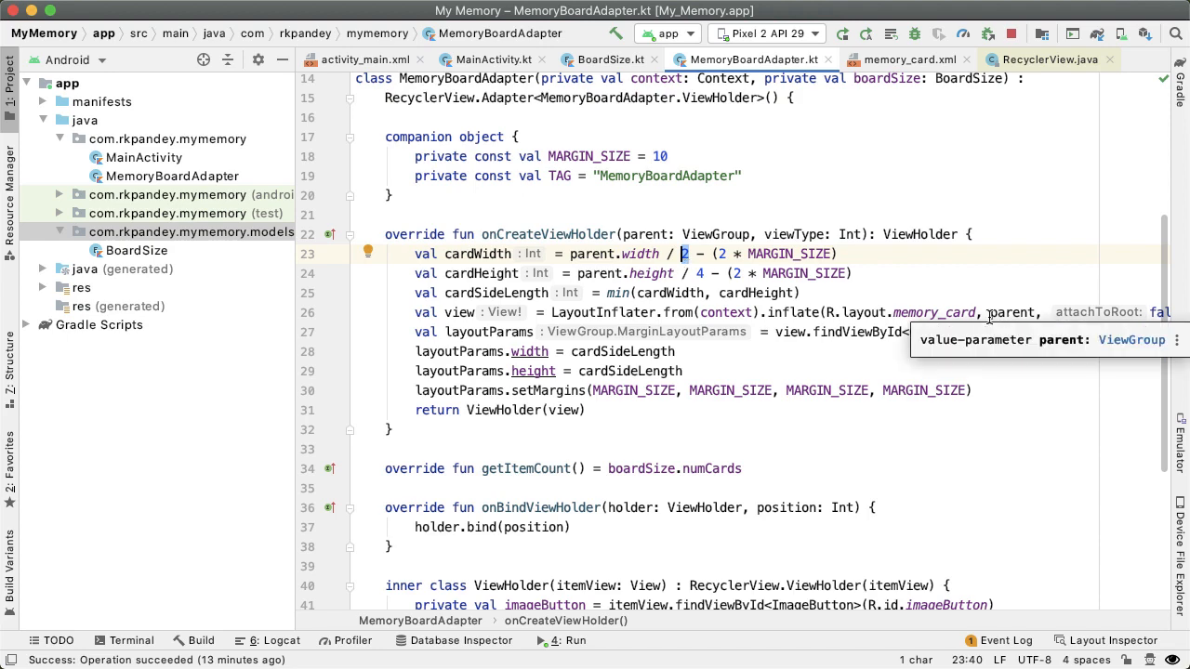
type("boardSize.getWidth(")
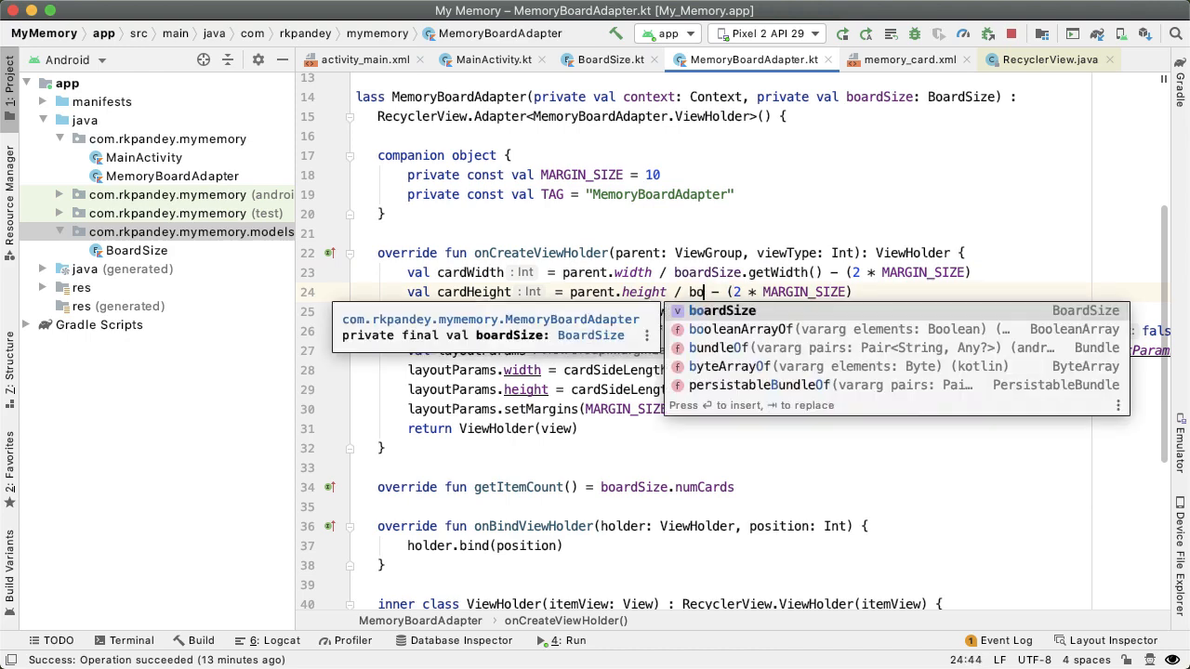
key("Tab")
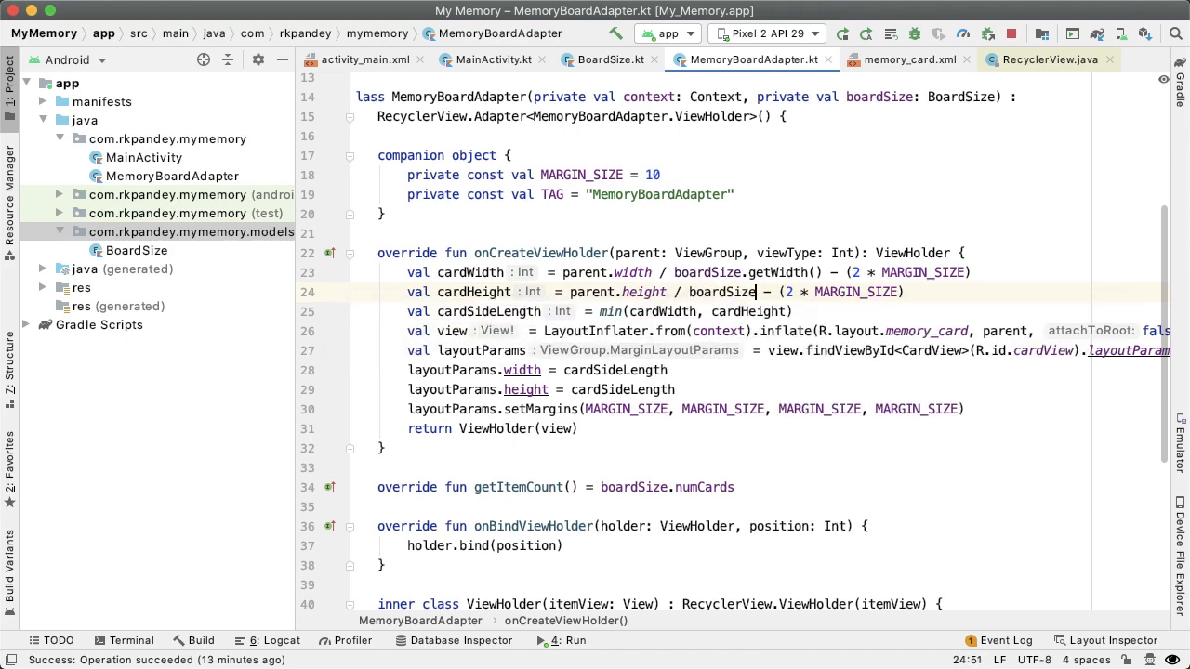
type(".getHeight()")
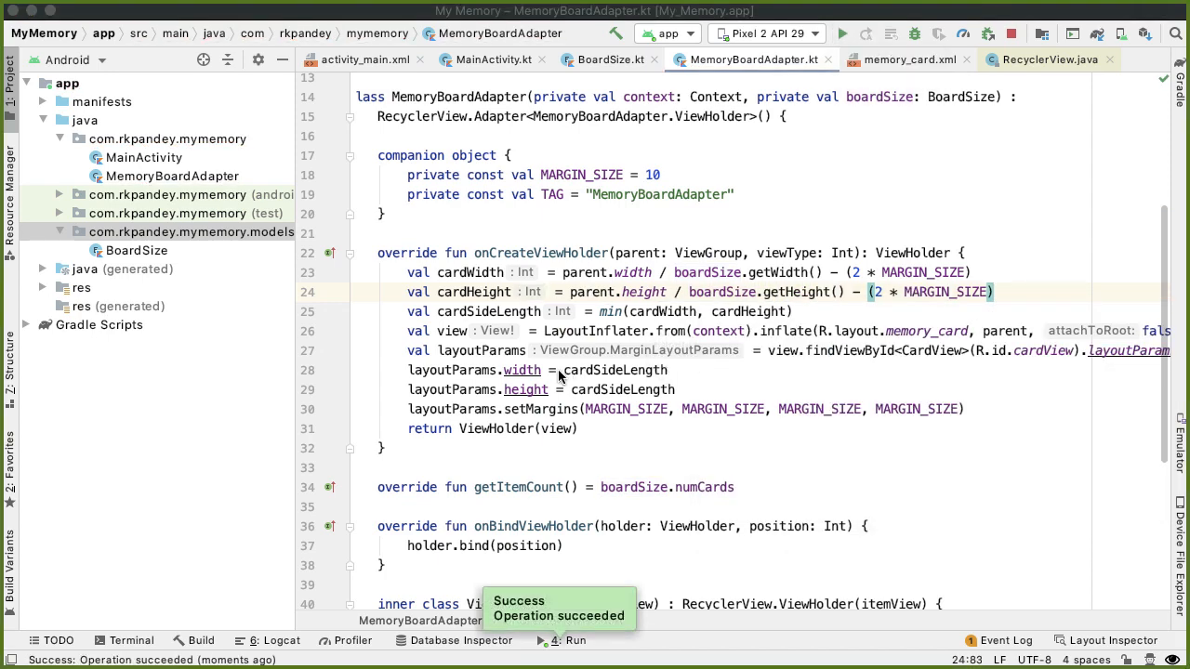
- Check the emulator, then set MainActivity's boardSize to BoardSize.HARD via autocomplete
key("cmd+tab")
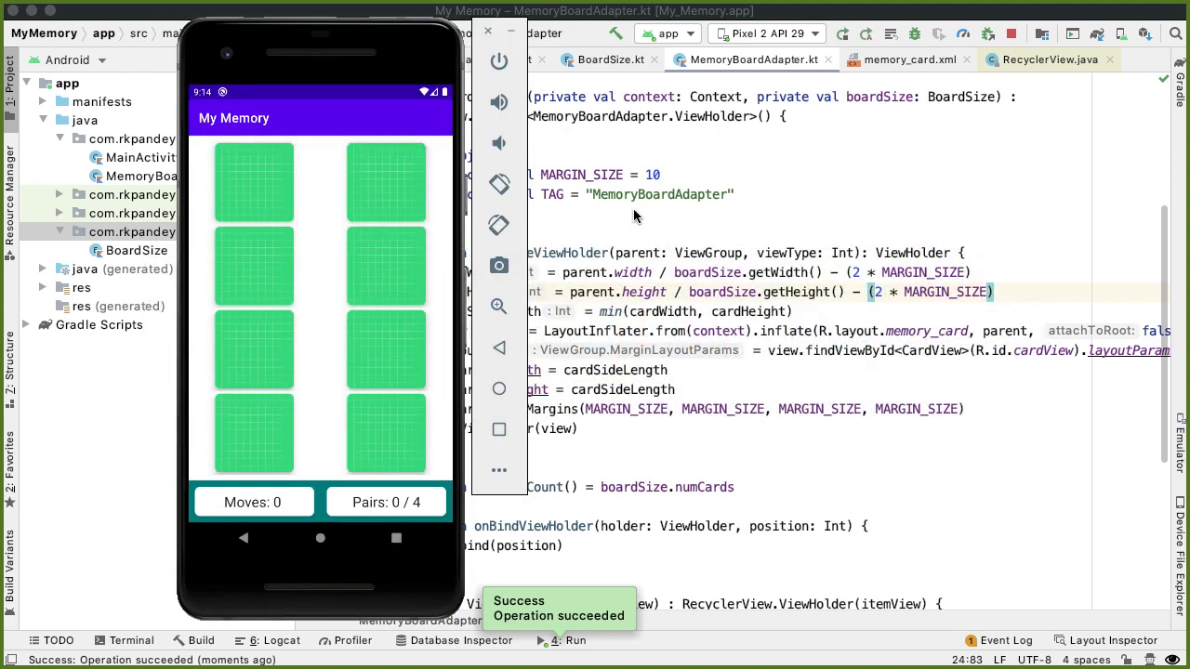
left_click(487, 59)
type("private var boardSize: BoardSize = BoardSize.HA")
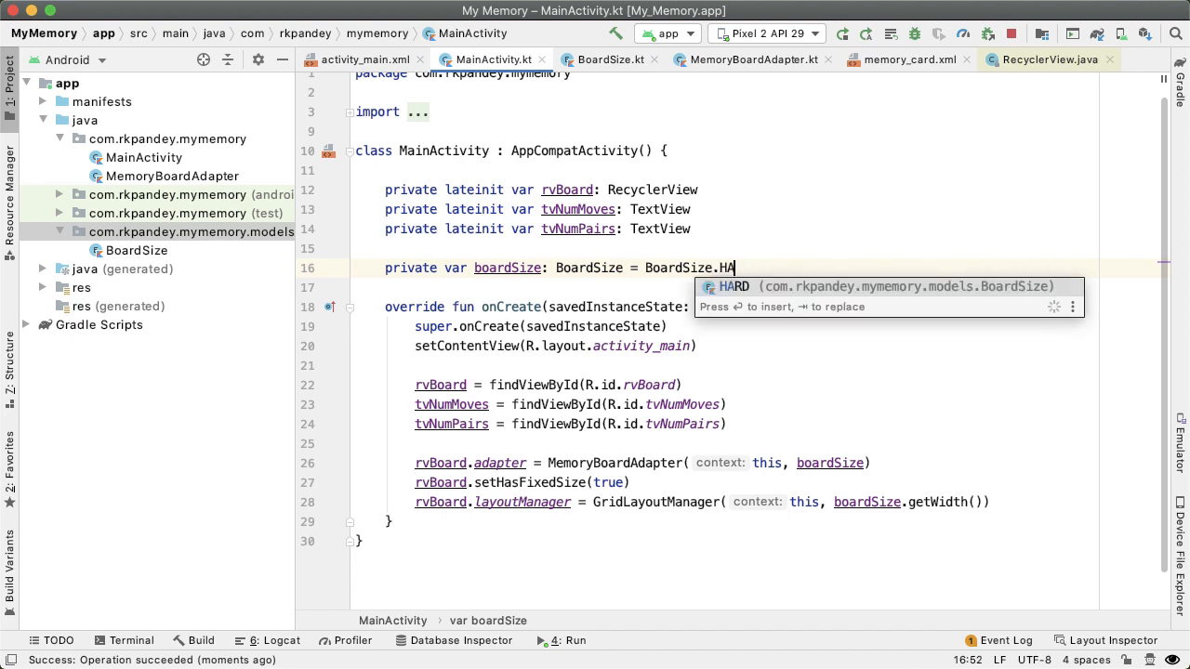
key("enter")
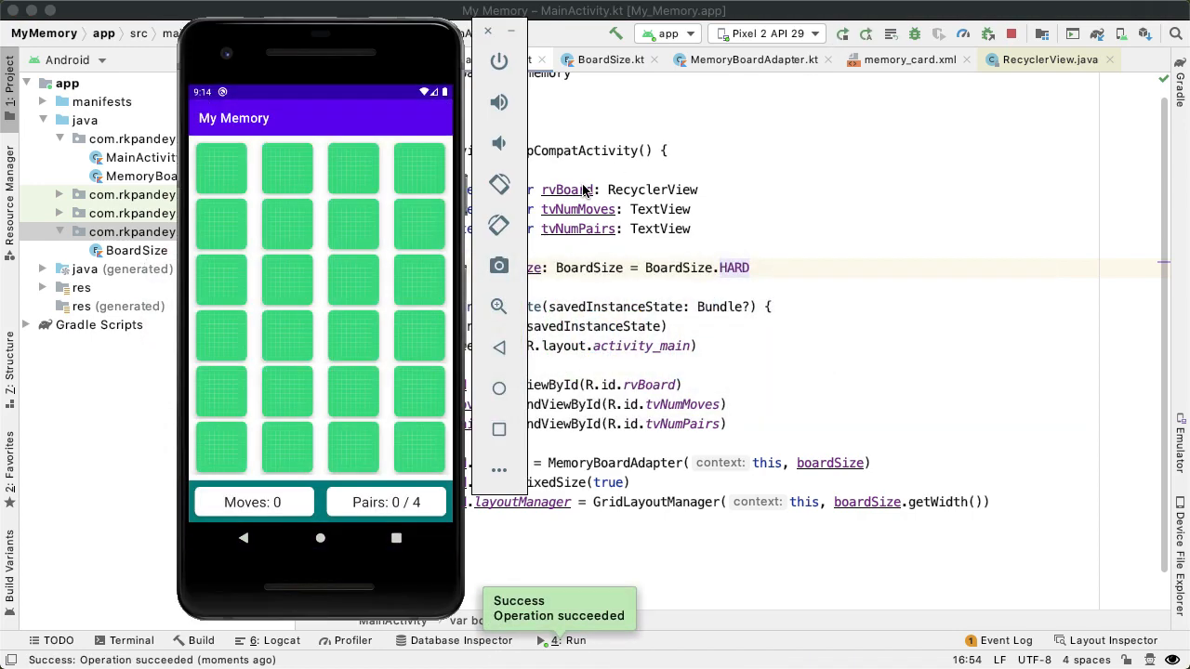
mouse_move(541, 203)
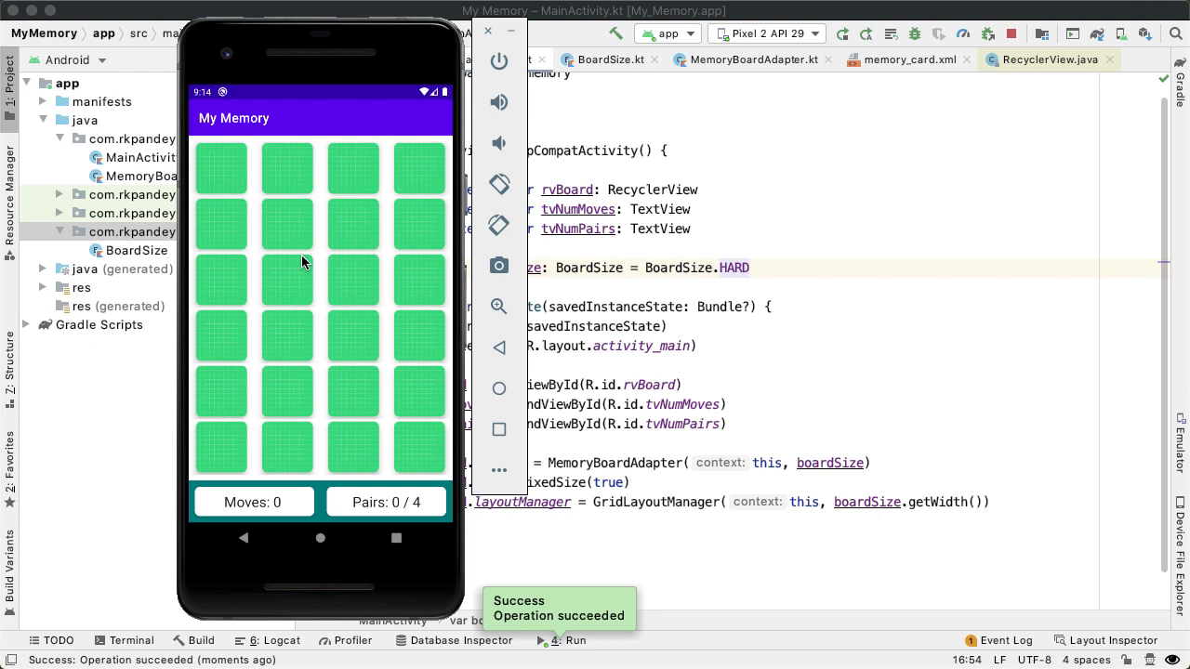
mouse_move(360, 374)
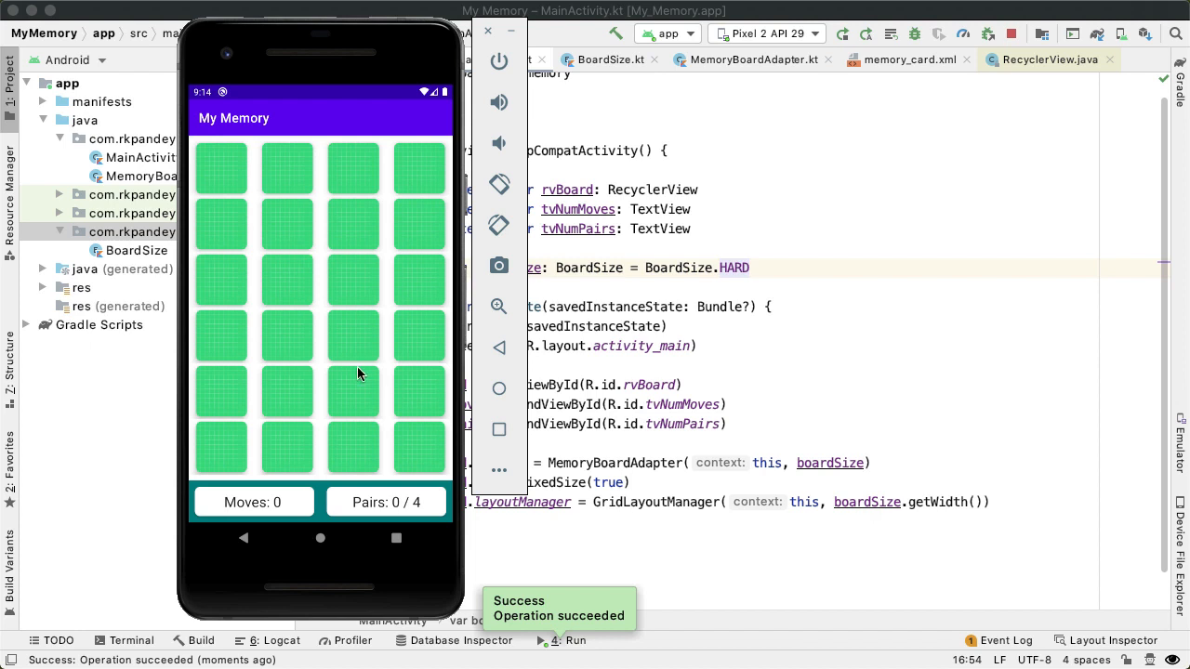
mouse_move(403, 360)
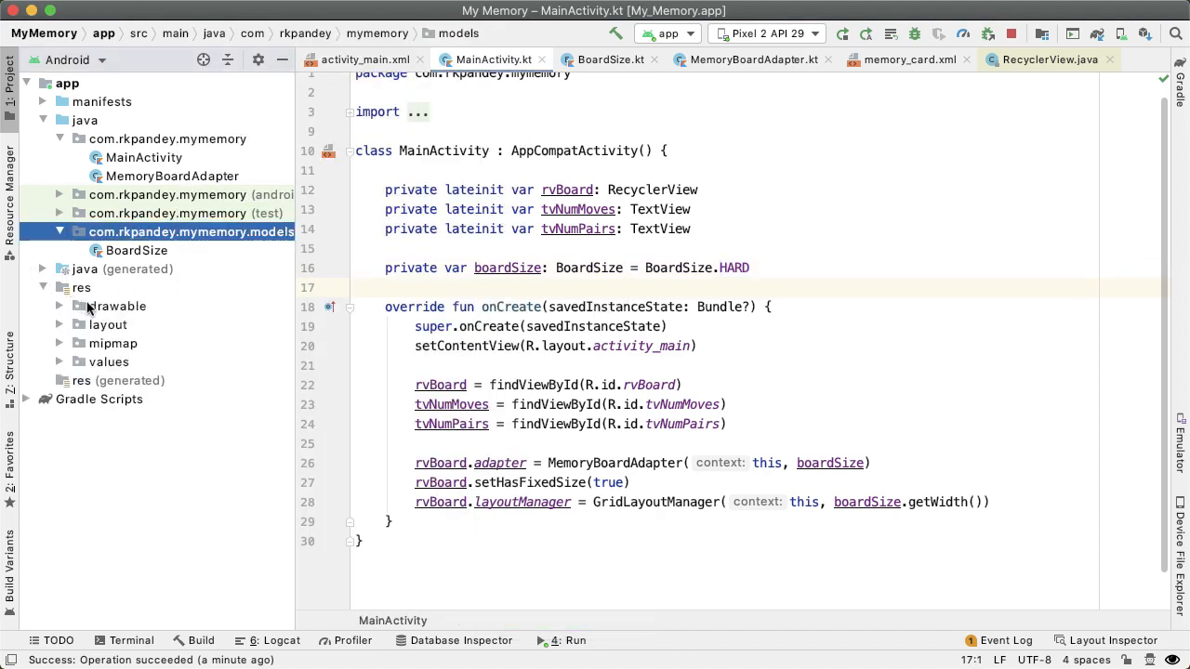
- Start a new Vector Asset in the drawable folder and choose the face clip art
left_click(102, 306)
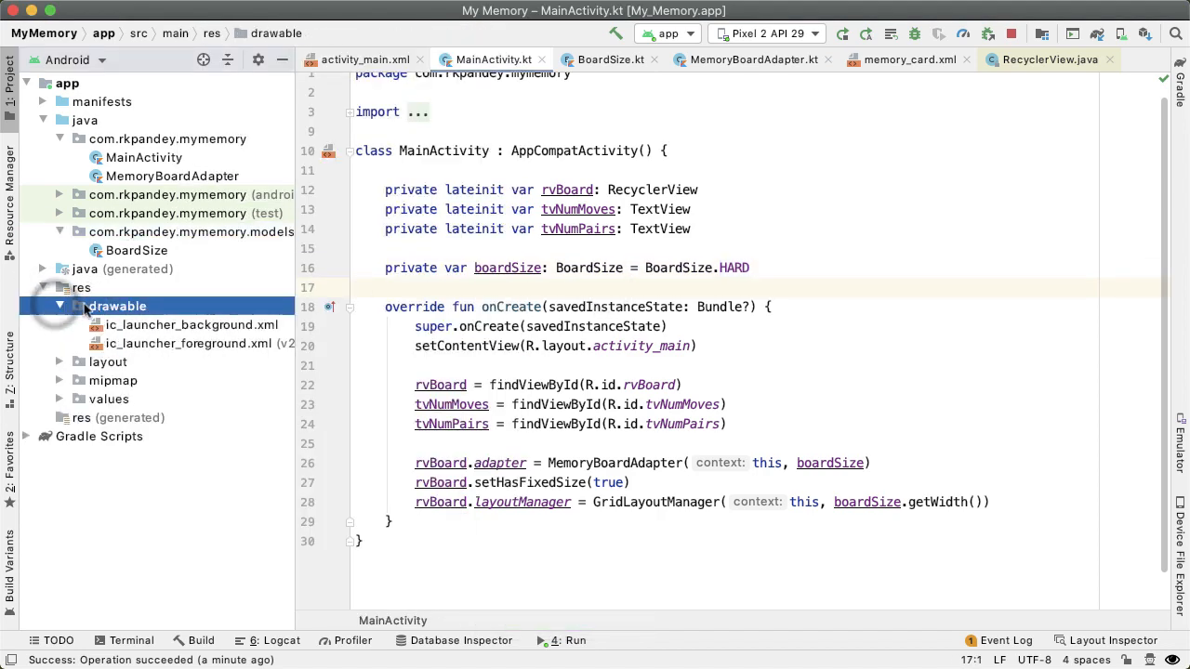
right_click(117, 306)
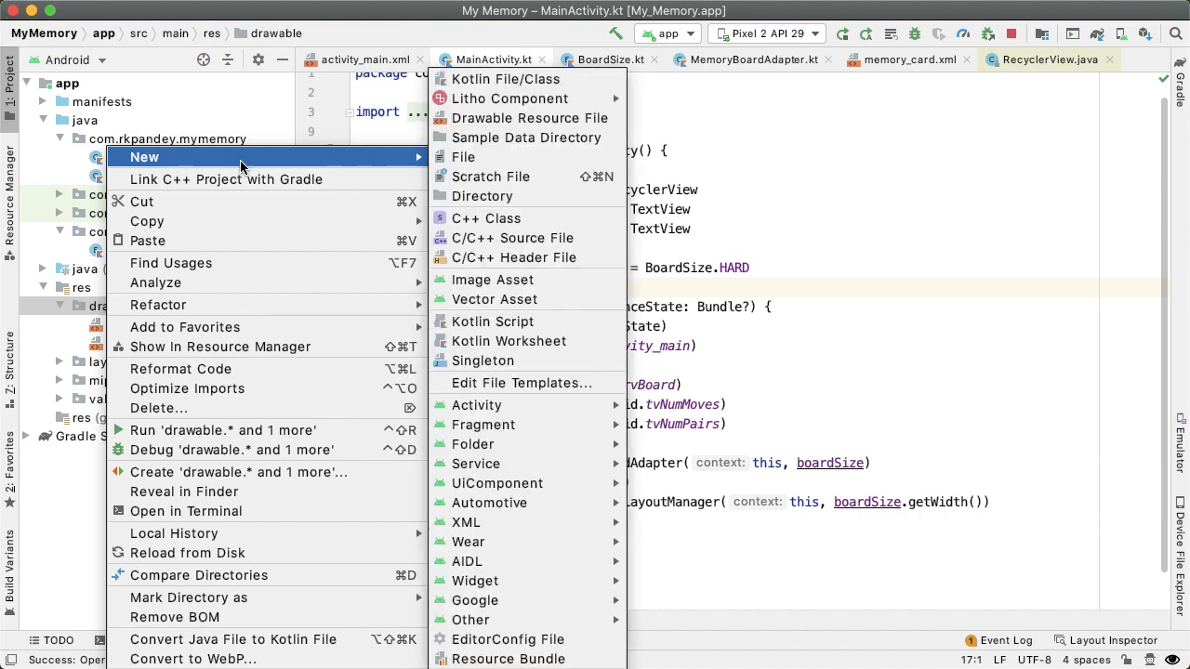
left_click(494, 299)
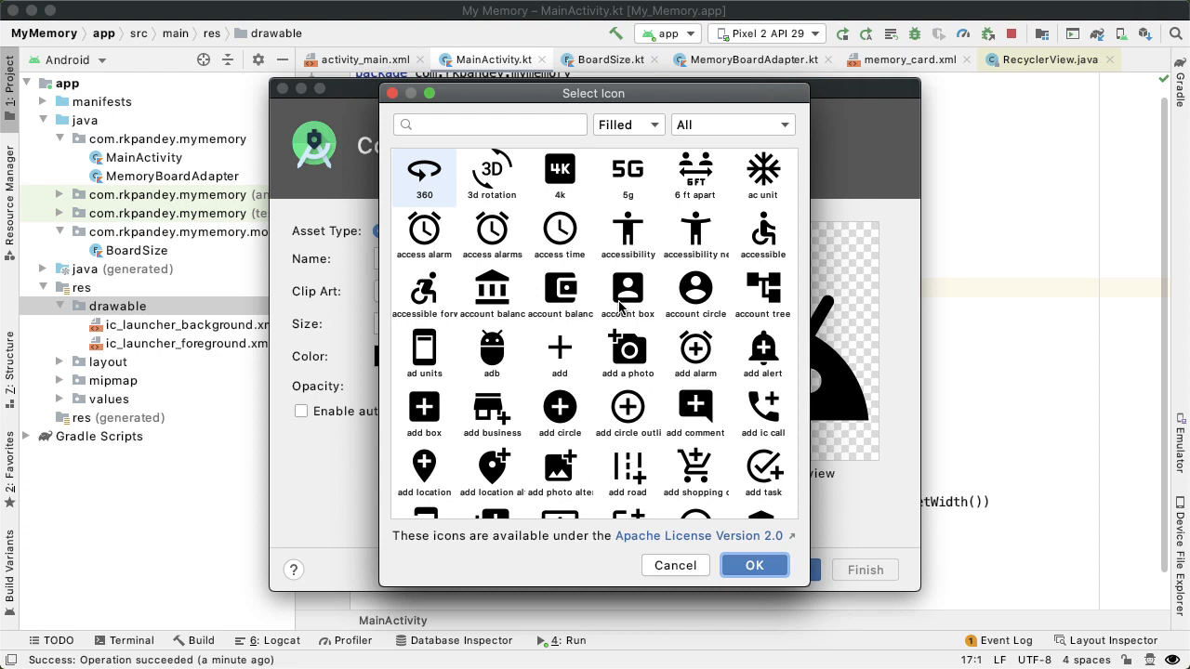
left_click(490, 125)
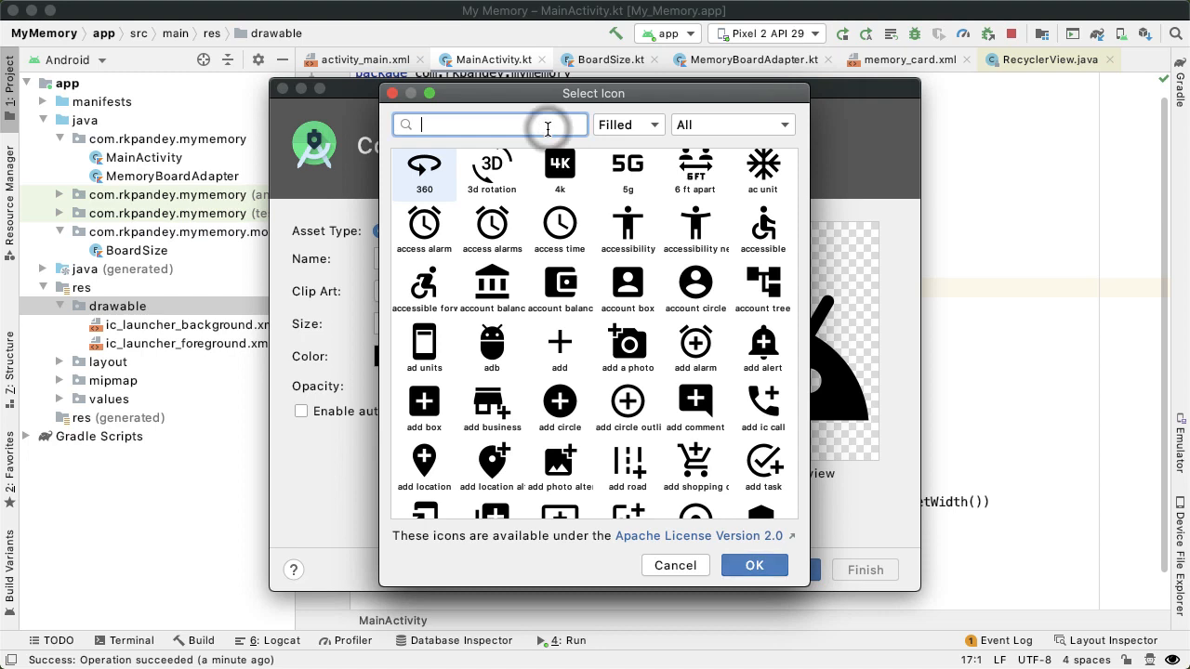
type("face")
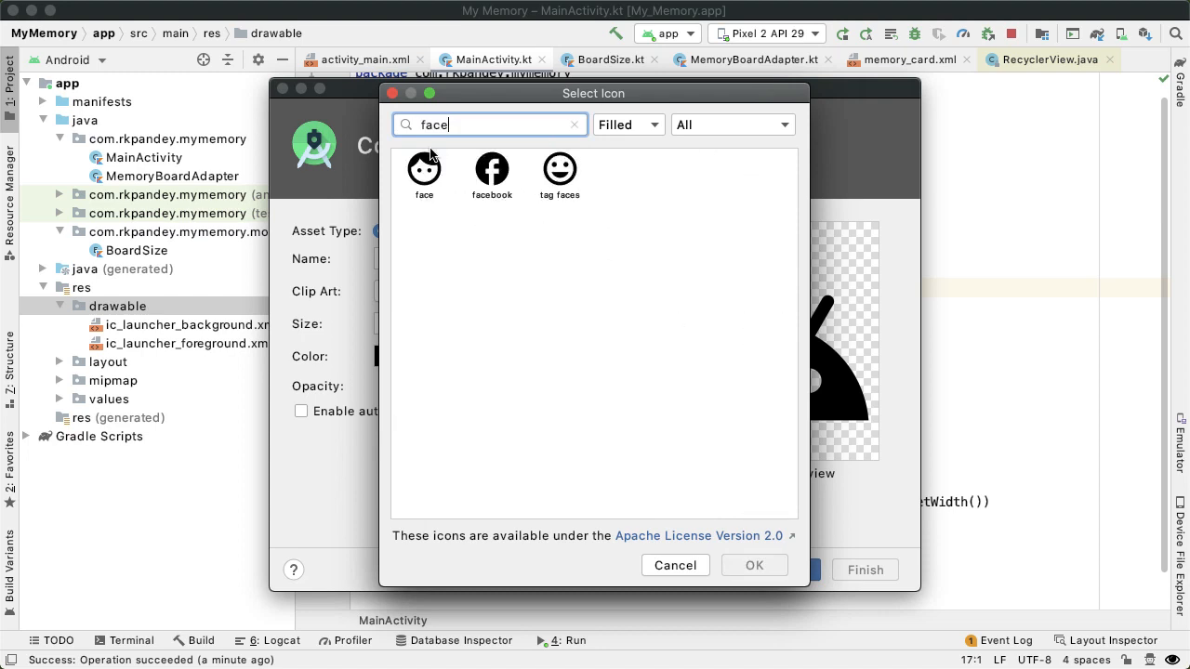
left_click(424, 175)
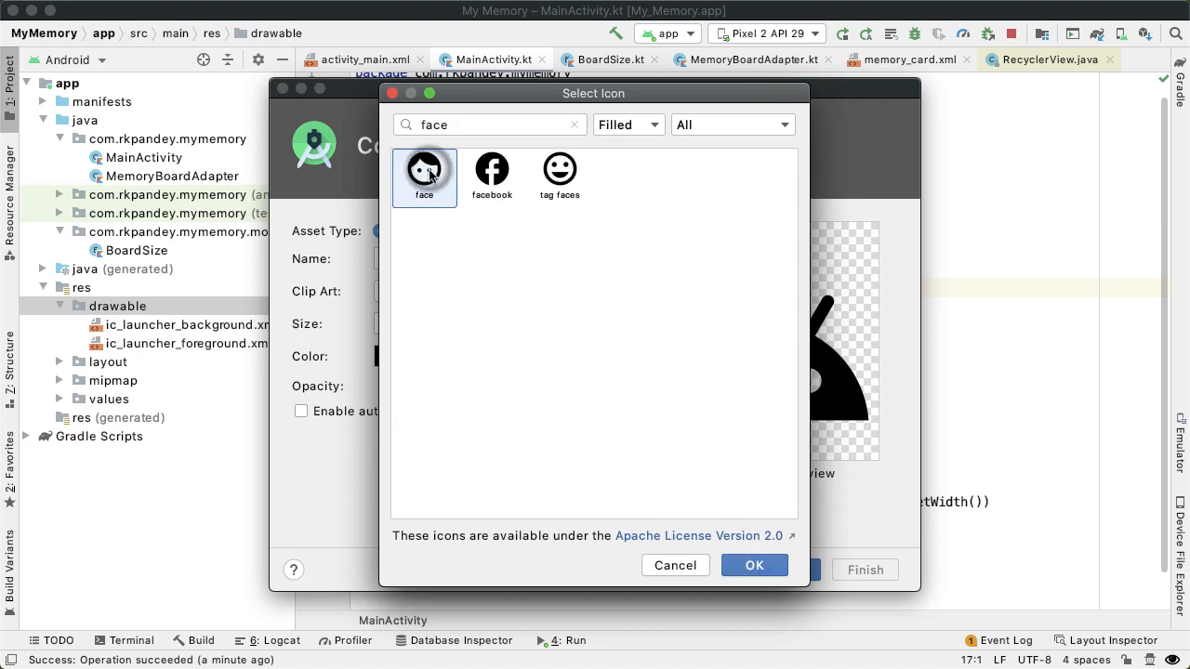
left_click(754, 565)
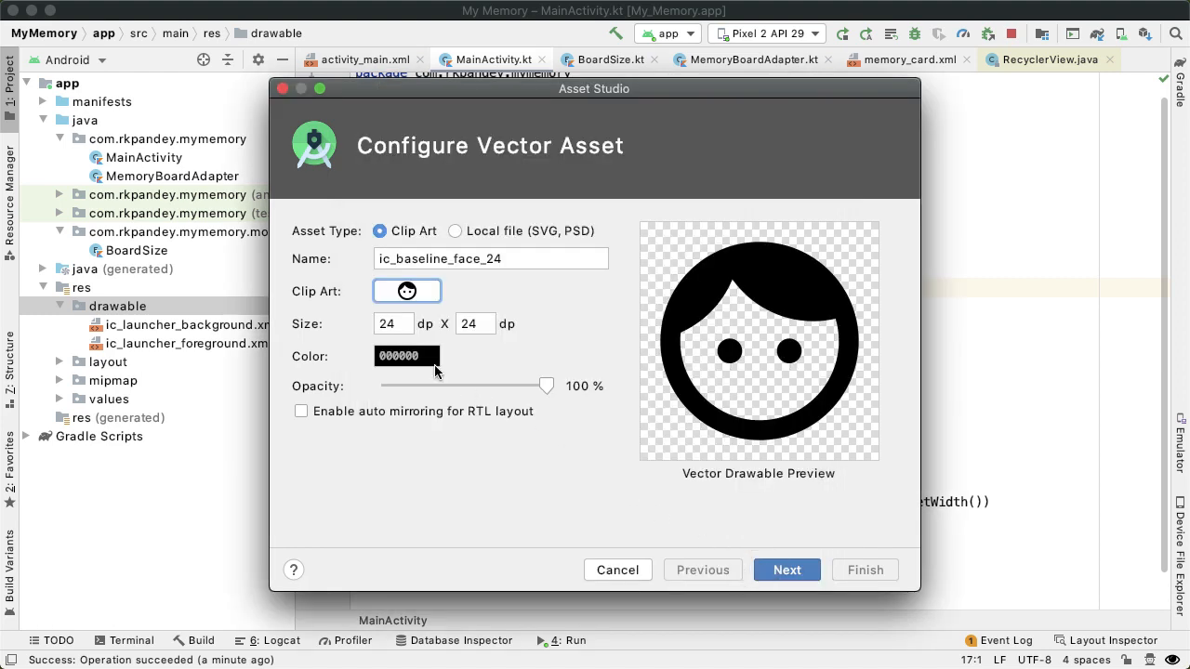
mouse_move(412, 361)
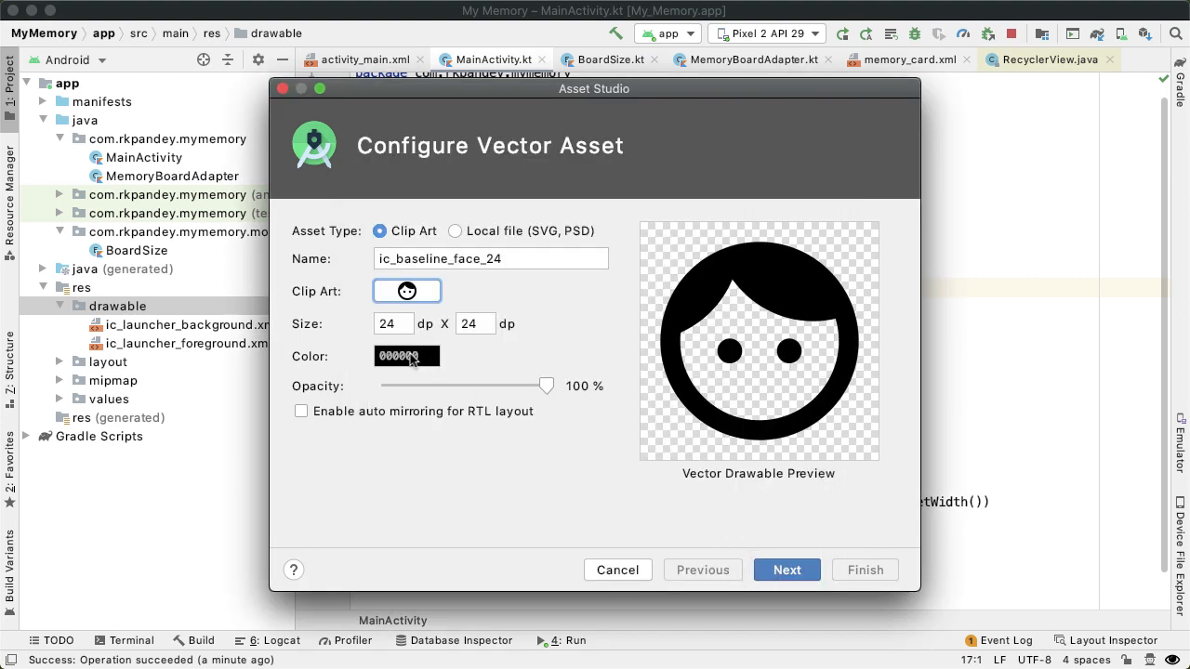
- Colour the icon red (FF0000), name it ic_face, and finish the wizard
left_click(407, 356)
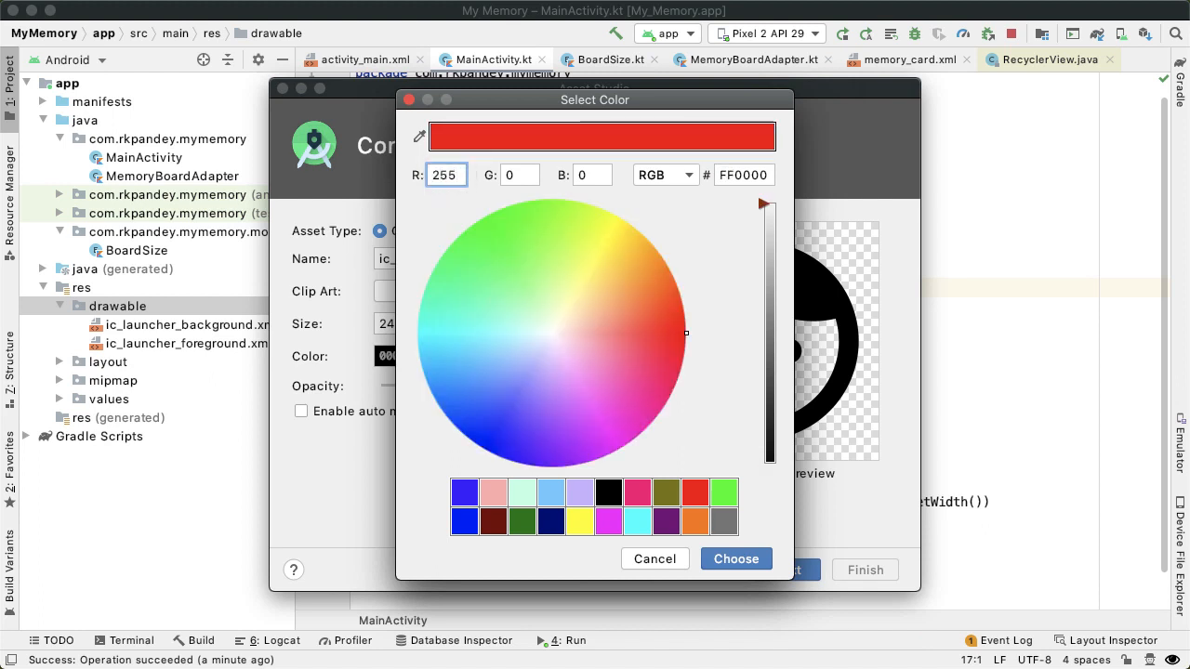
left_click(736, 559)
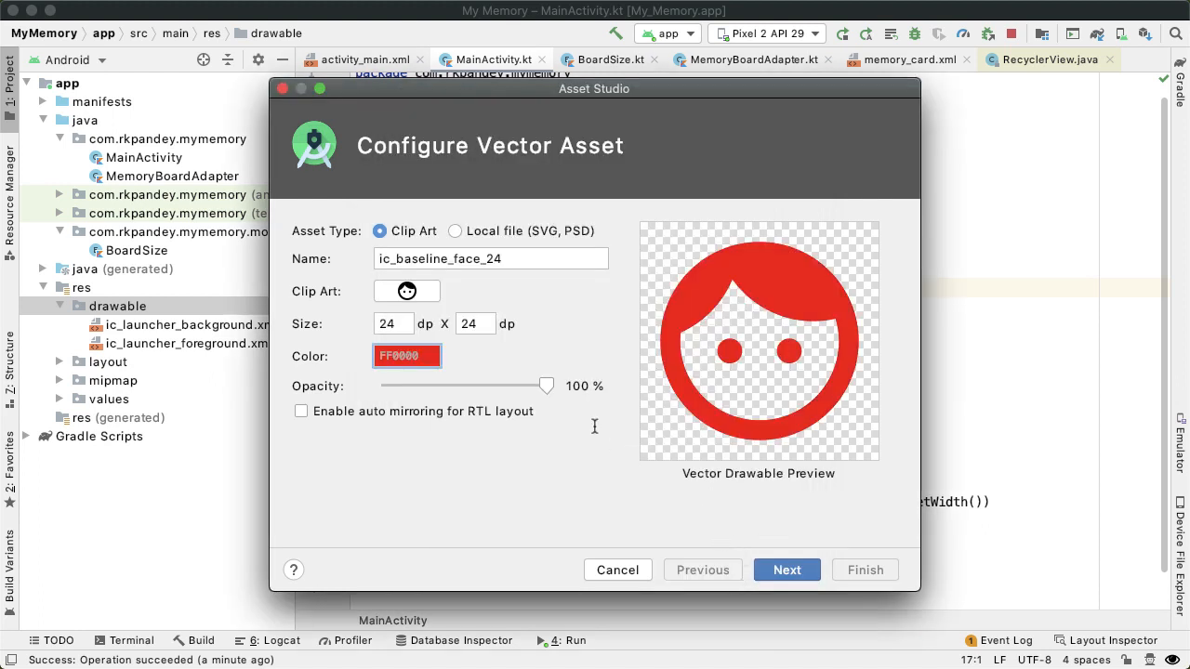
type("ic_f")
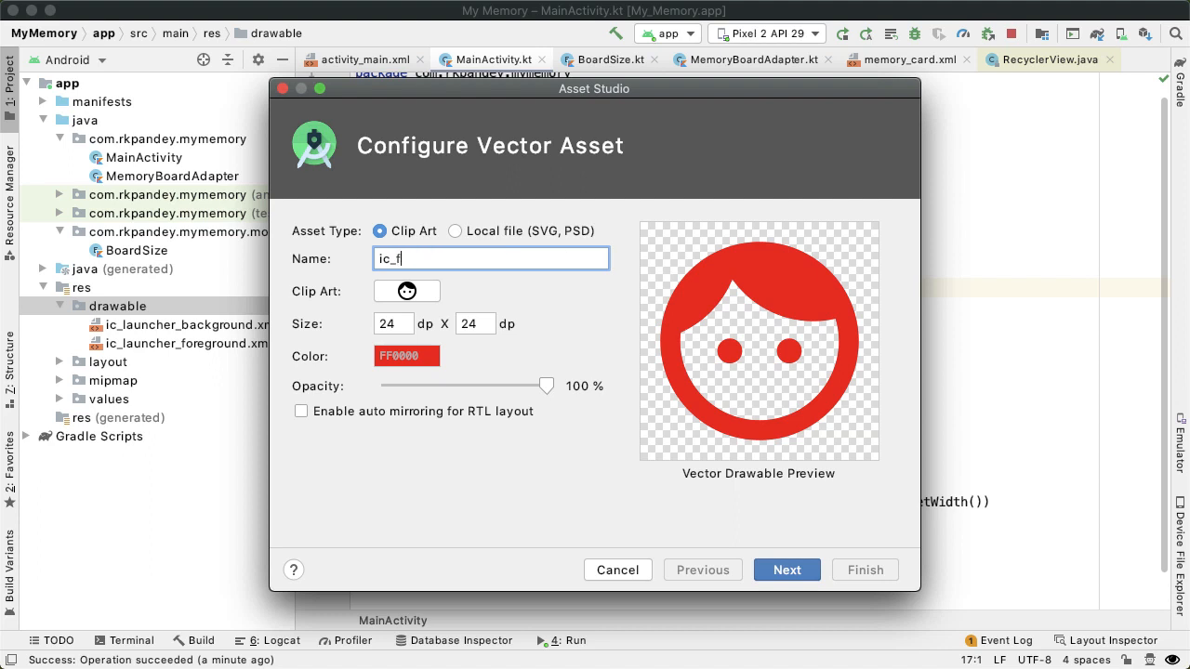
left_click(786, 570)
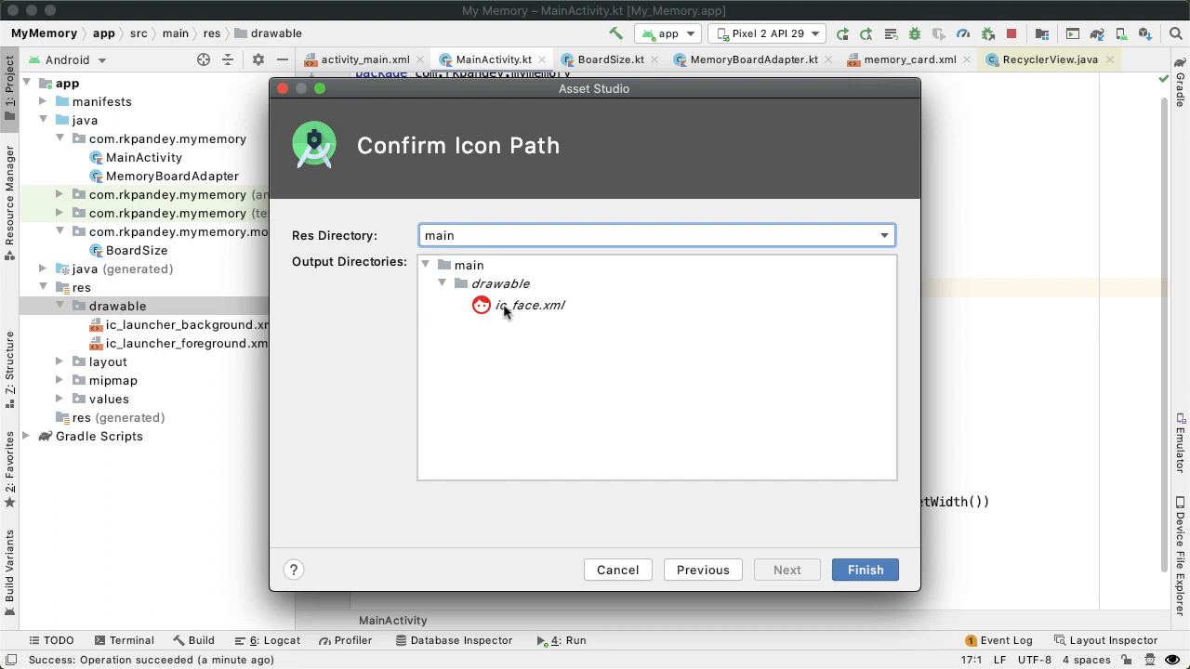
mouse_move(835, 549)
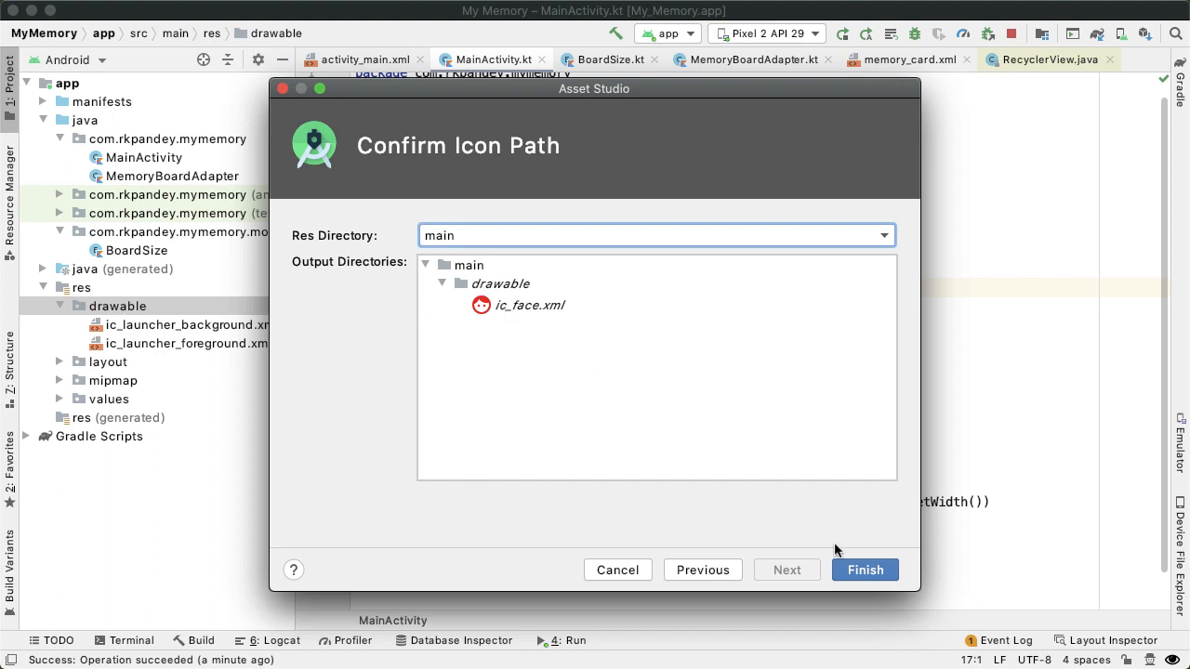
left_click(864, 570)
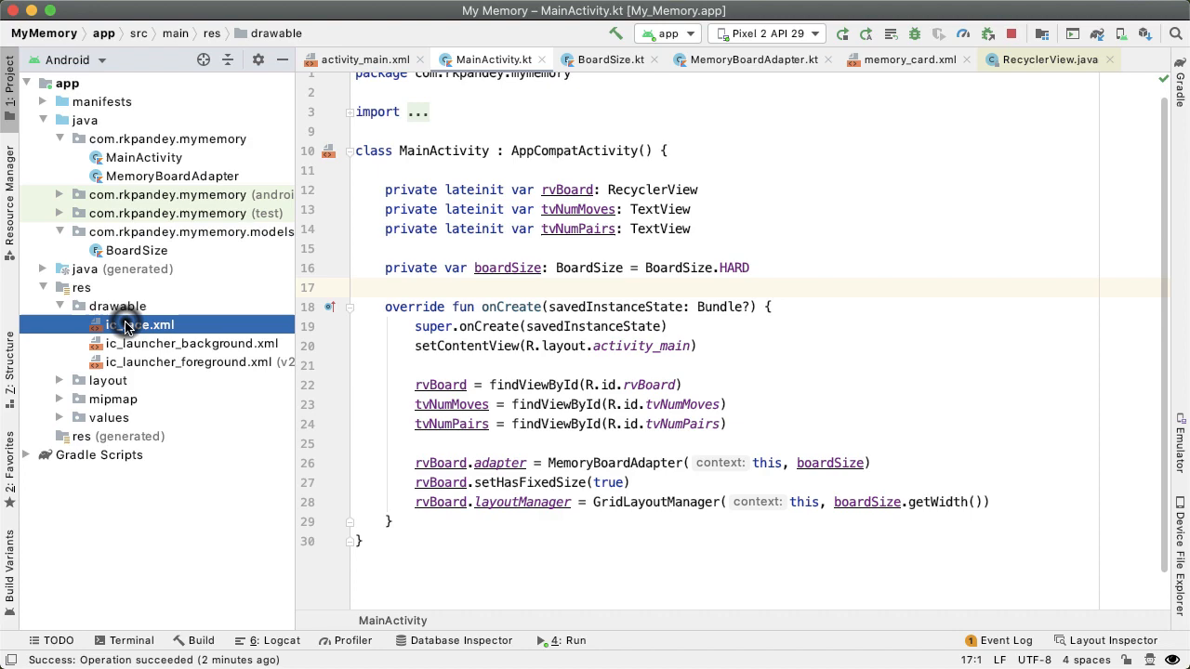
- Review ic_face.xml's vector code and red face preview, then return to BoardSize.kt
double_click(139, 324)
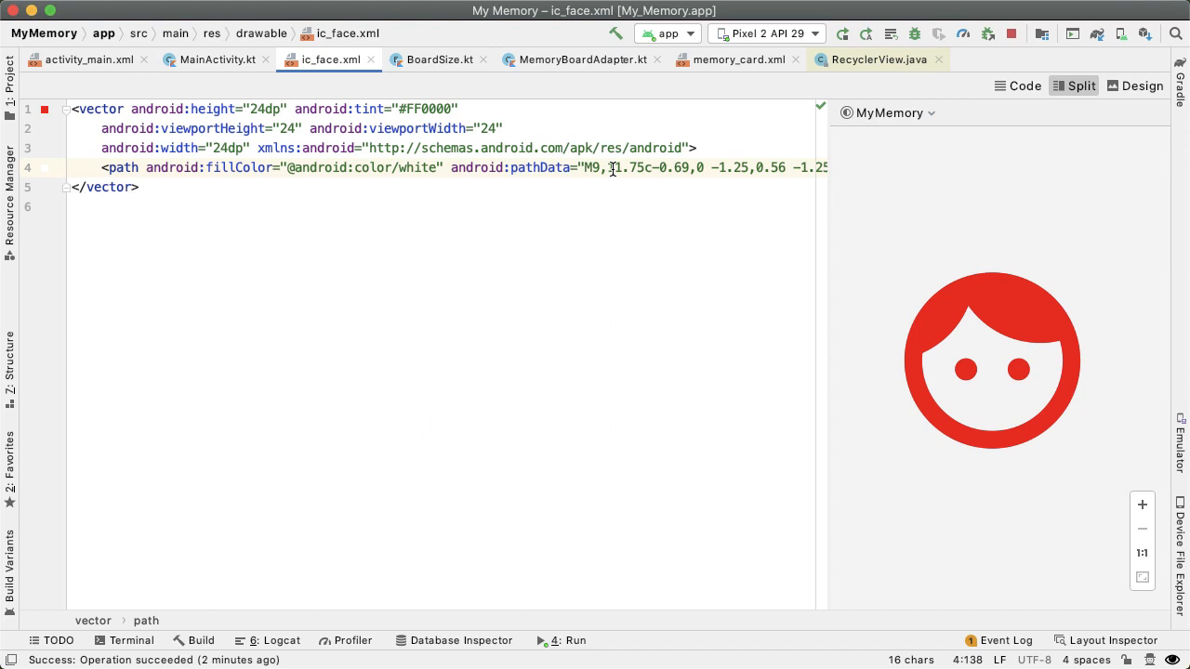
scroll("right", 3)
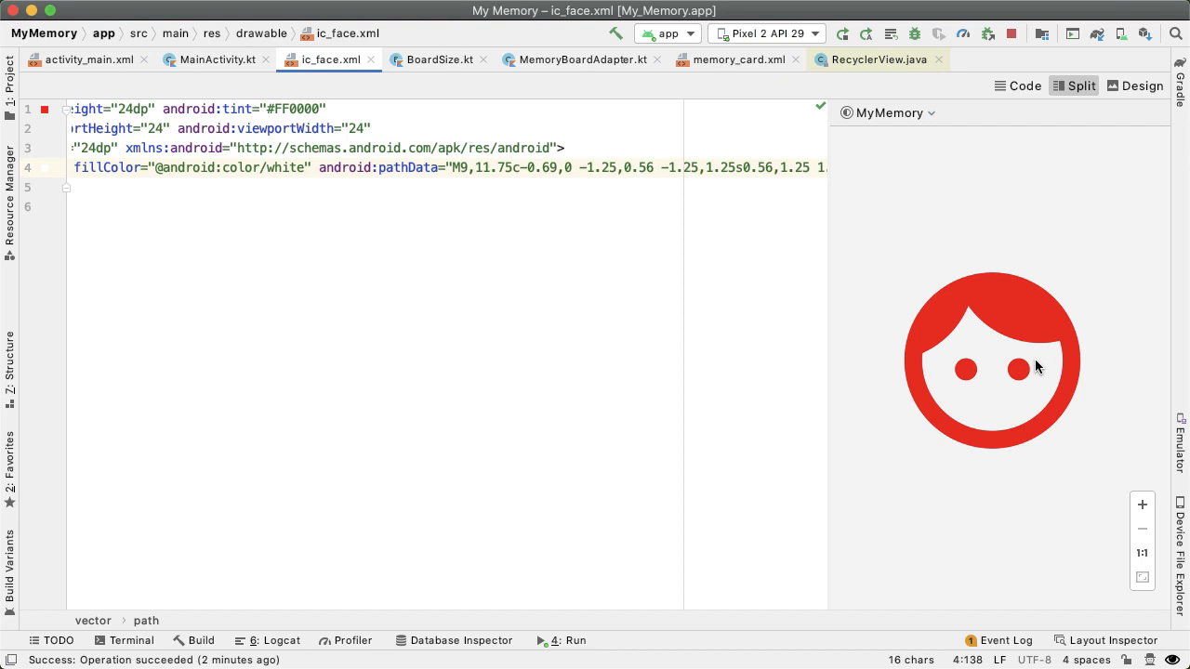
left_click(438, 59)
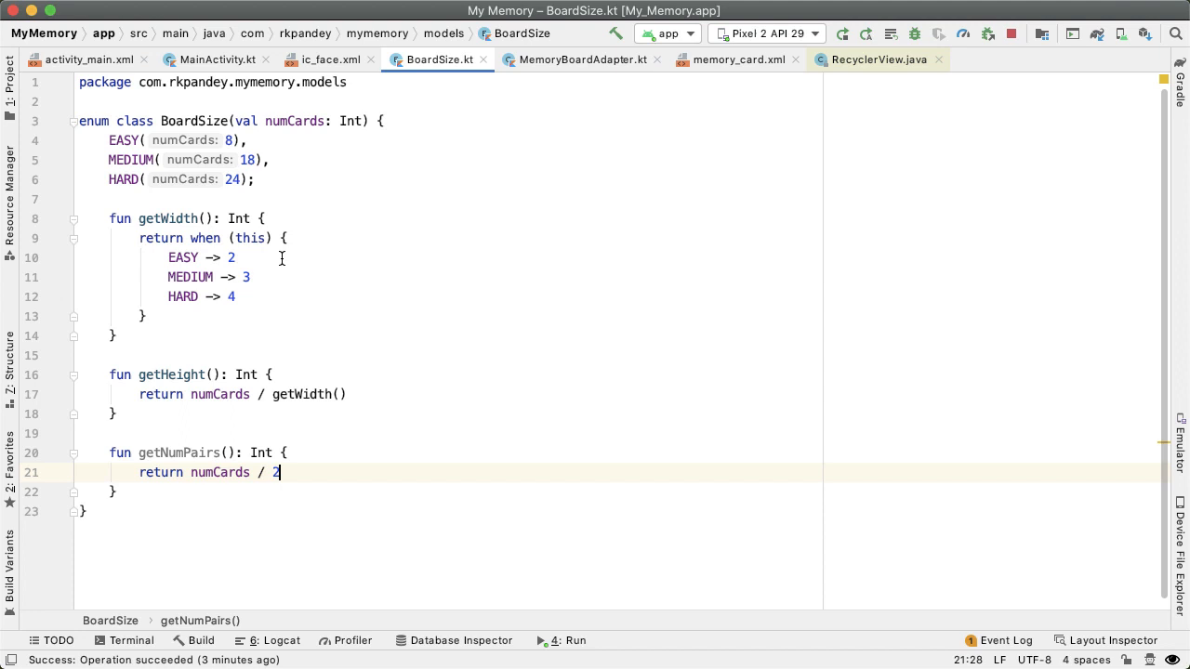
- Select the semicolon after the HARD entry in BoardSize.kt
left_click(259, 179)
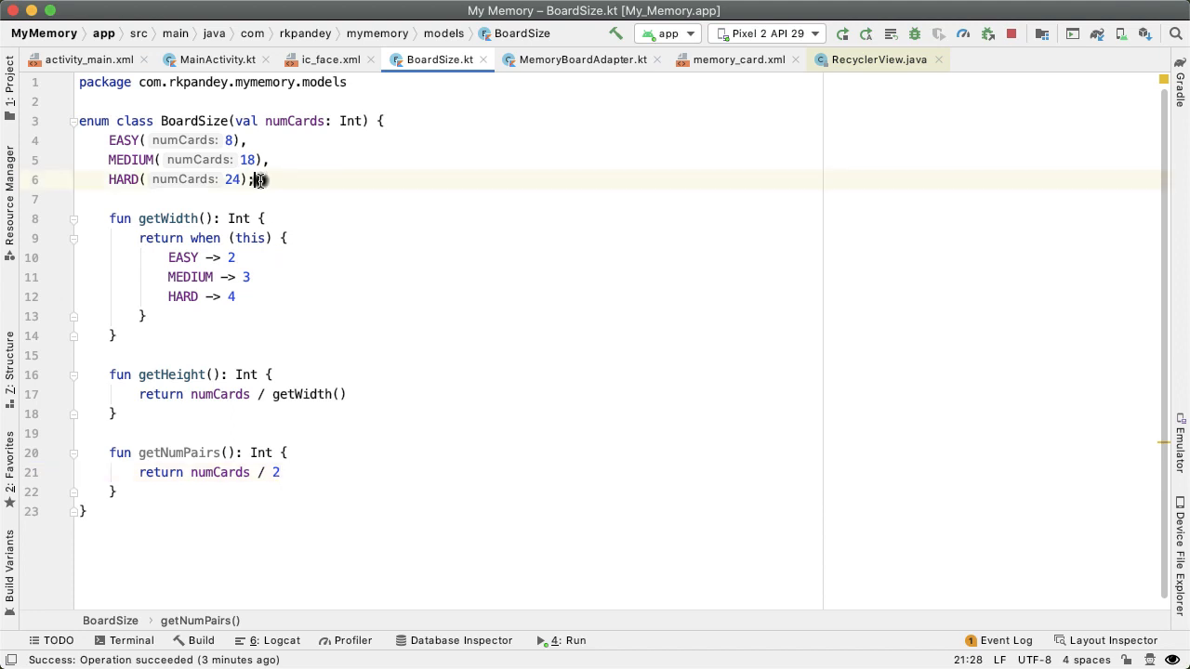
double_click(232, 180)
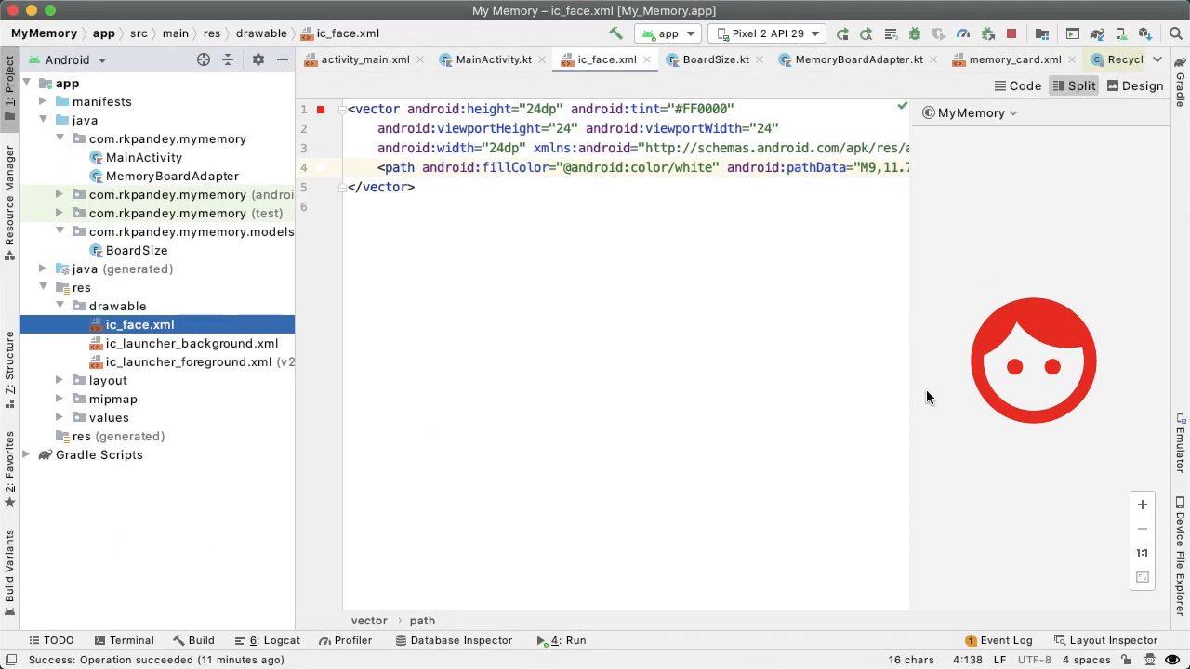
- Pick the local florist clip art and rename the asset ic_flower
right_click(117, 306)
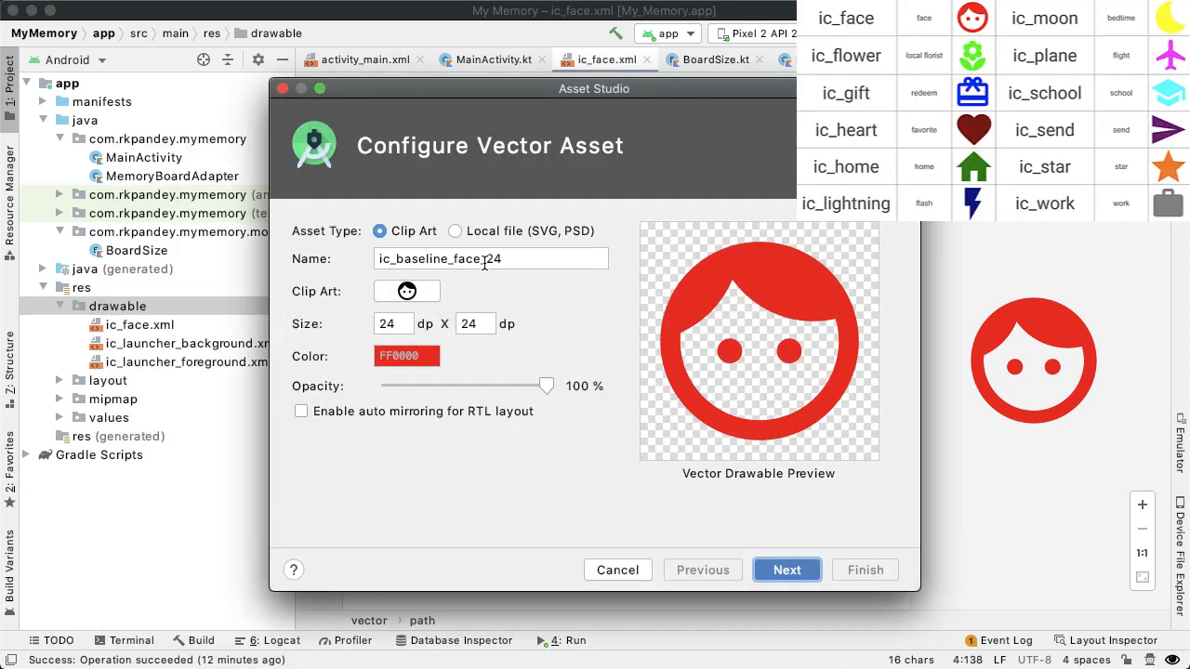
left_click(406, 291)
type("flor")
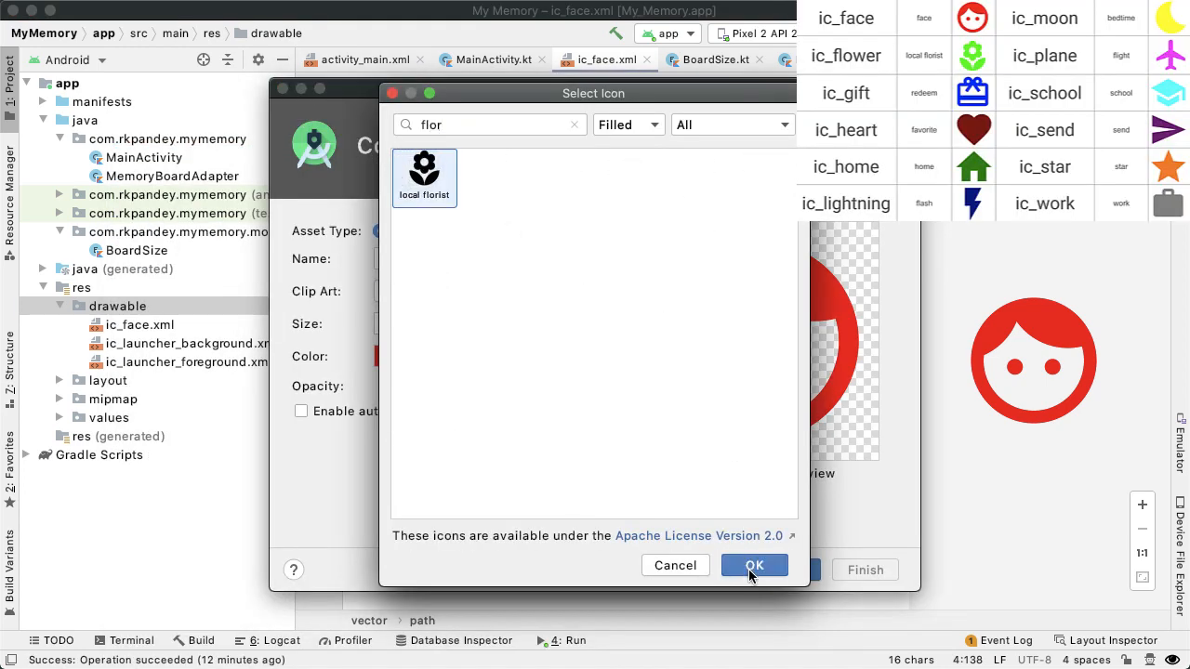
left_click(754, 565)
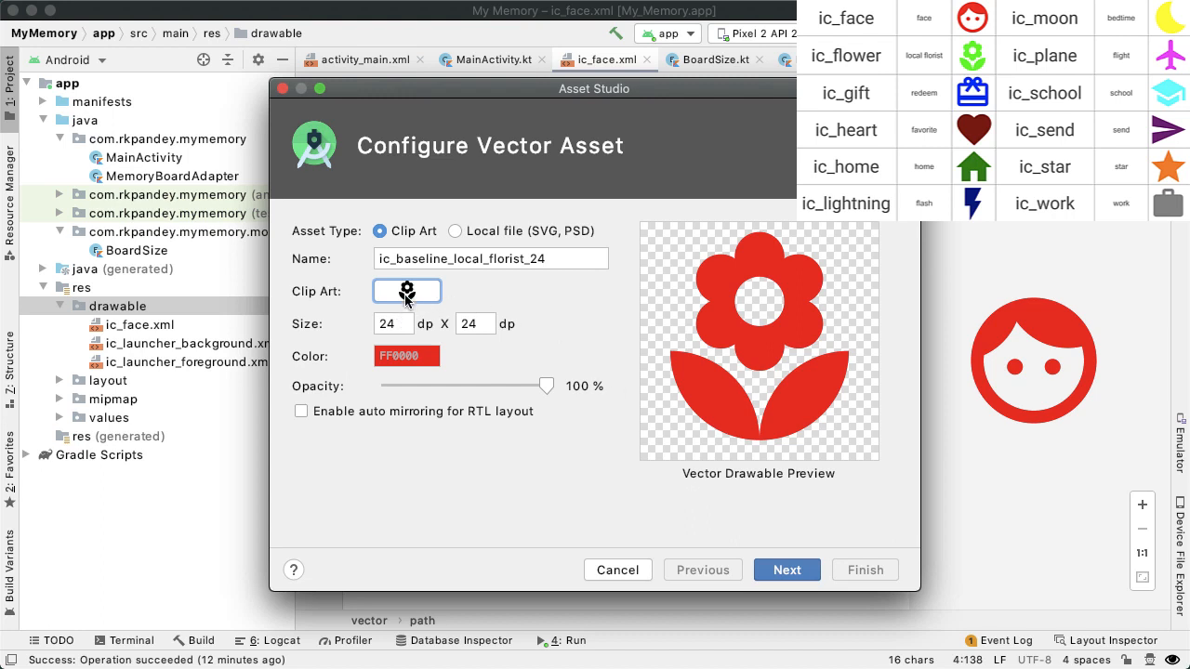
left_click(490, 258)
type("ic_flower")
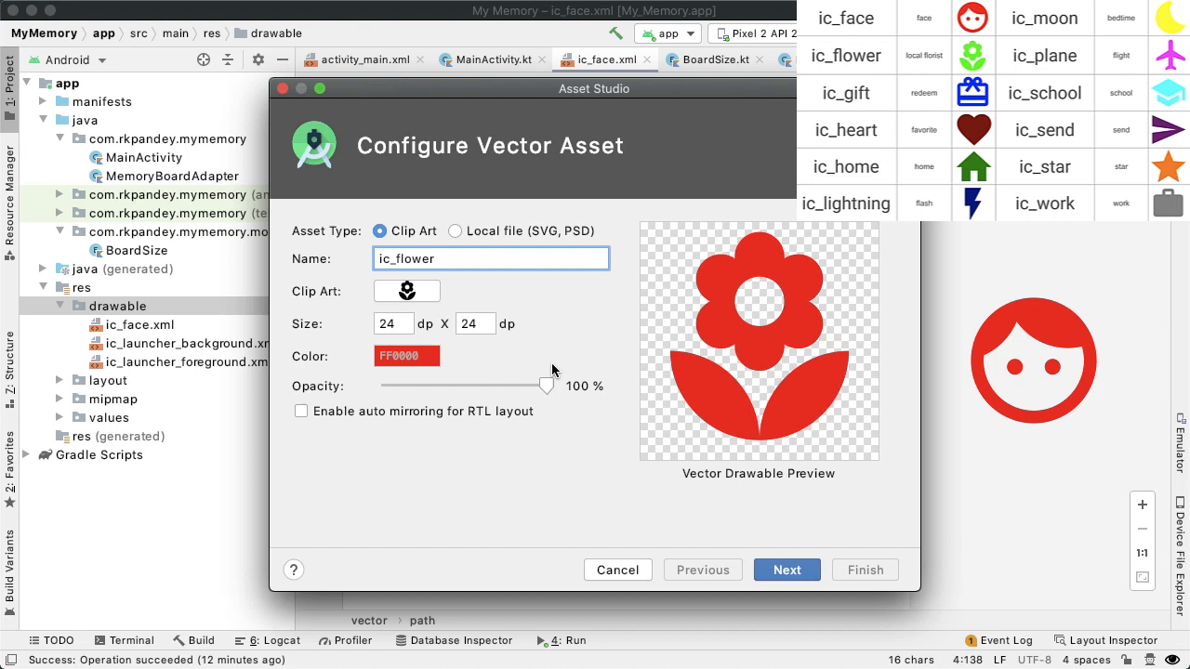
left_click(406, 355)
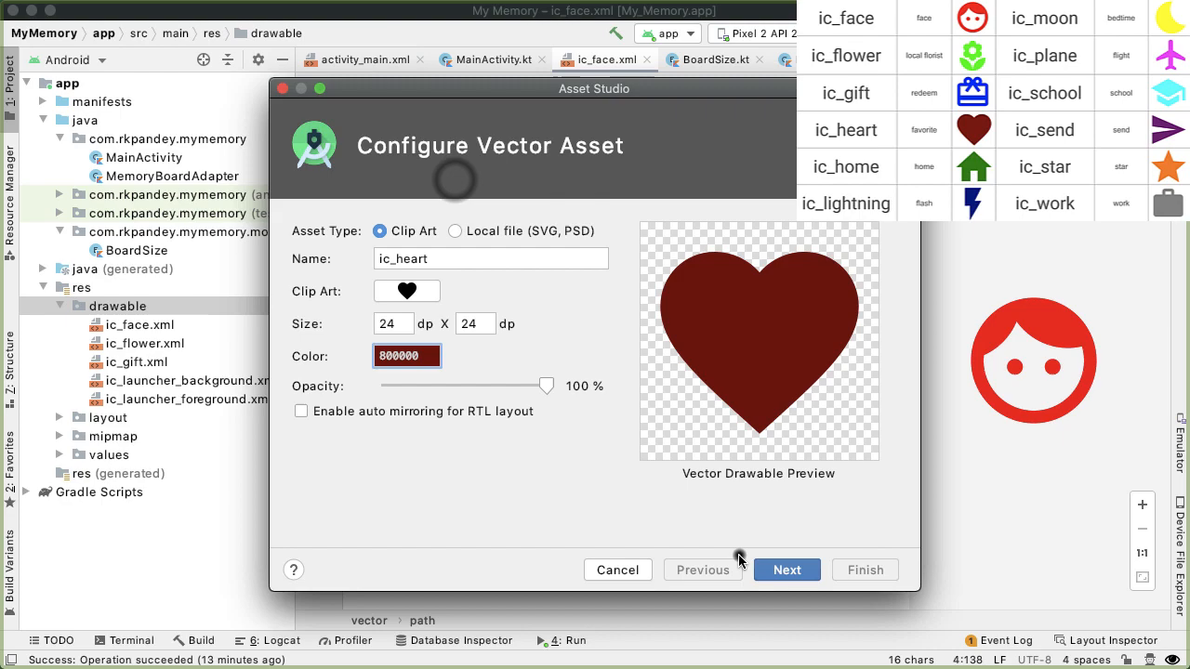
- Configure the dark red heart, moon, filled star and orange work icon assets
left_click(407, 356)
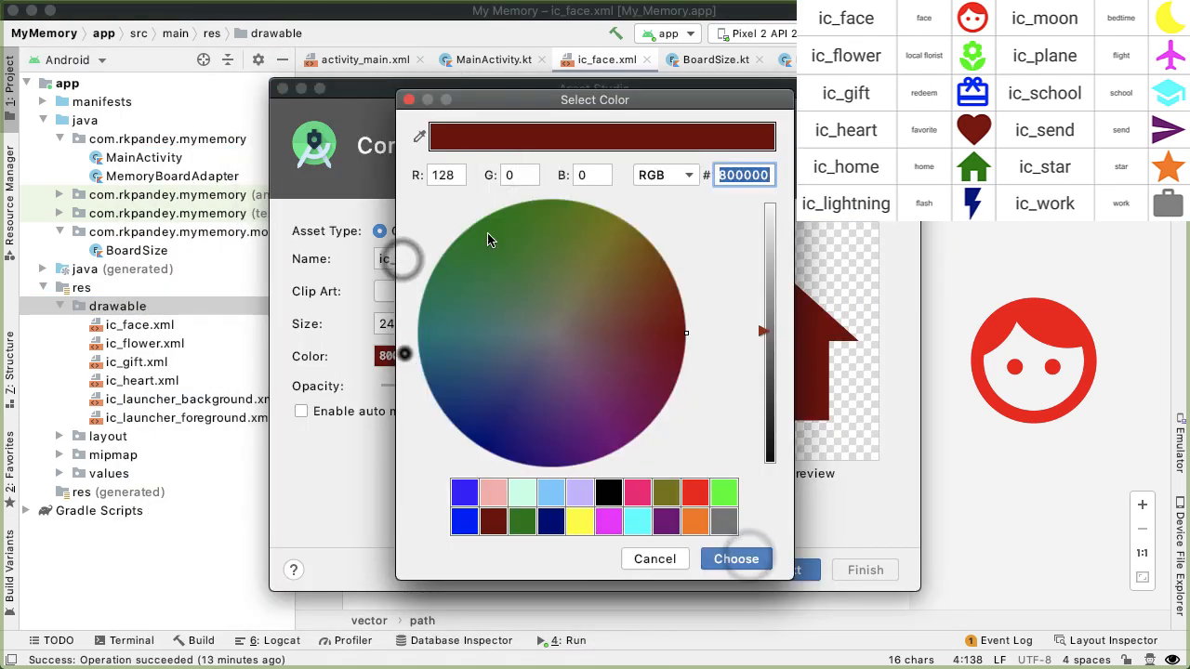
left_click(735, 559)
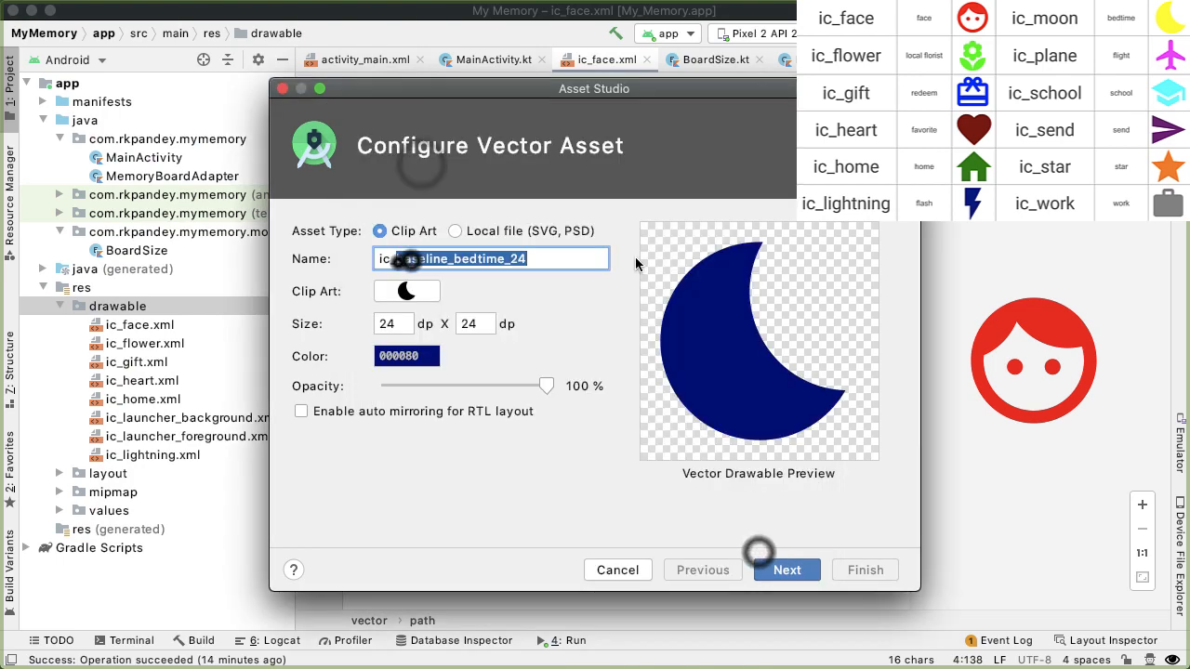
left_click(406, 291)
type("star")
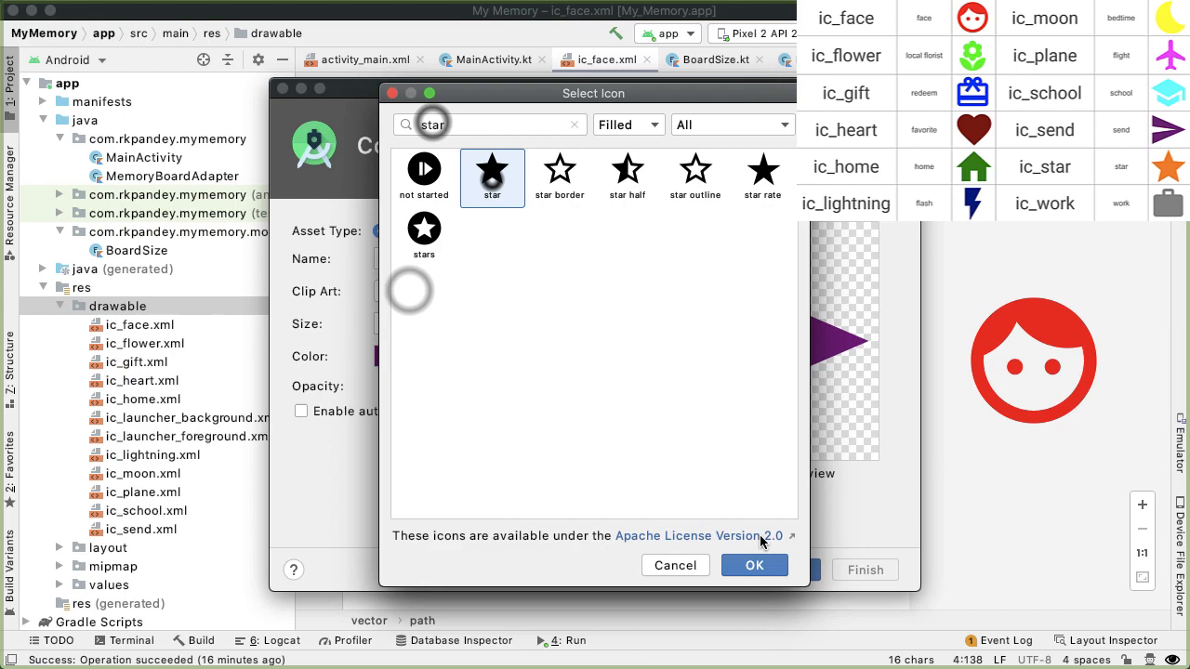
left_click(754, 565)
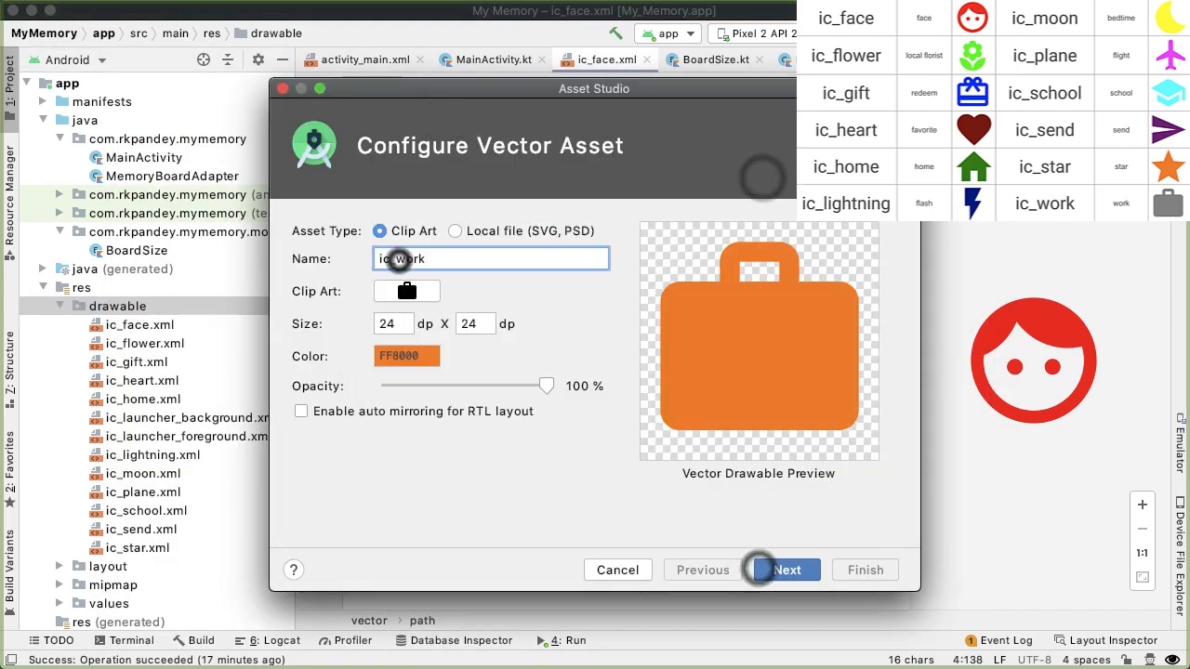
left_click(787, 570)
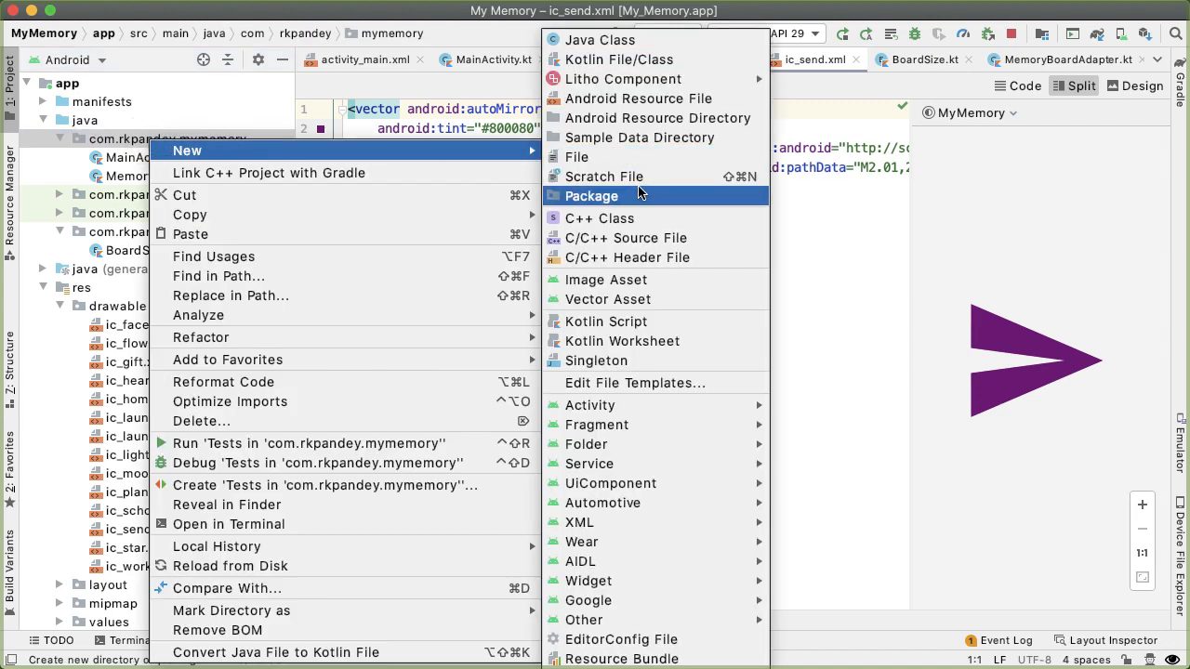
- Create a utils package inside com.rkpandey.mymemory
left_click(591, 195)
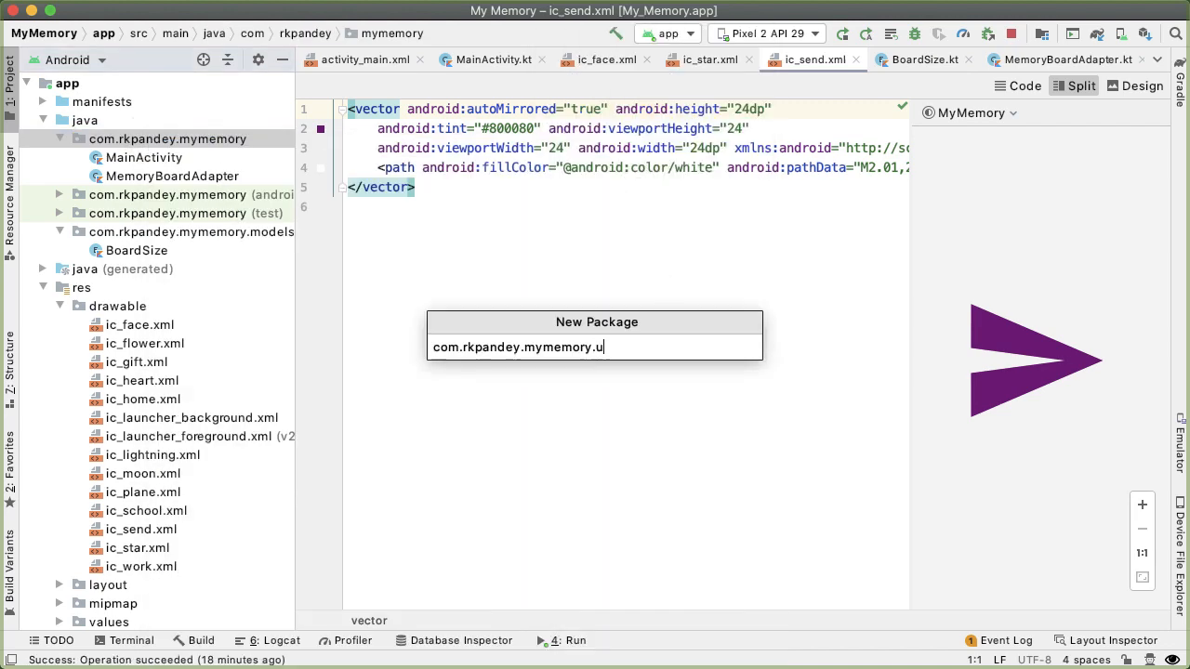
key("Return")
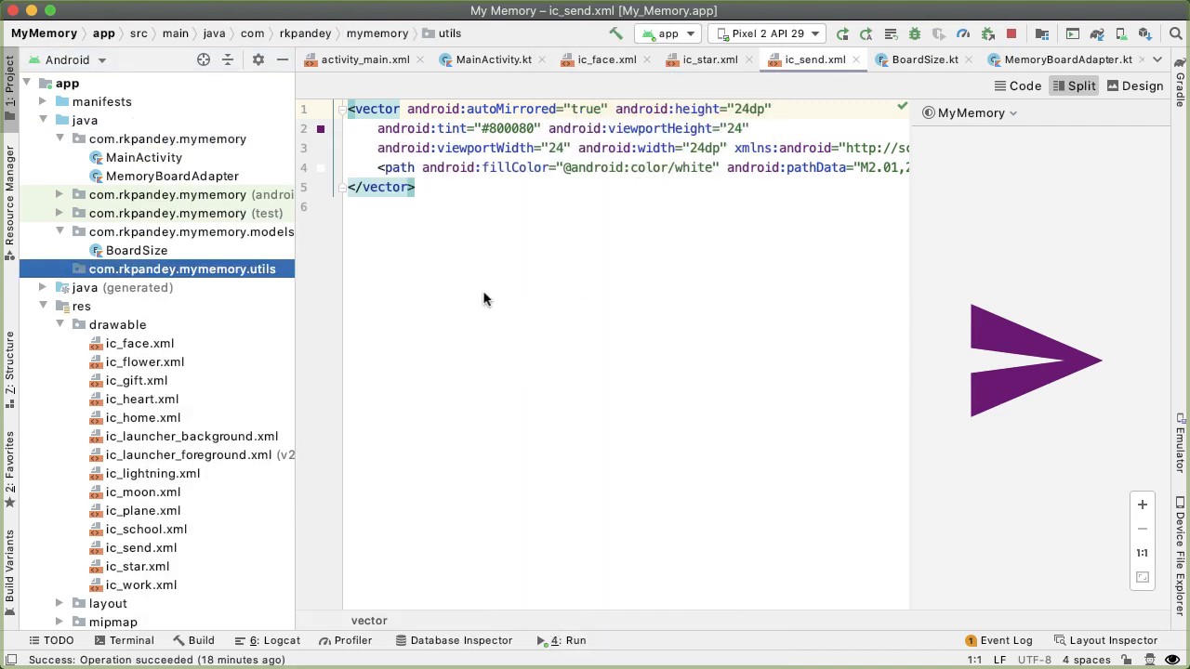
right_click(183, 269)
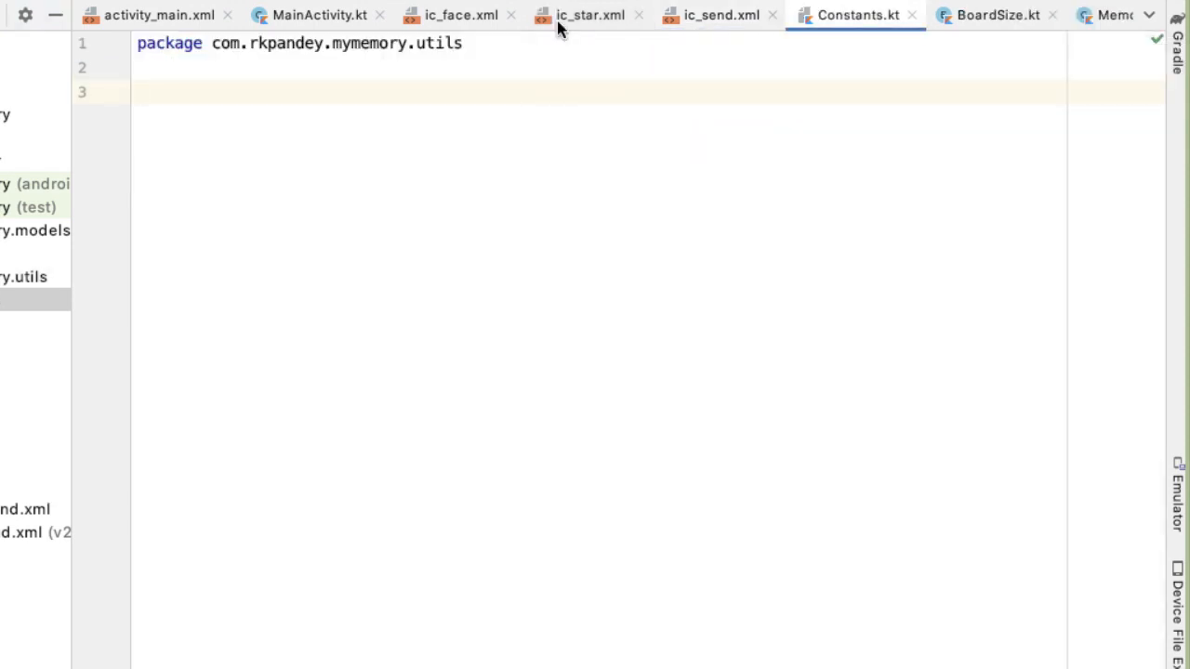
- Write val DEFAULT_ICONS = listOf(R.drawable.ic_face … R.drawable.ic_work) in Constants.kt
type("val")
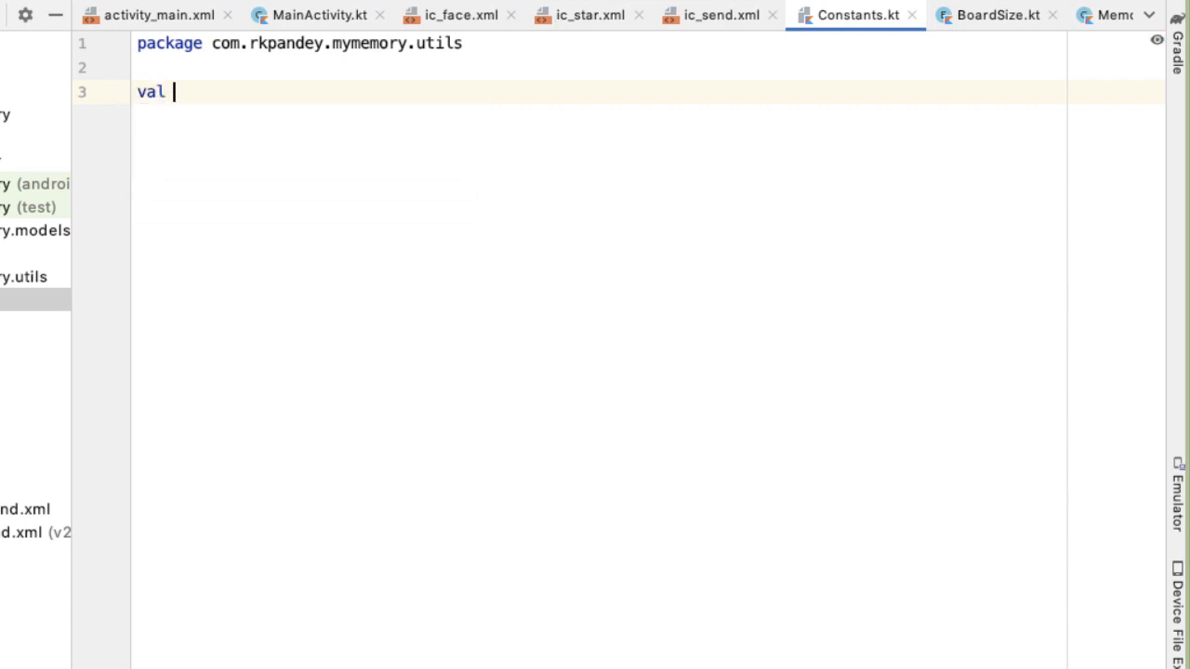
type("DEFAUL")
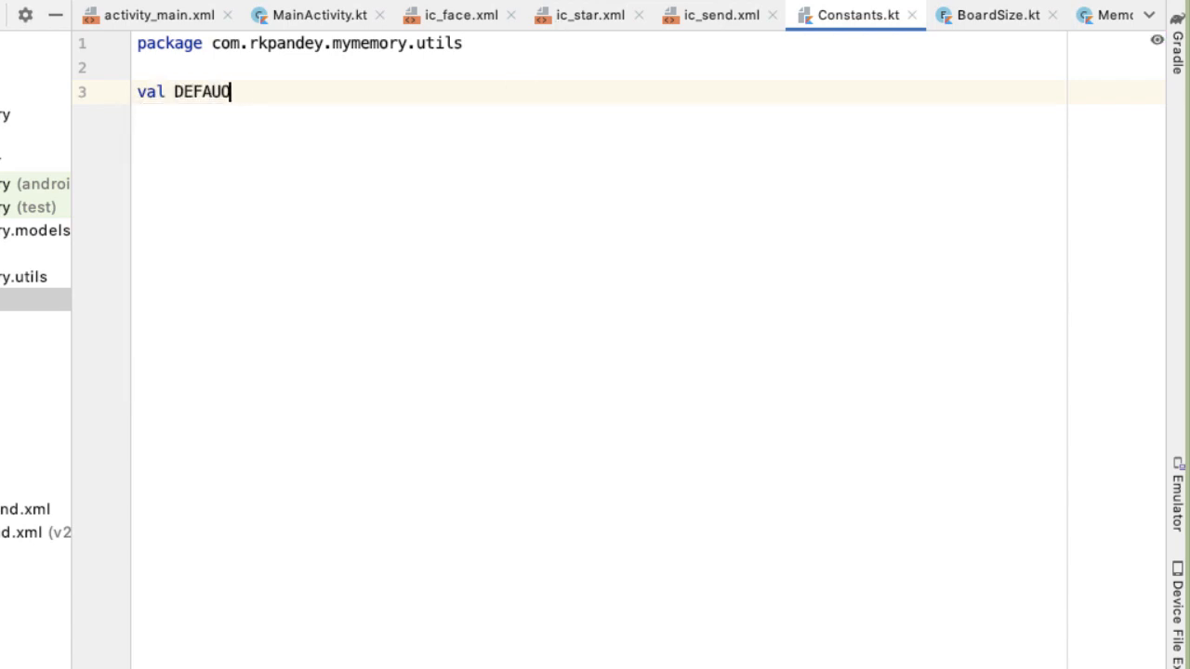
type("LT_ICONS =")
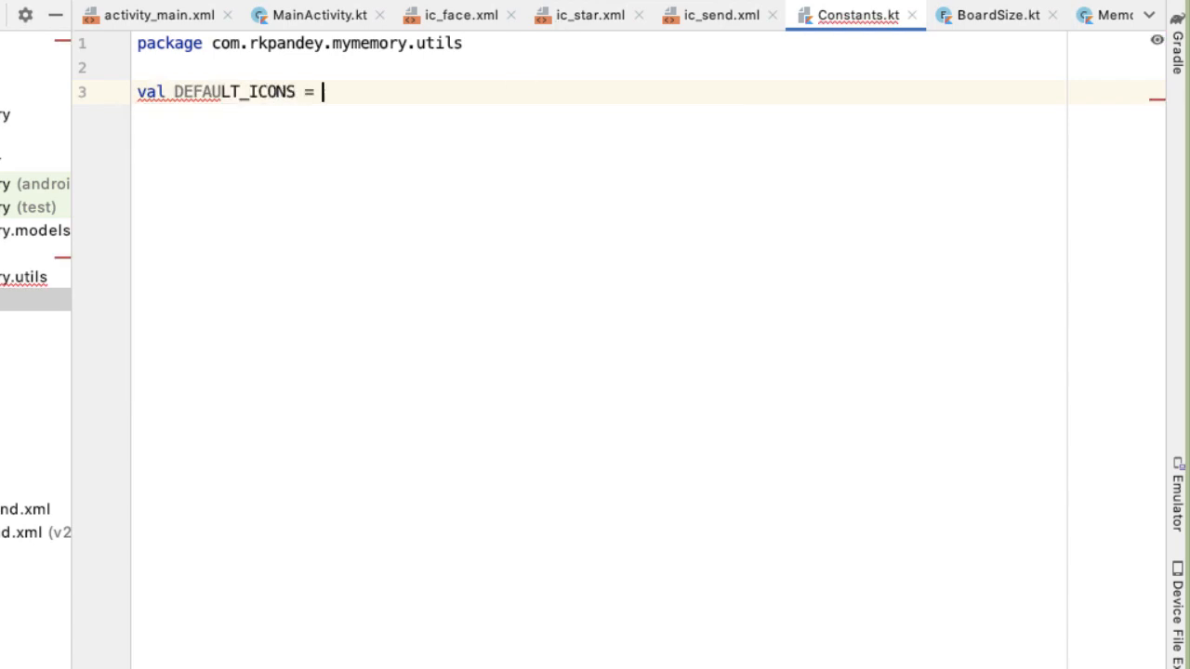
type("listOf<()")
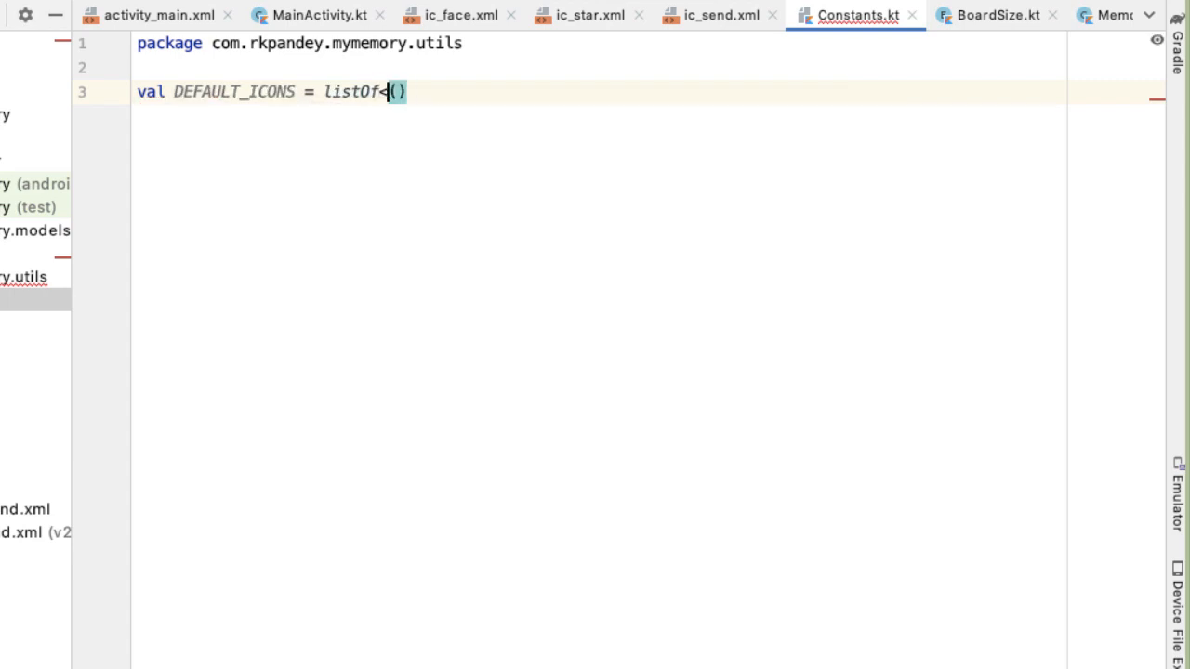
type("R.drawable.ic")
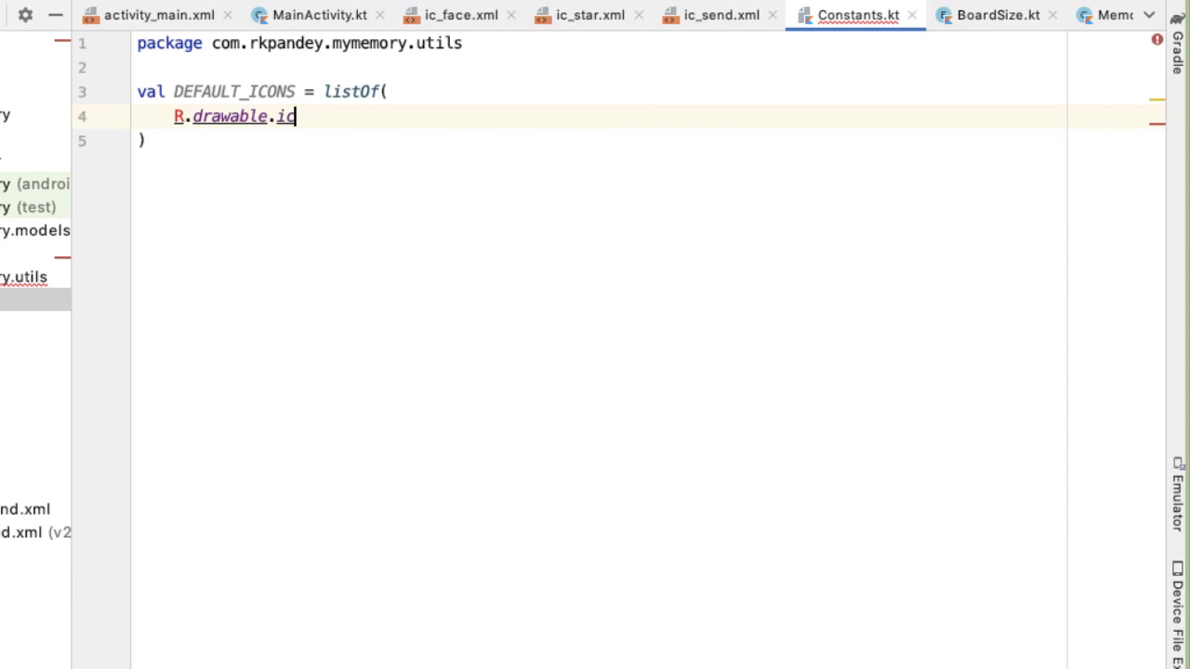
type("_face,")
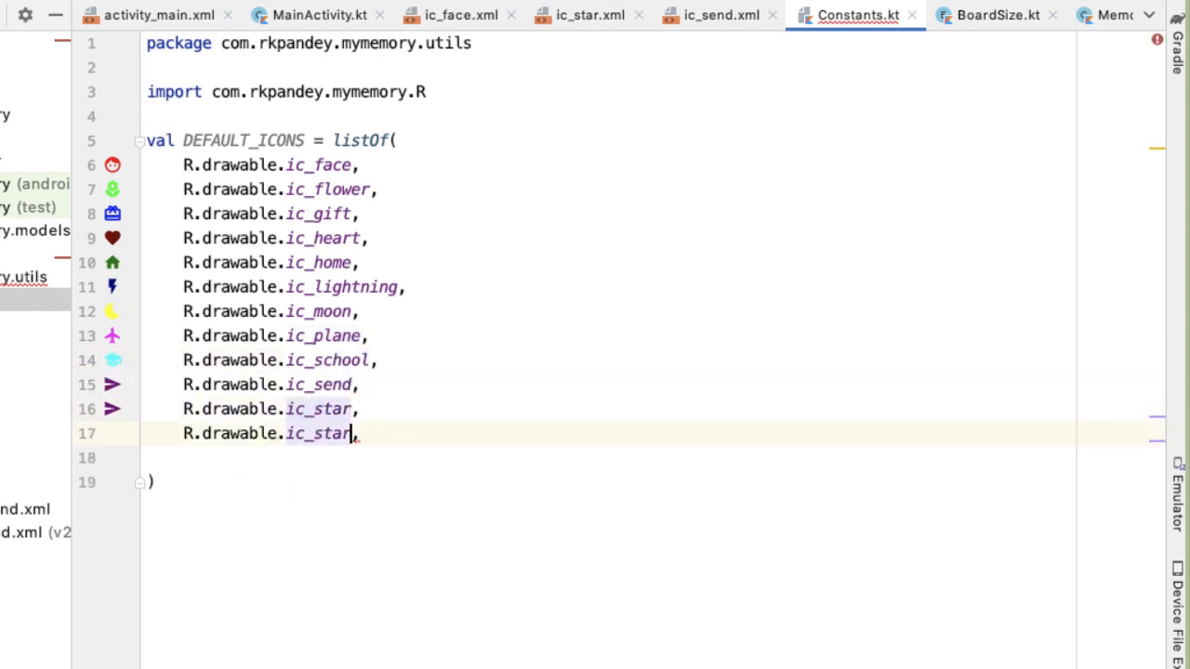
type("ic_work")
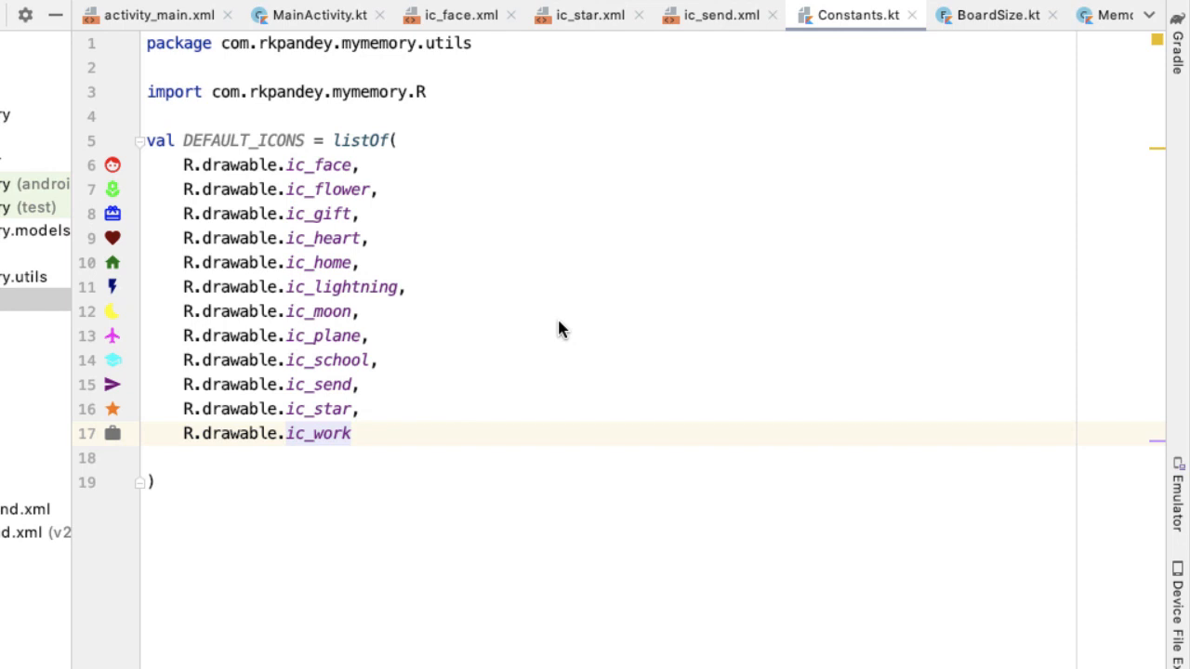
double_click(243, 140)
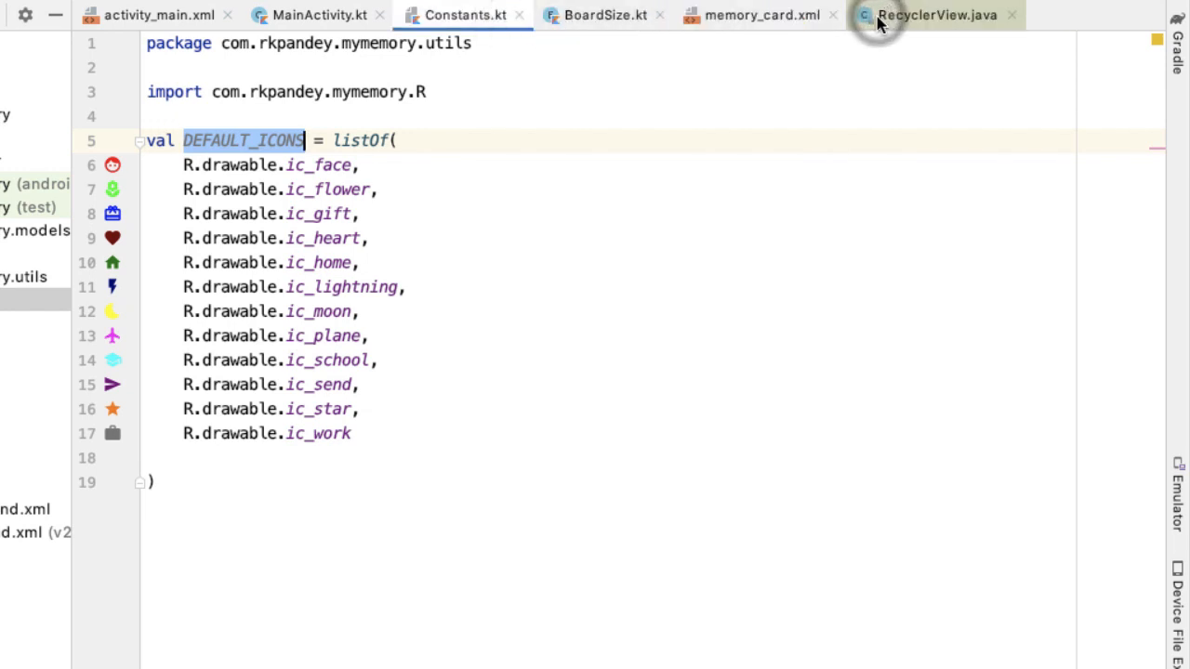
- Close RecyclerView.java and add DEFAULT_ICONS.shuffled().take(boardSize.getNumPairs()) in onCreate
left_click(1012, 15)
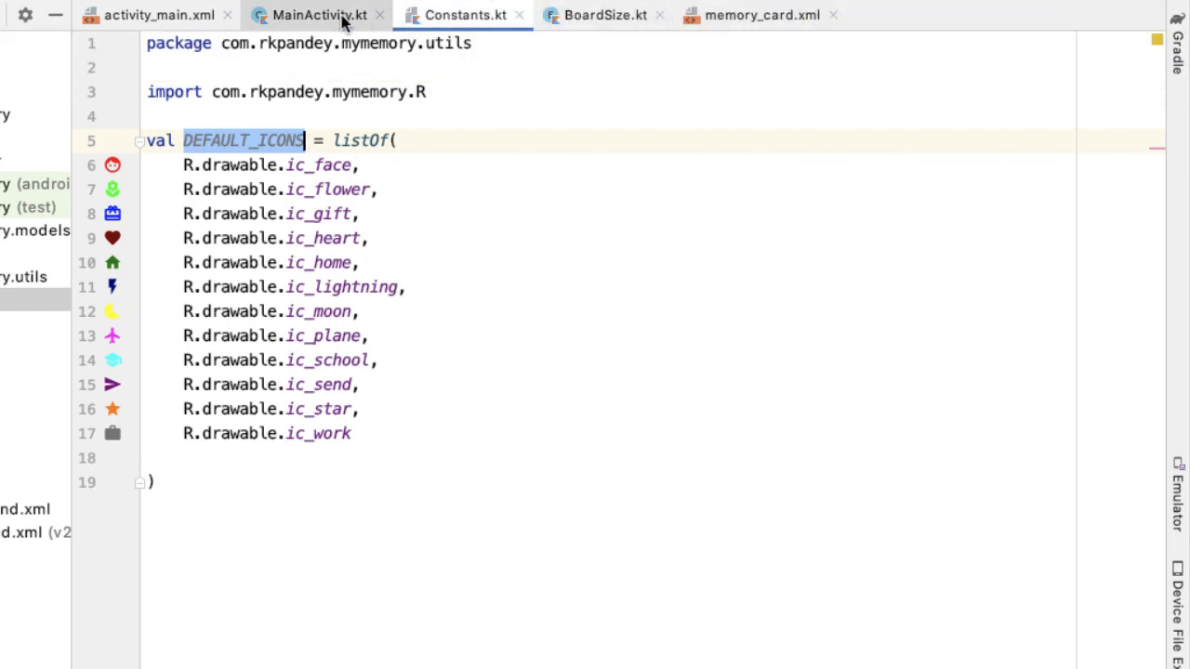
left_click(311, 15)
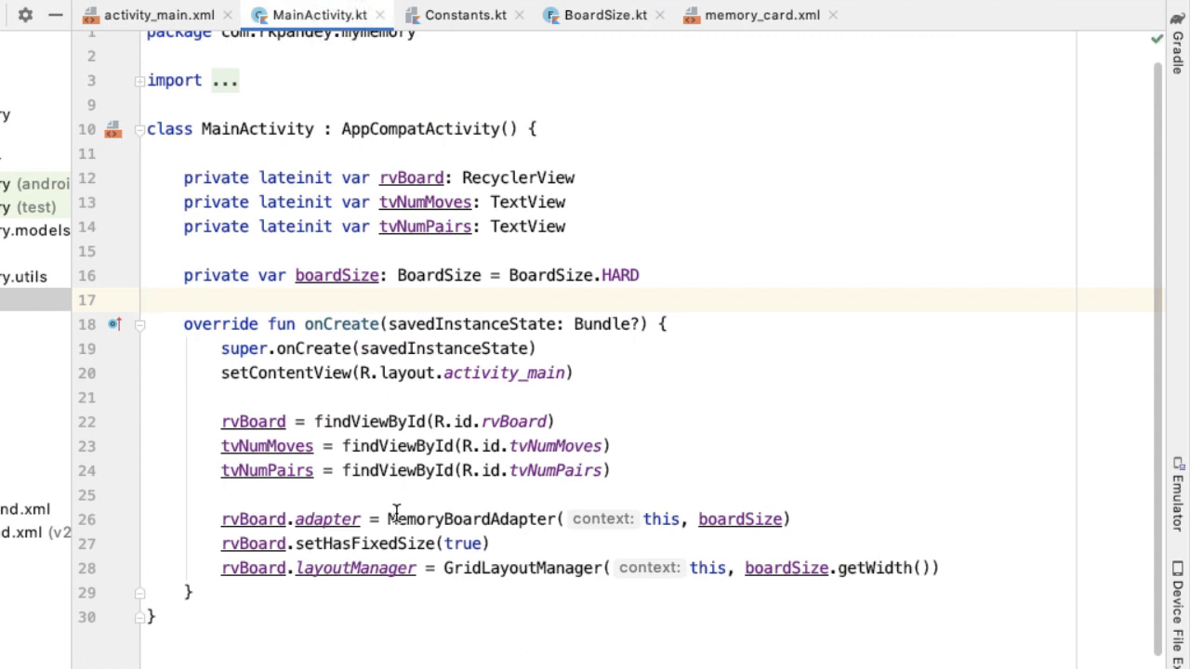
mouse_move(783, 518)
type("DEFAULT_ICONS")
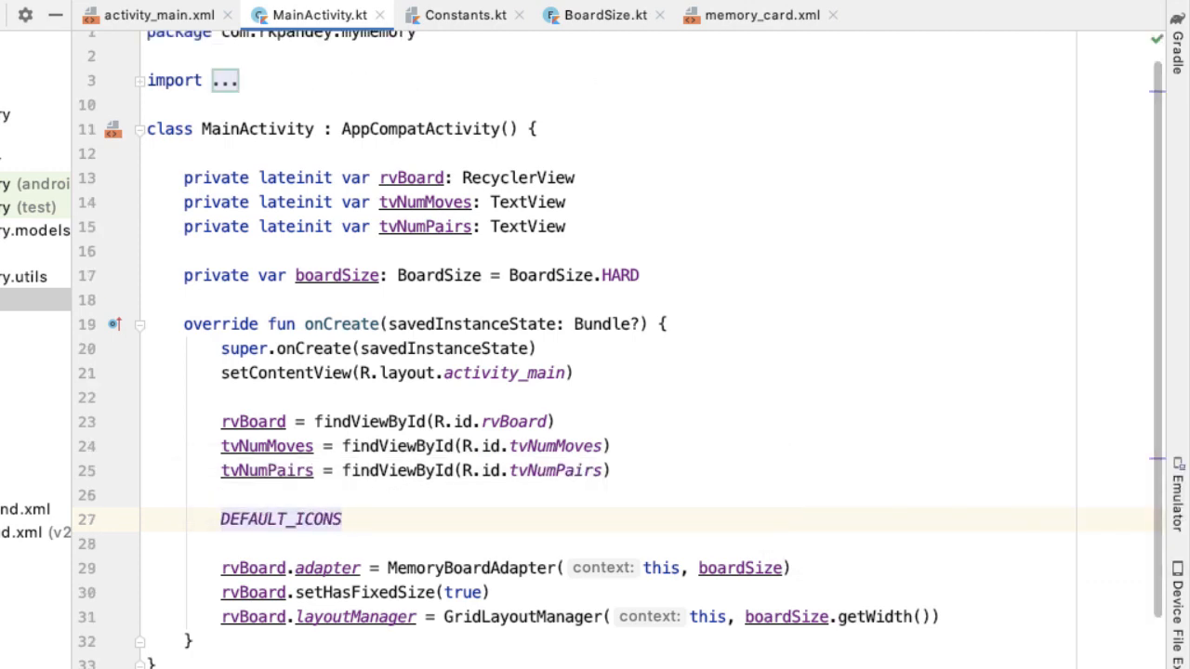
type(".shuffled().take(")
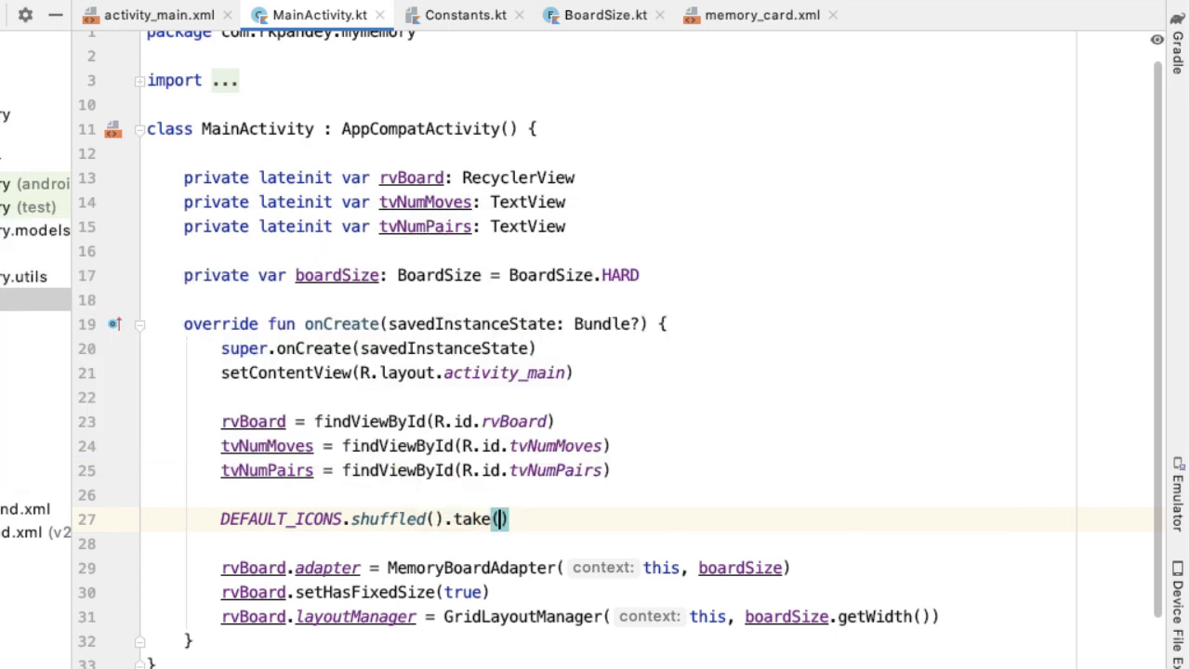
left_click(500, 519)
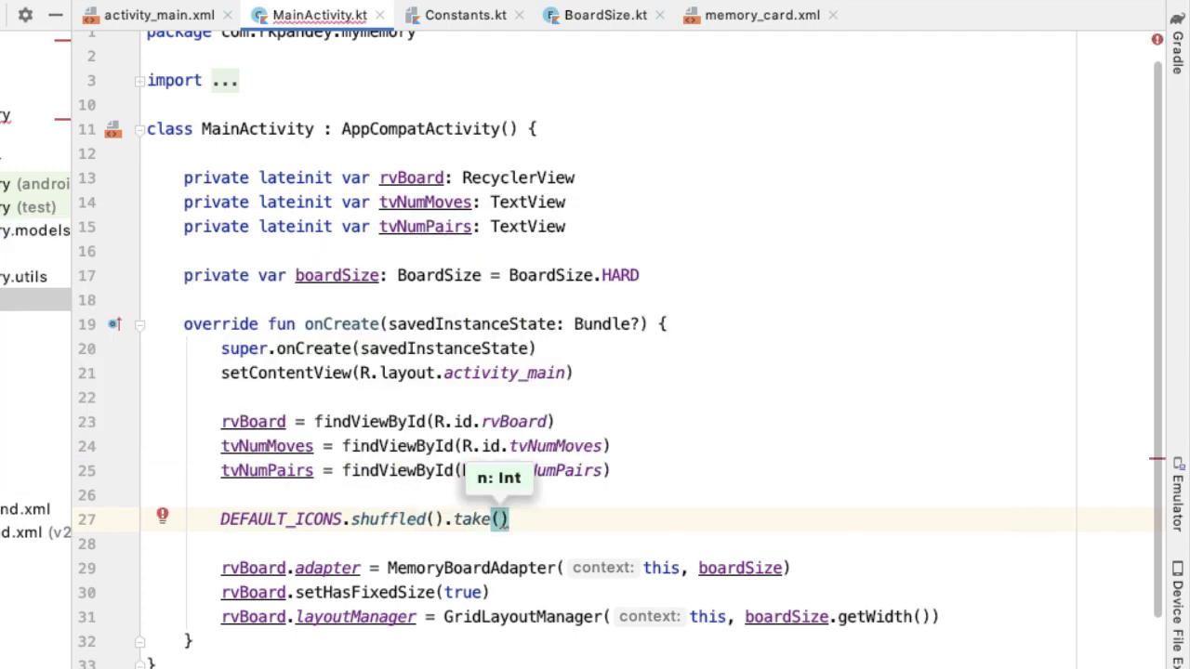
type("boardSize.getNumPairs(")
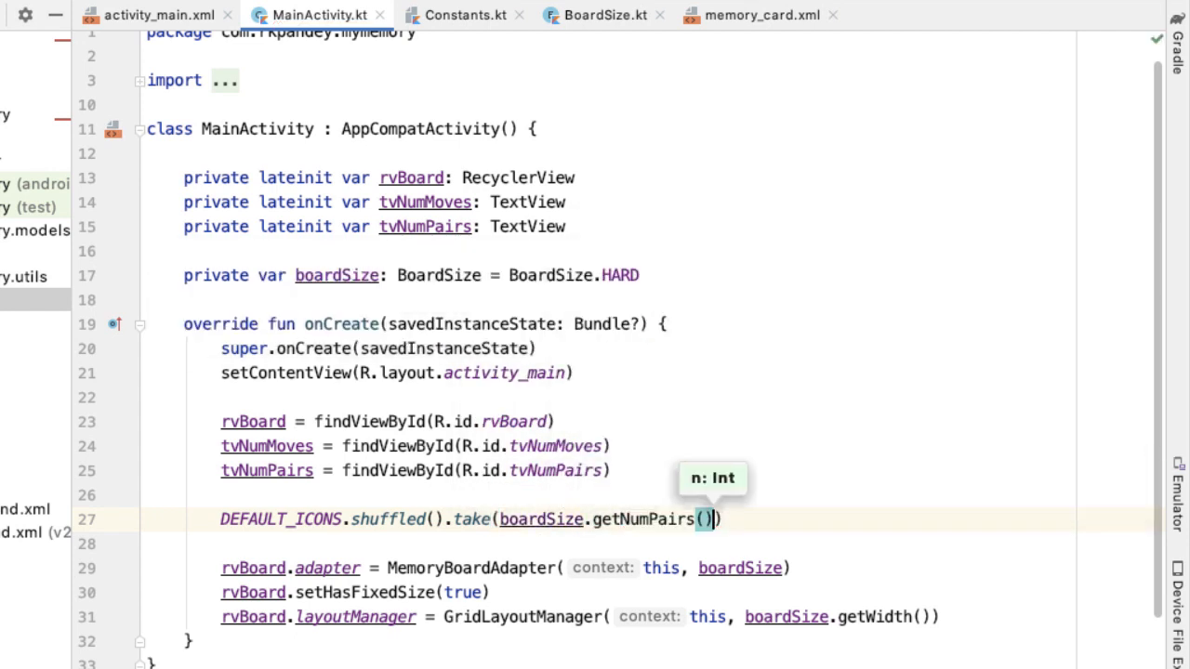
mouse_move(734, 490)
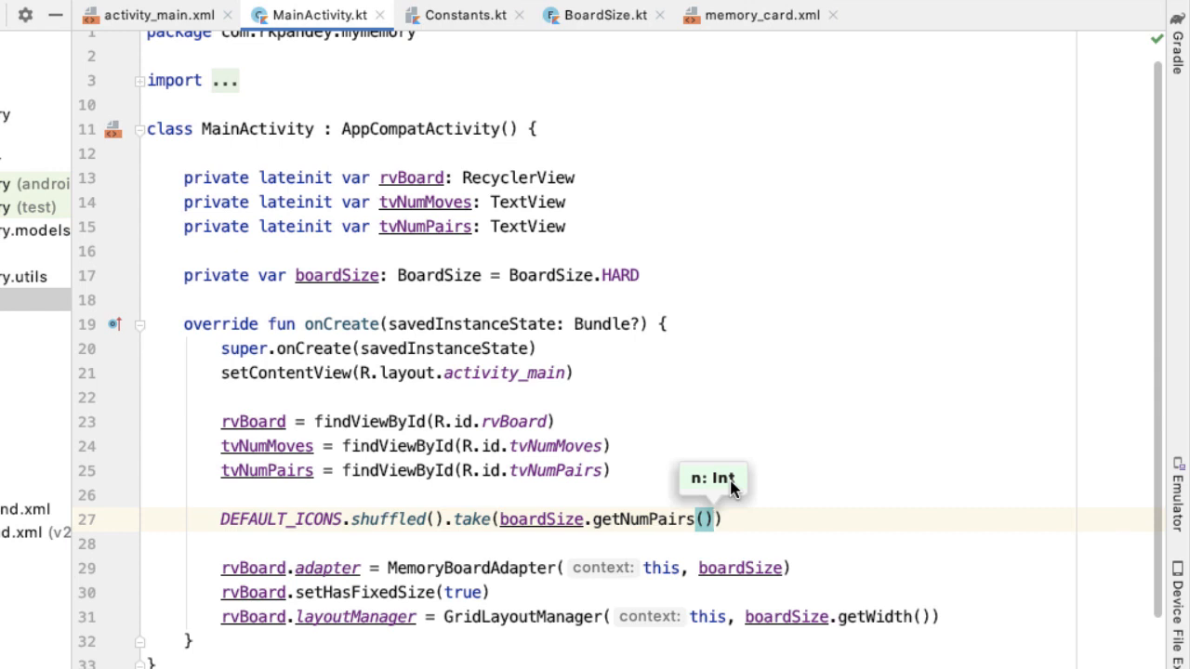
mouse_move(733, 483)
type("val randomized")
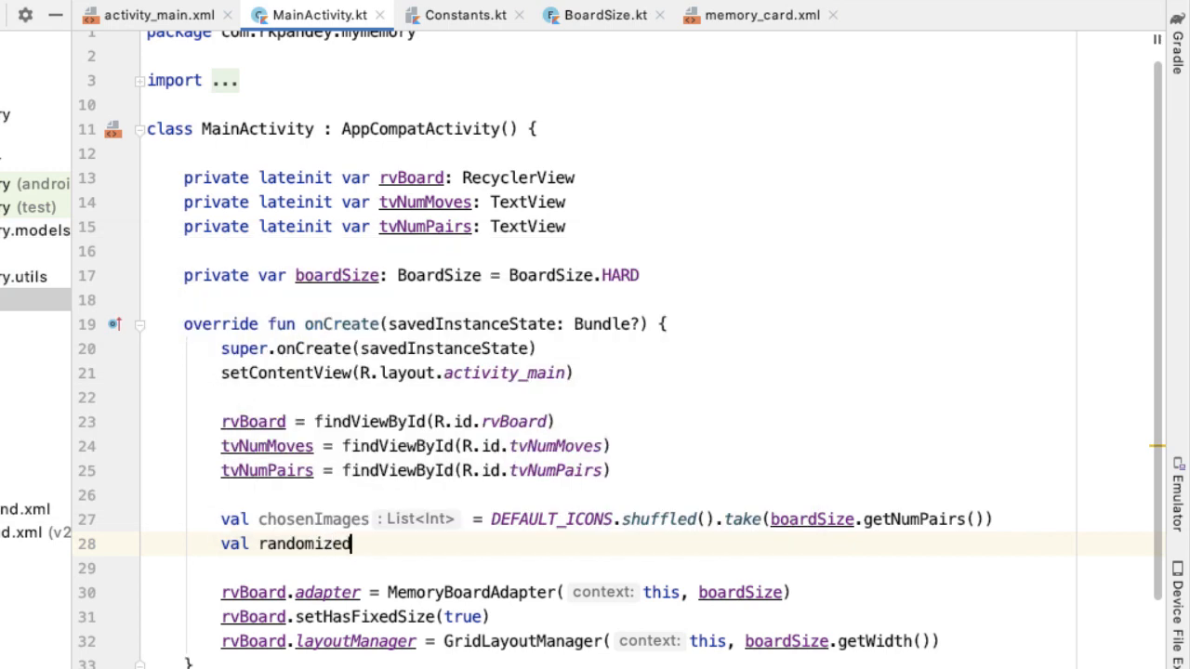
- Add randomizedImages = (chosenImages + chosenImages).shuffled() and pass it to MemoryBoardAdapter
type("Images =")
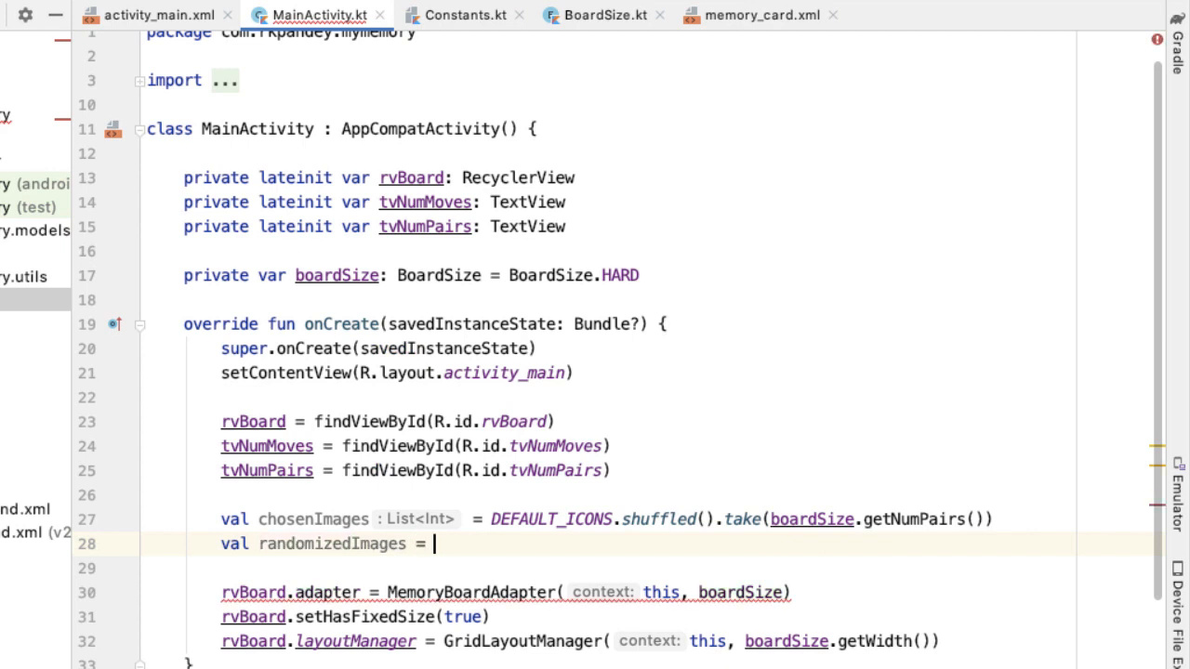
type("(chosenImages + ch")
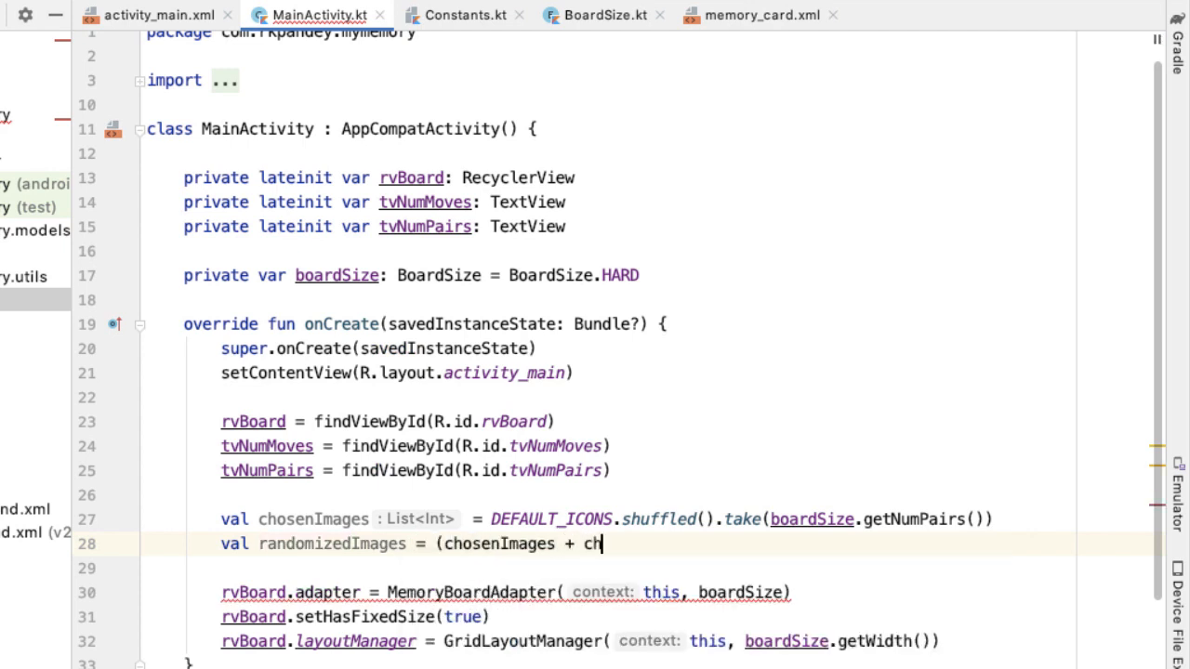
type("ose")
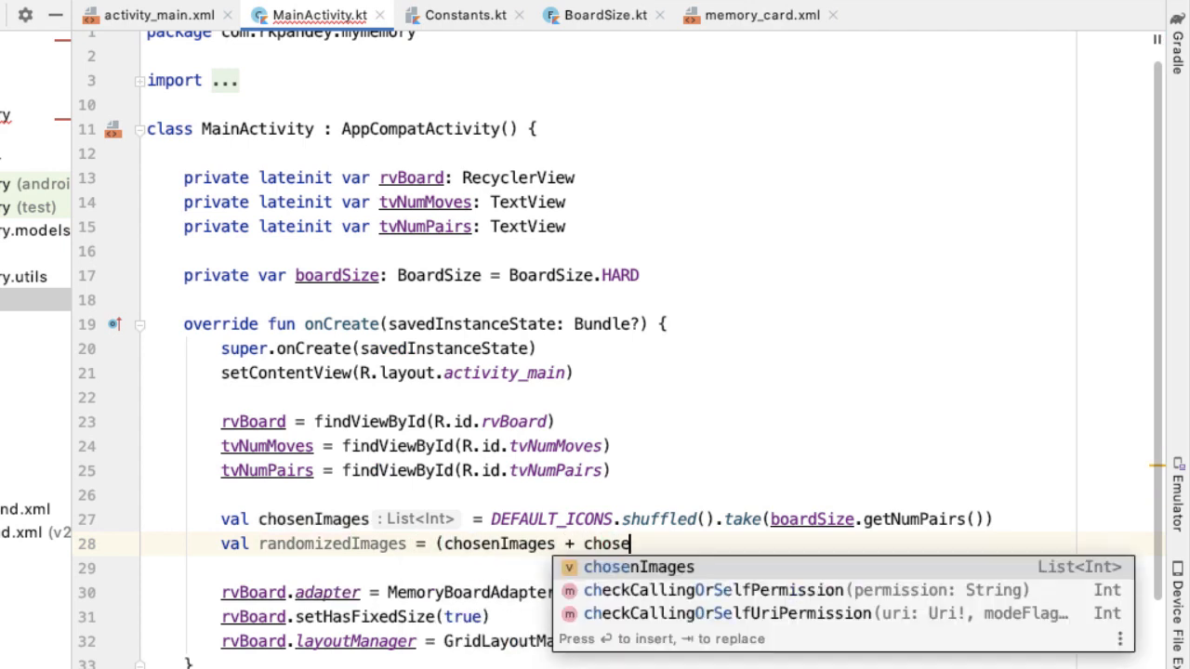
type("nImages).shuffled(")
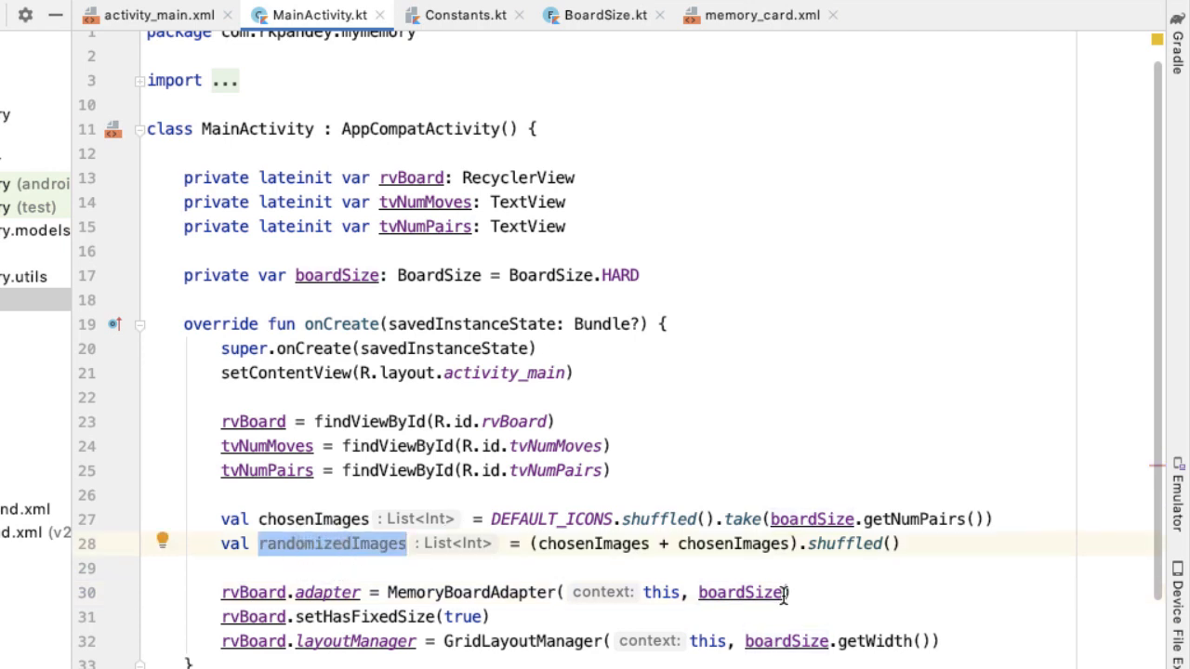
type("randomizedImages")
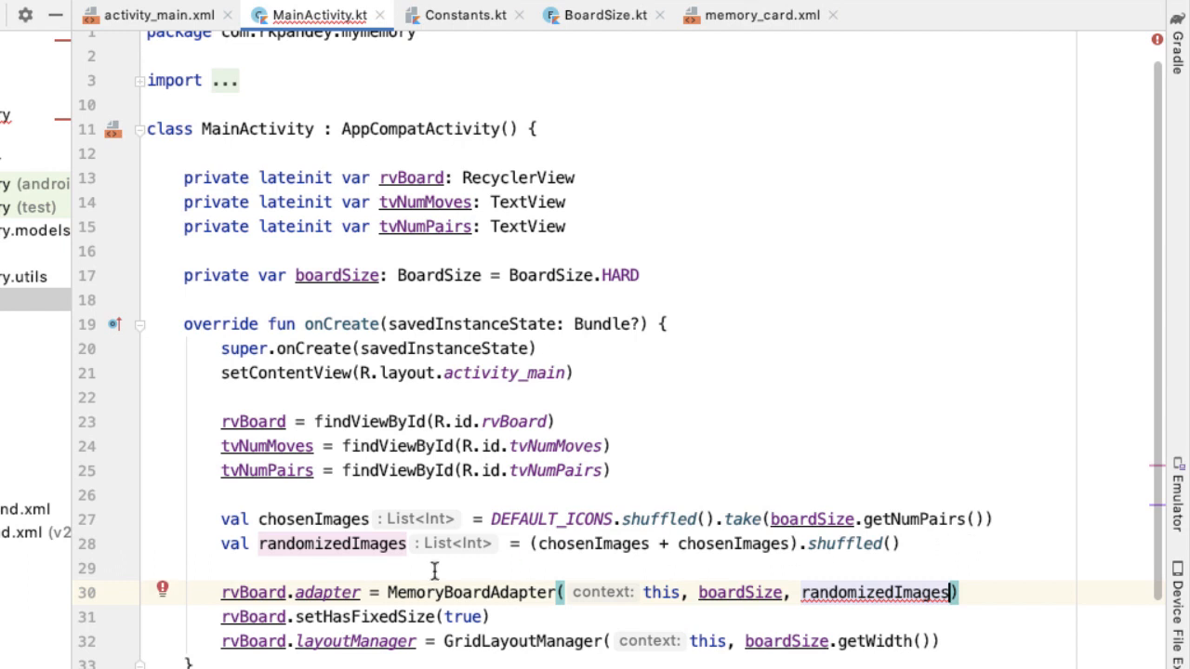
left_click(163, 593)
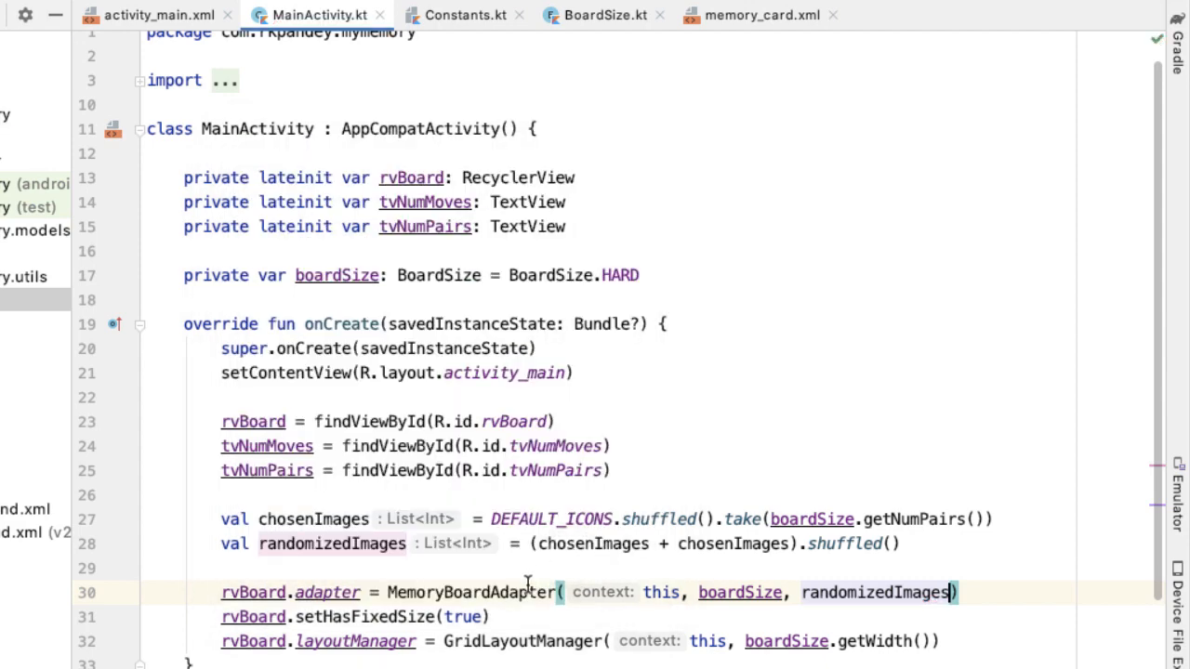
left_click(504, 14)
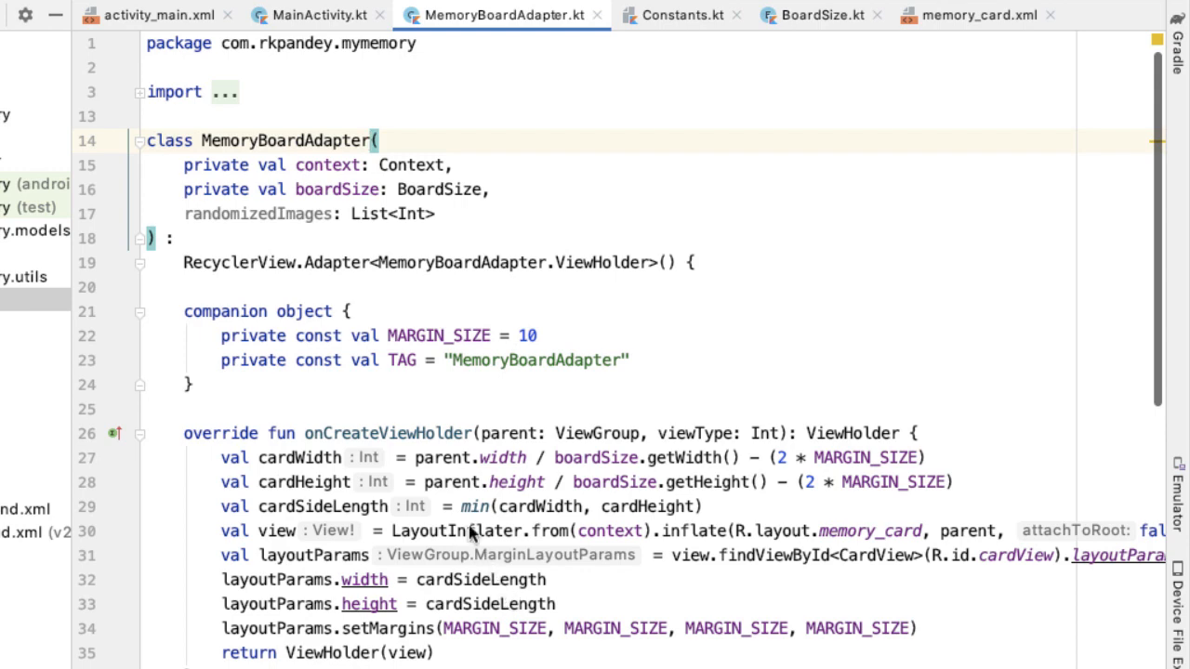
- Rename MemoryBoardAdapter's randomizedImages parameter to cardImages of type List<Int>
type("card: List<Int>")
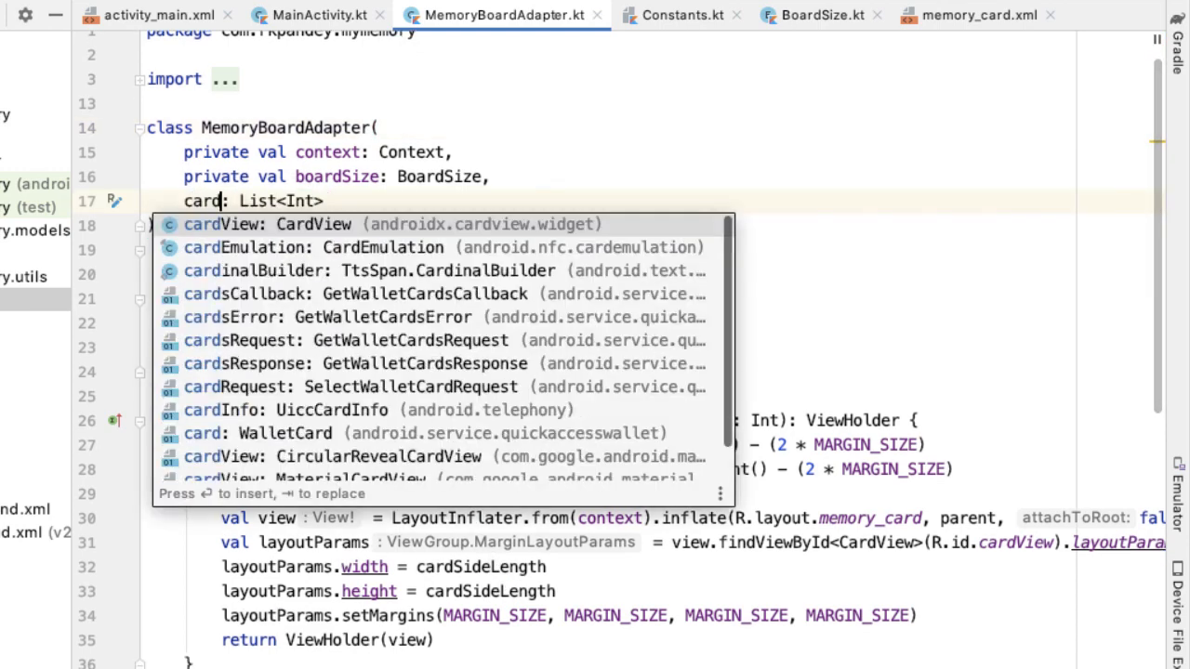
type("Images")
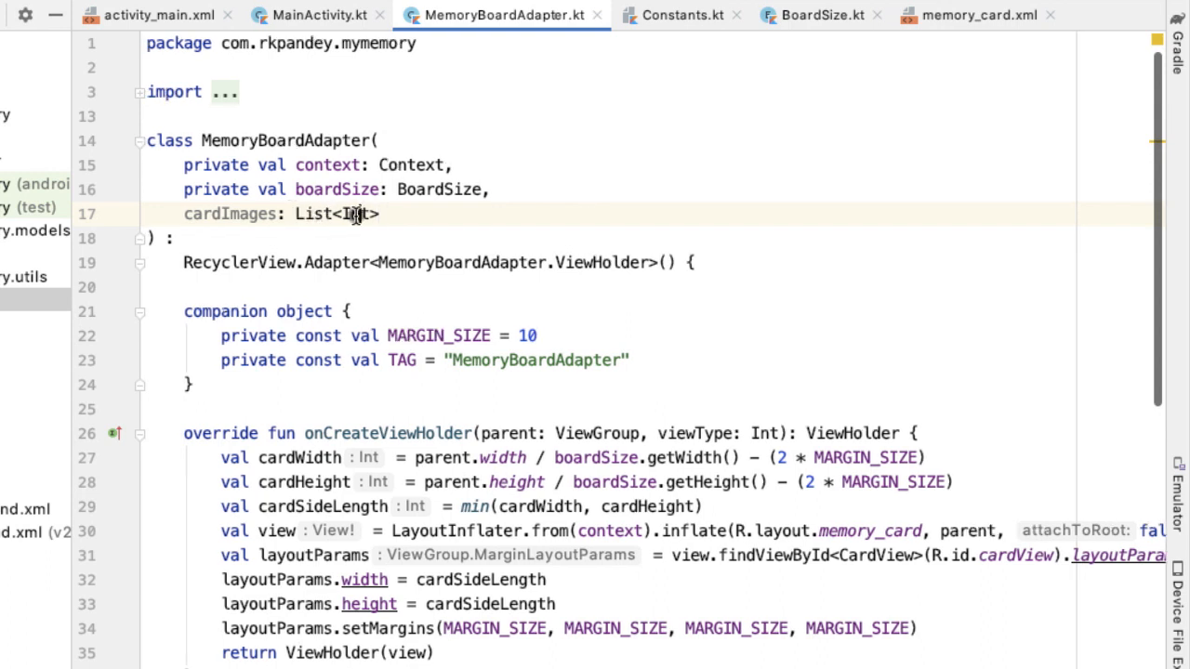
double_click(360, 214)
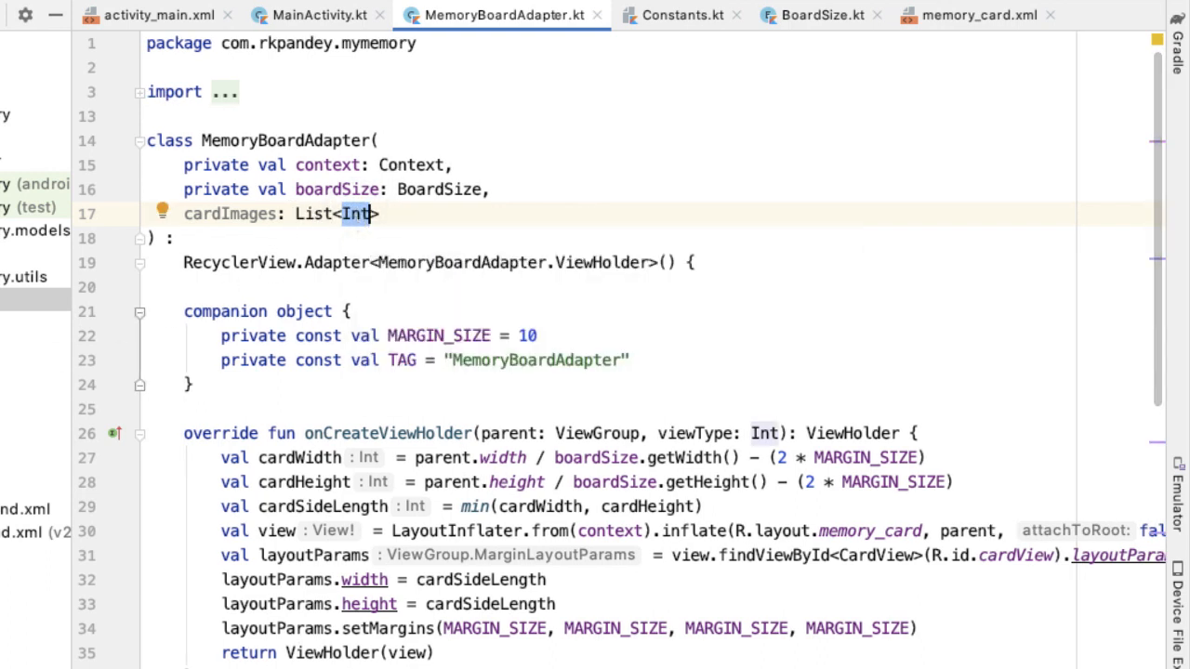
mouse_move(53, 419)
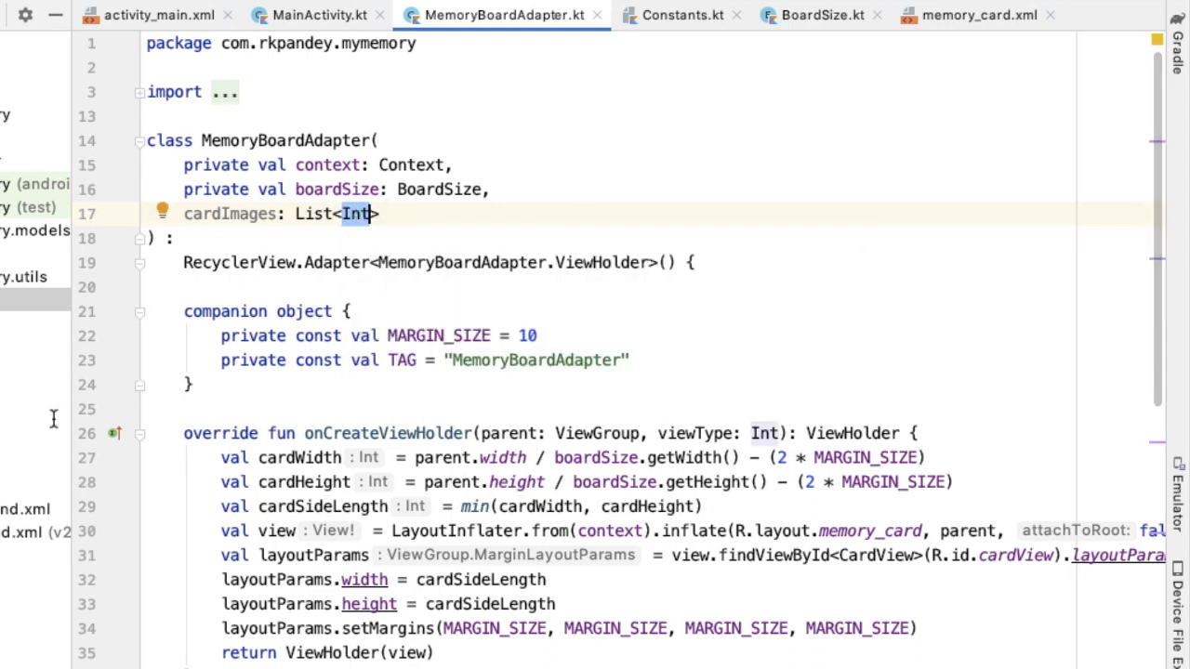
- Add imageButton.setImageResource(cardImages[position]) at the top of bind()
scroll("down", 3)
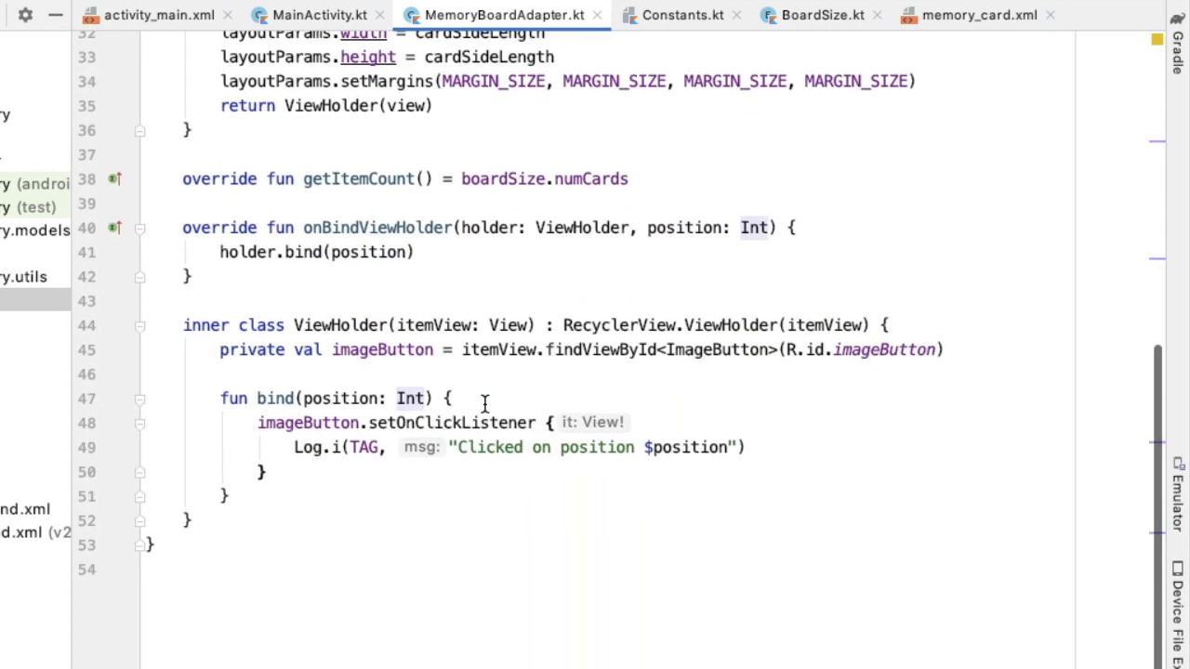
left_click(521, 398)
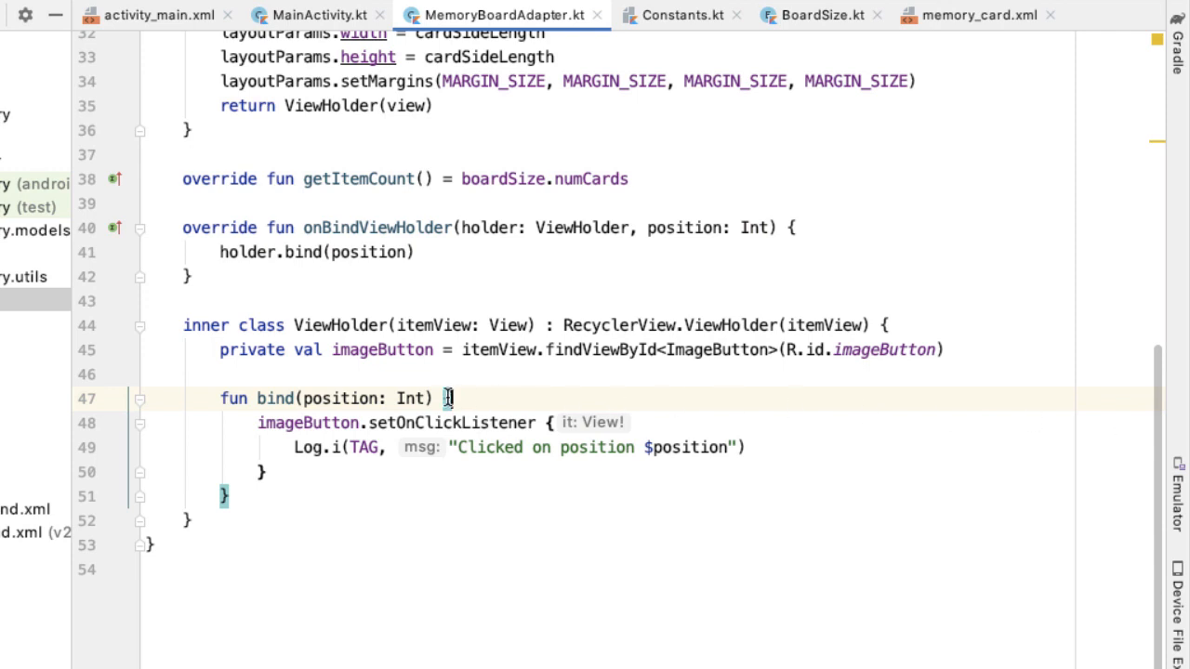
type("im")
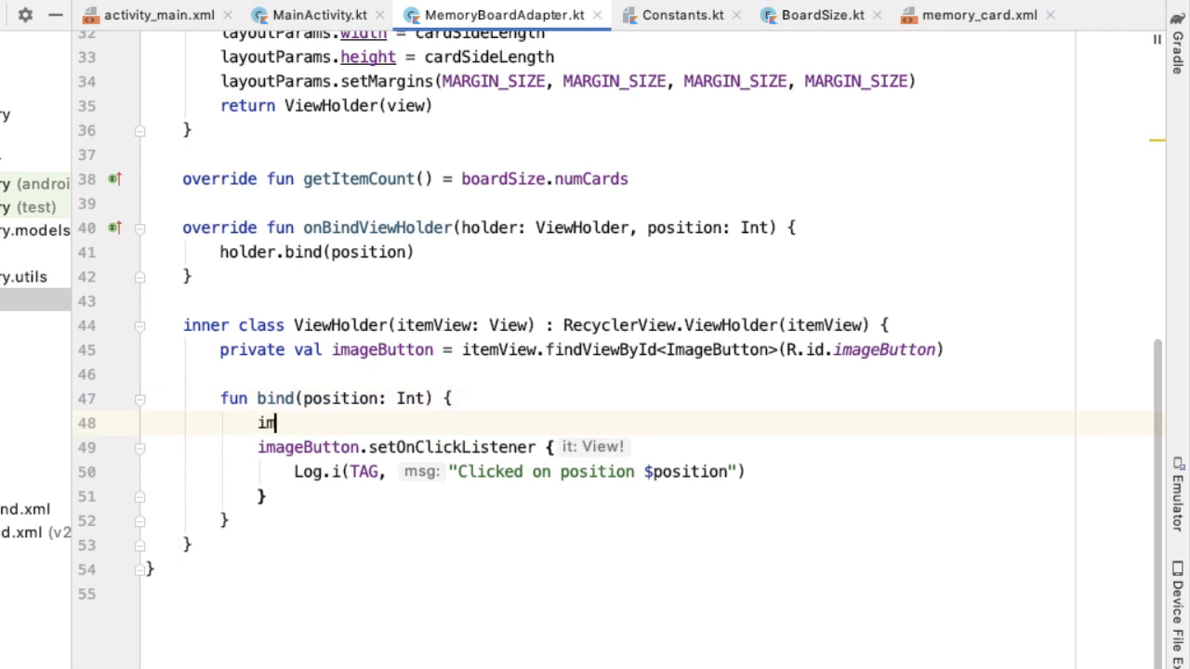
type("ageButton.setImageResource(")
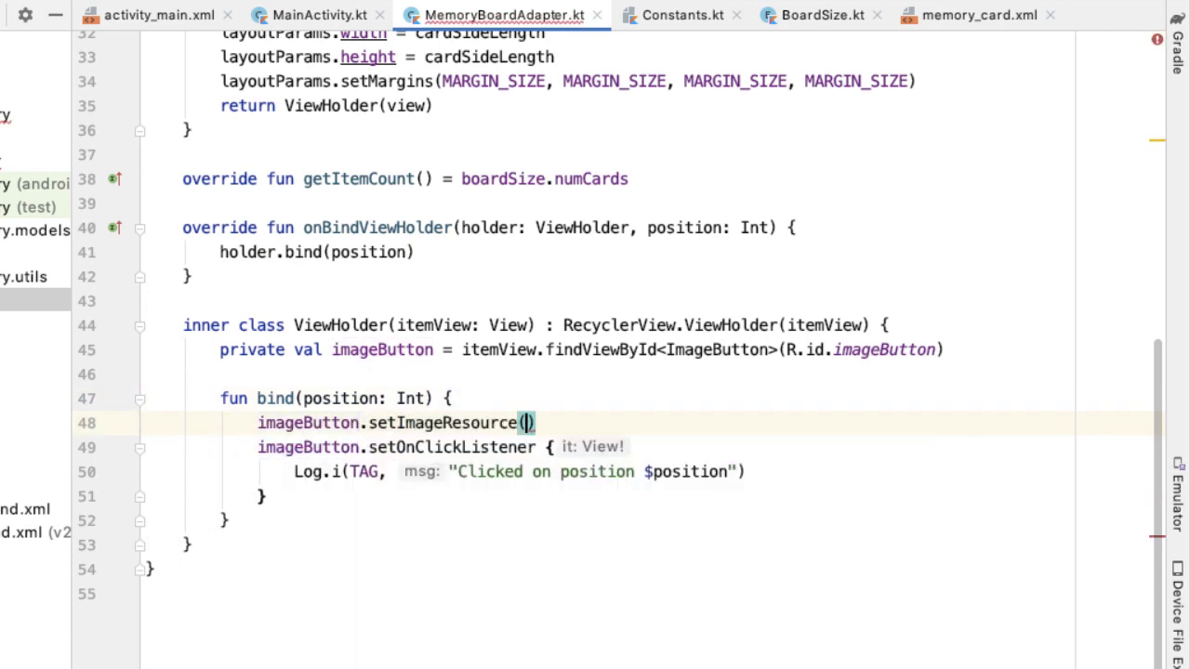
type("cardImages")
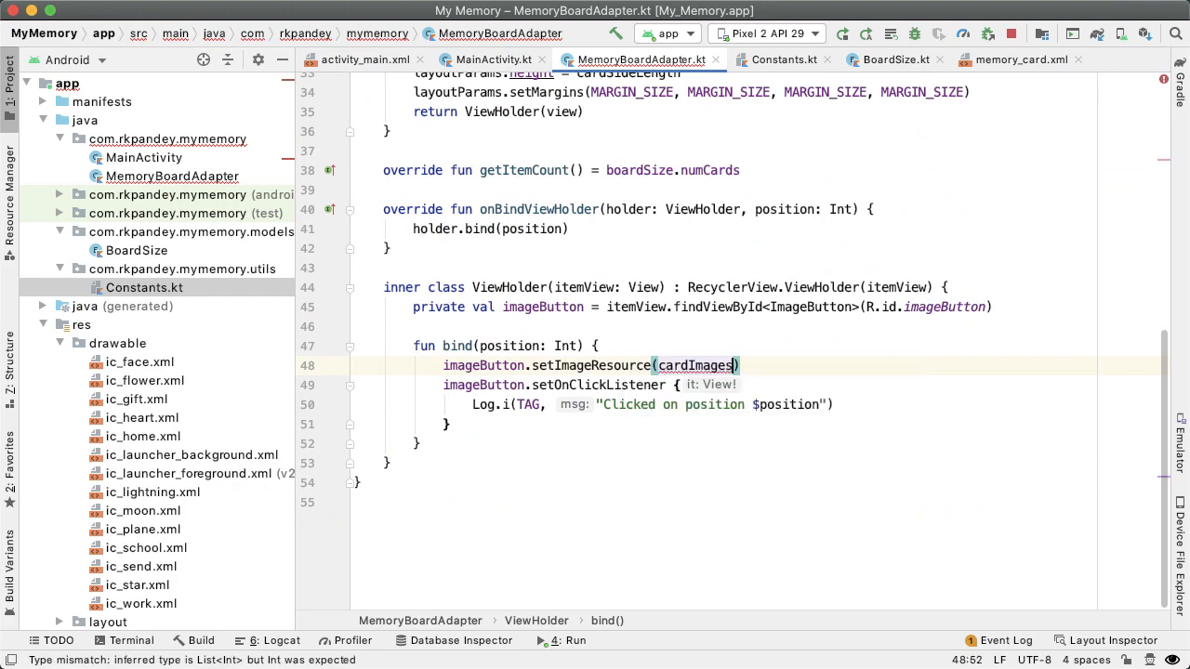
type("[position]")
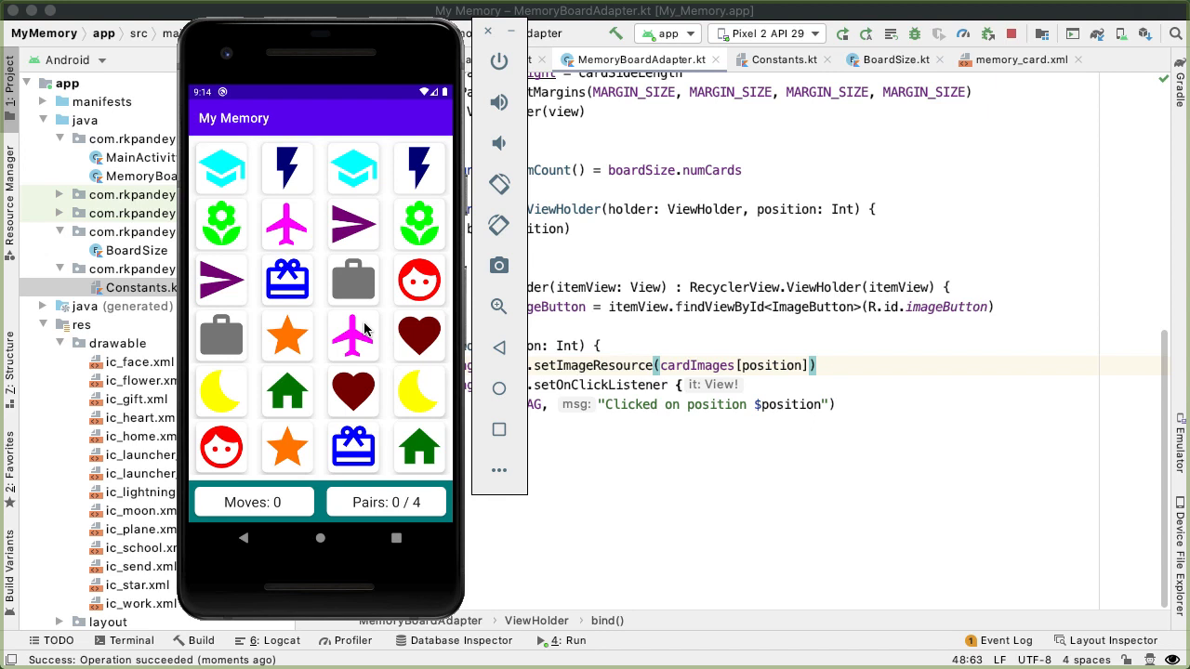
mouse_move(307, 348)
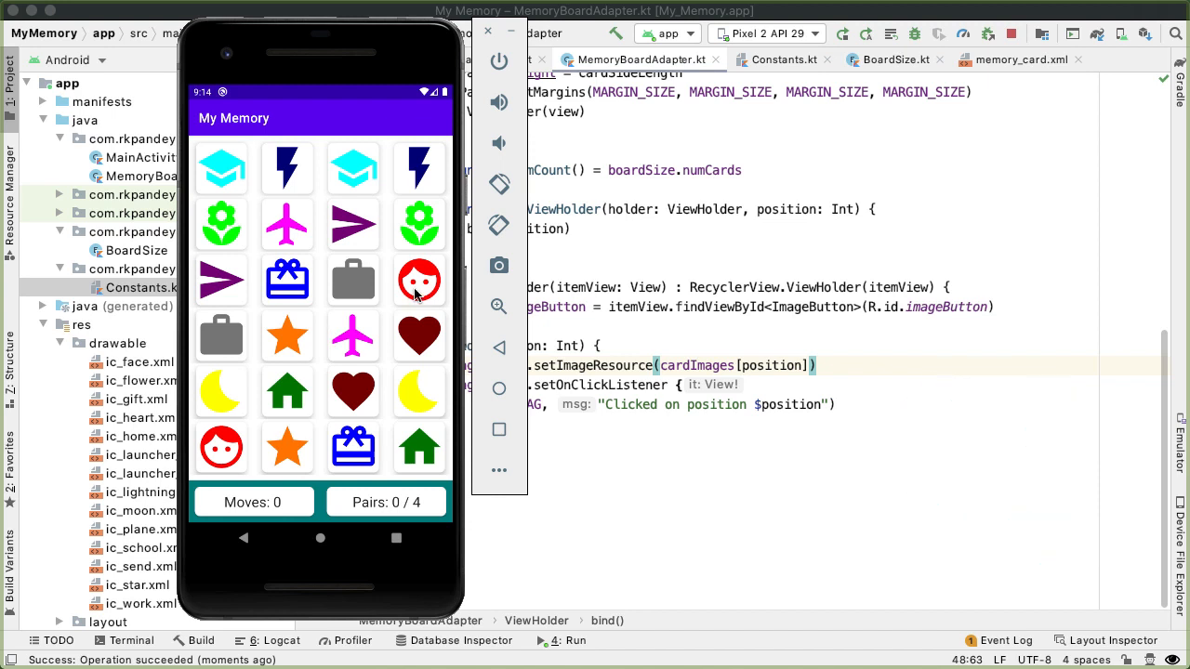
mouse_move(413, 288)
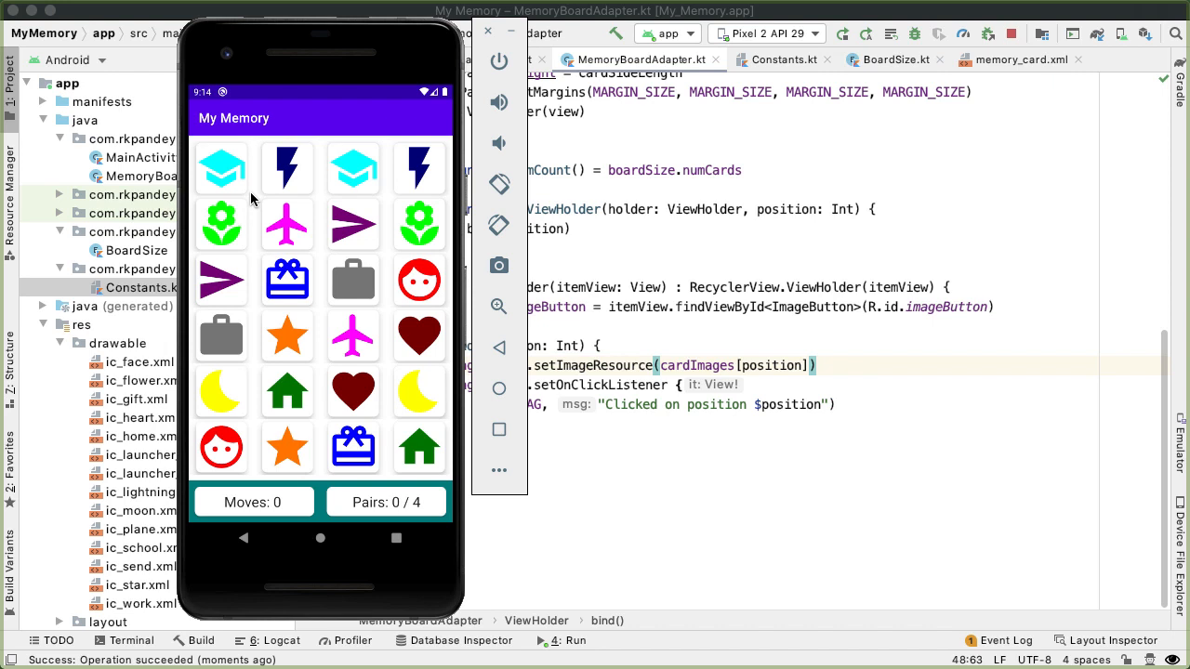
mouse_move(267, 197)
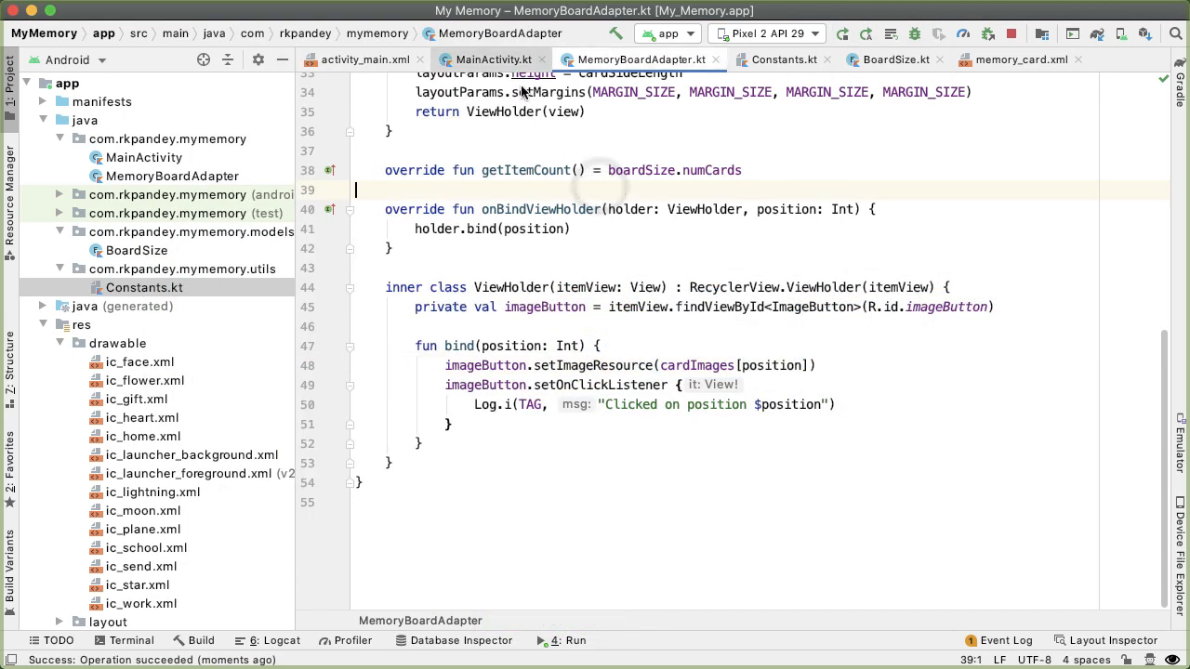
- Change BoardSize.HARD to BoardSize.EASY in MainActivity and rerun the app
left_click(493, 59)
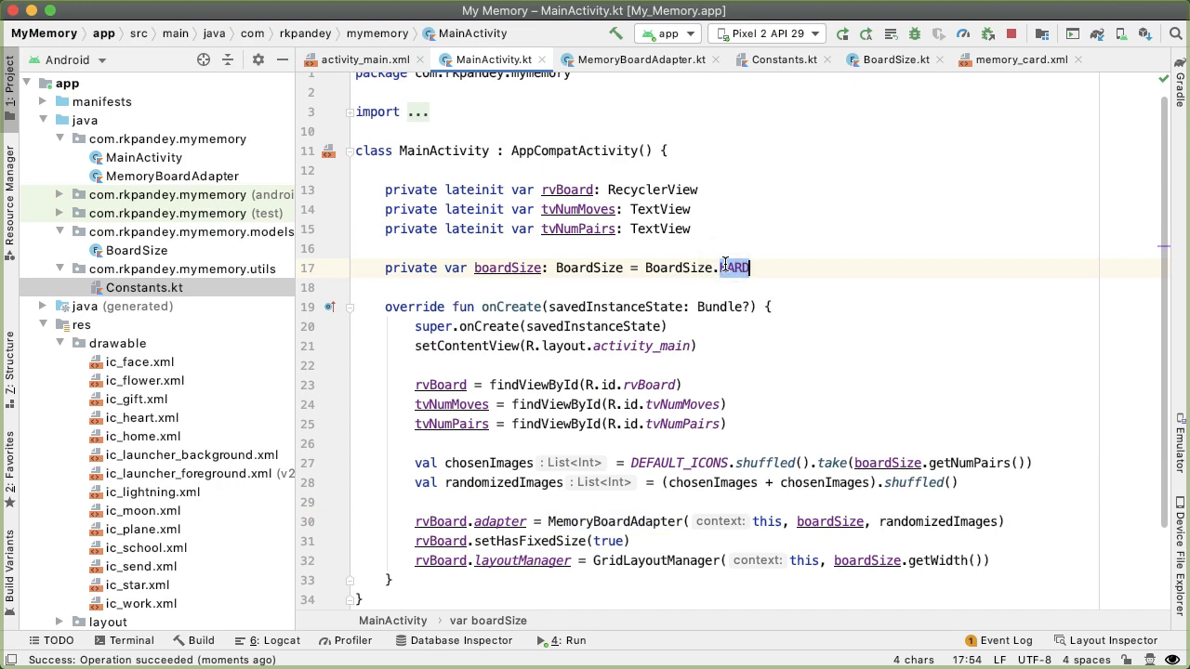
type("EASY")
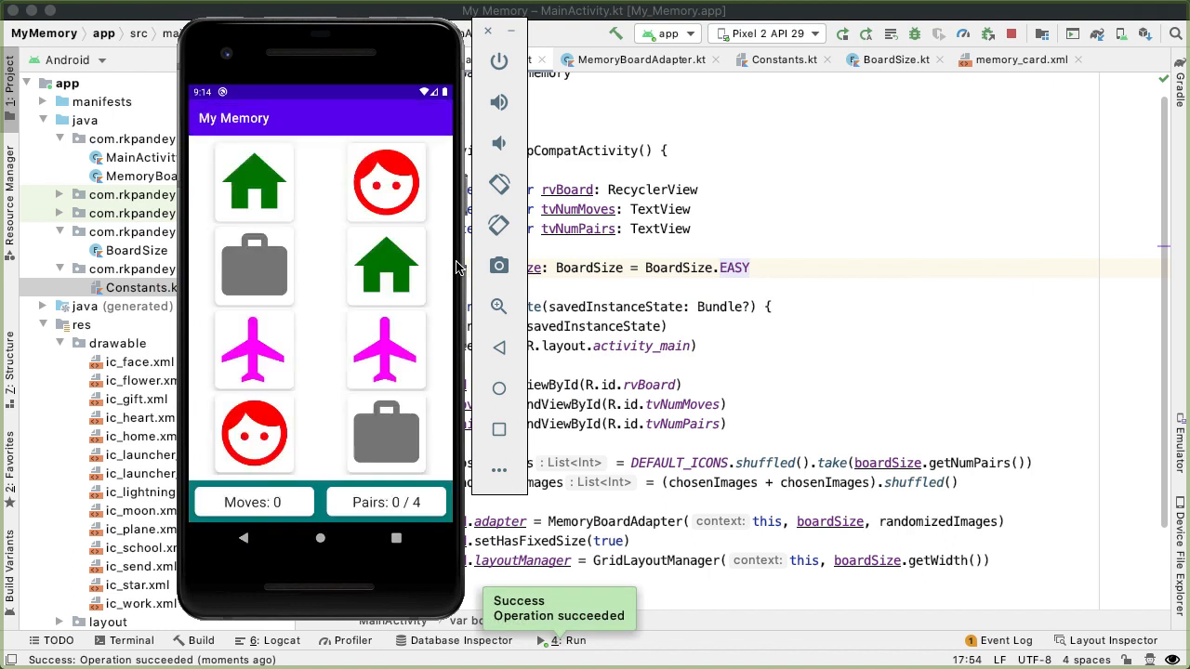
mouse_move(335, 308)
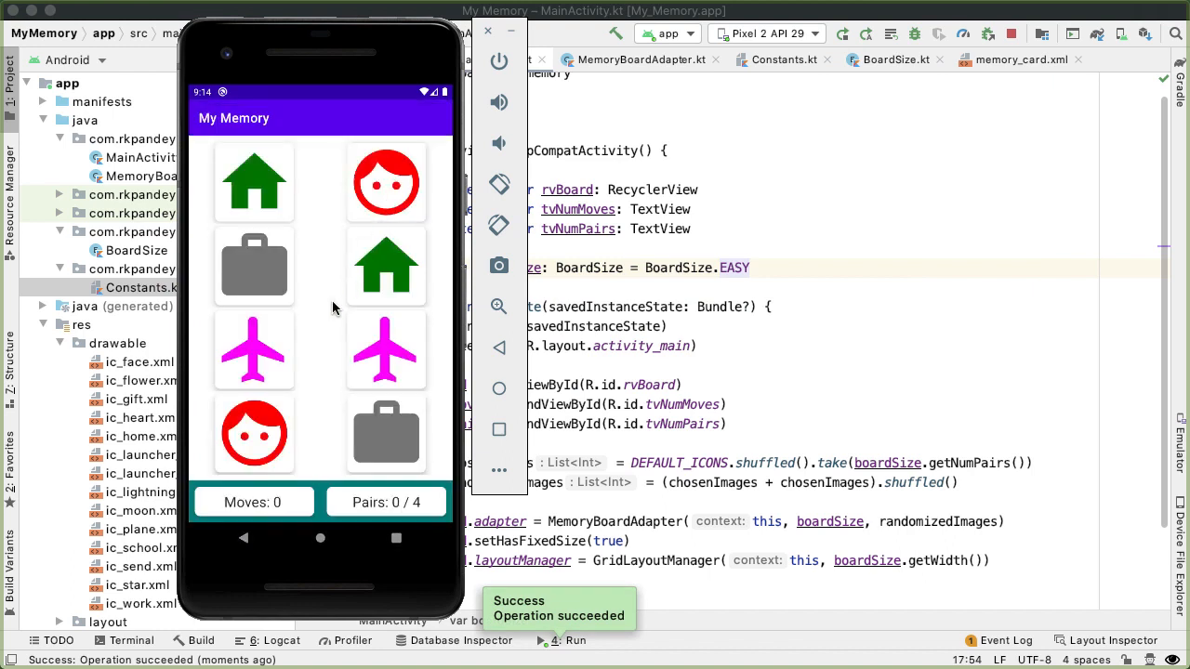
mouse_move(249, 361)
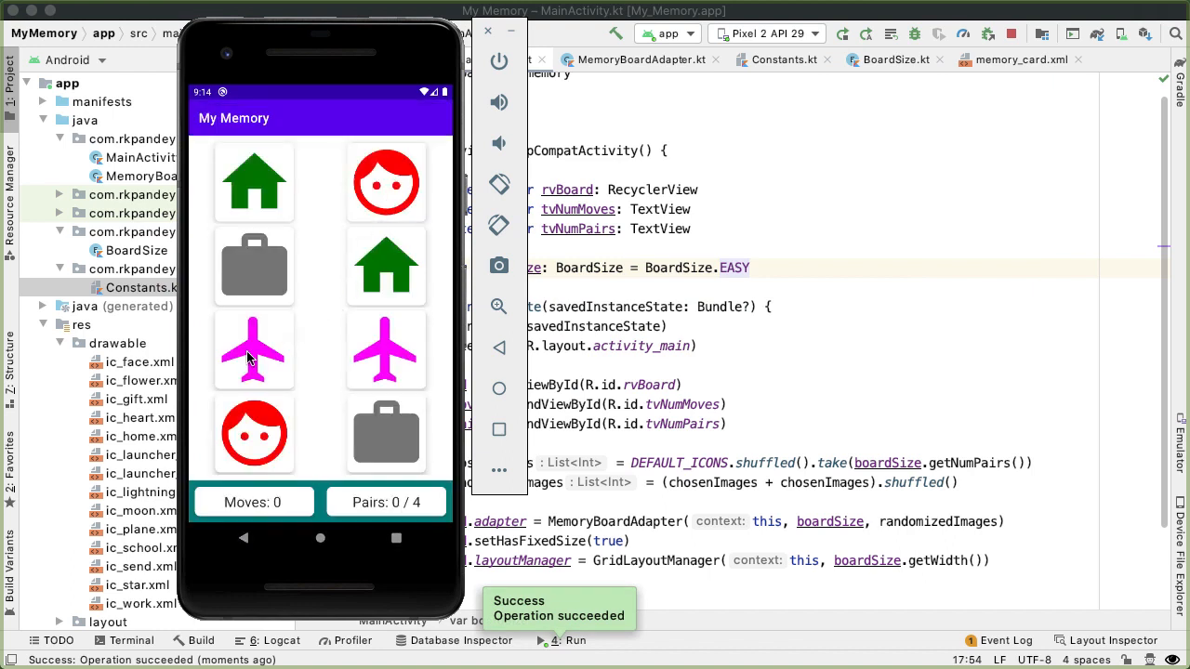
mouse_move(270, 347)
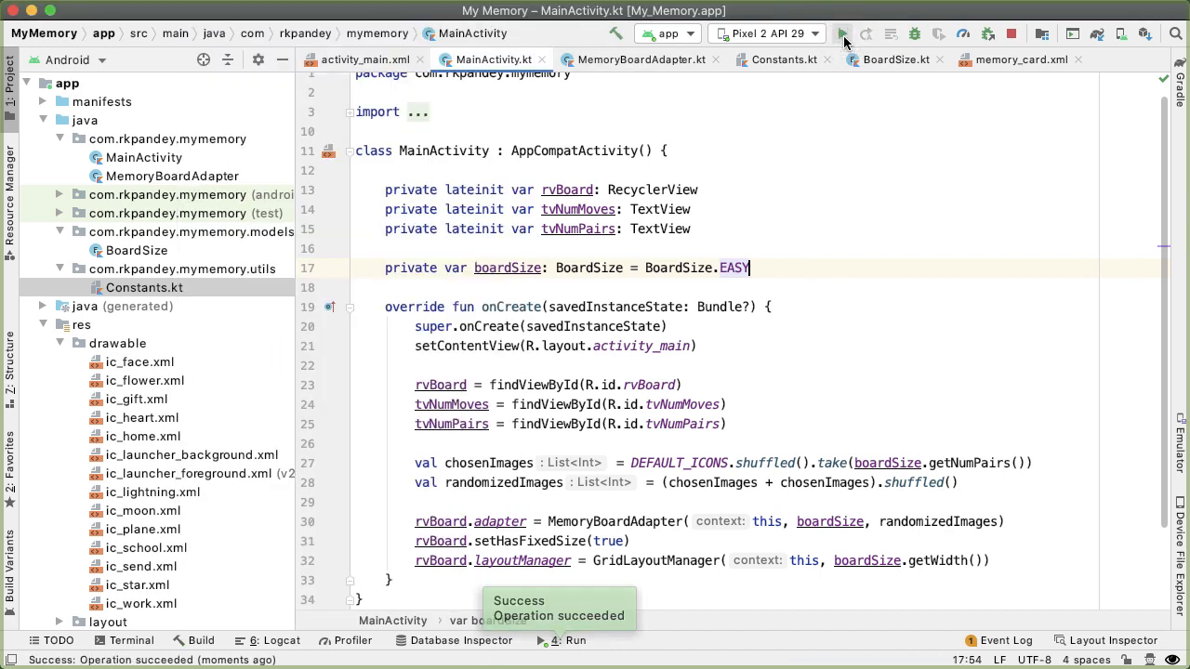
left_click(841, 34)
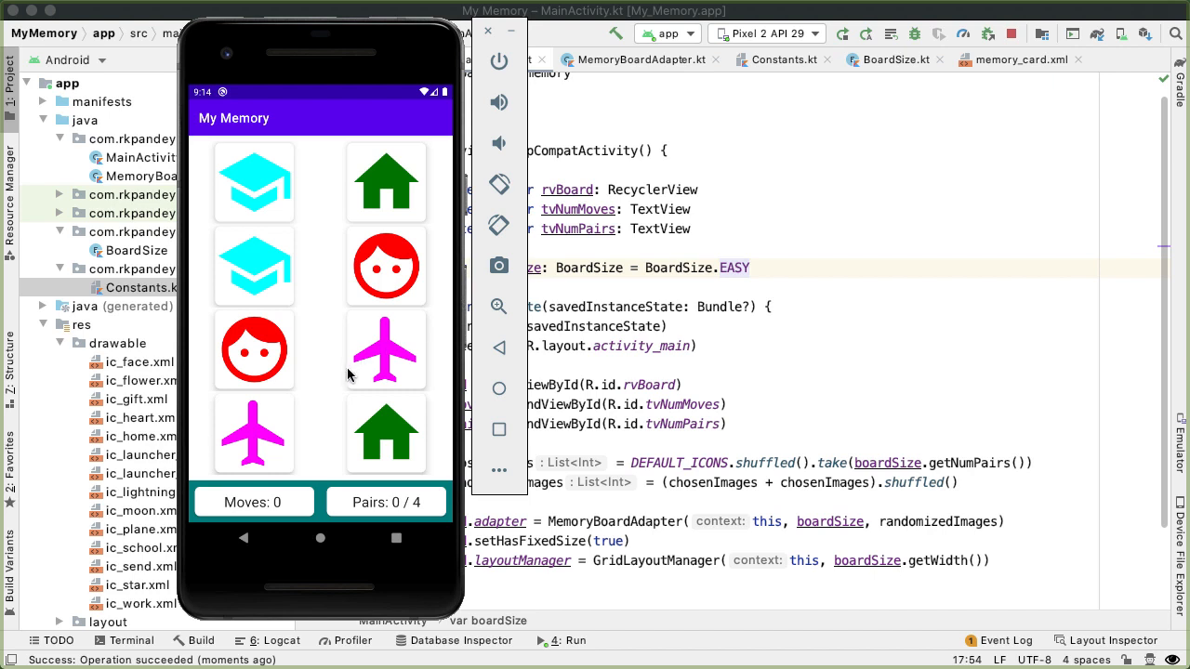
mouse_move(509, 375)
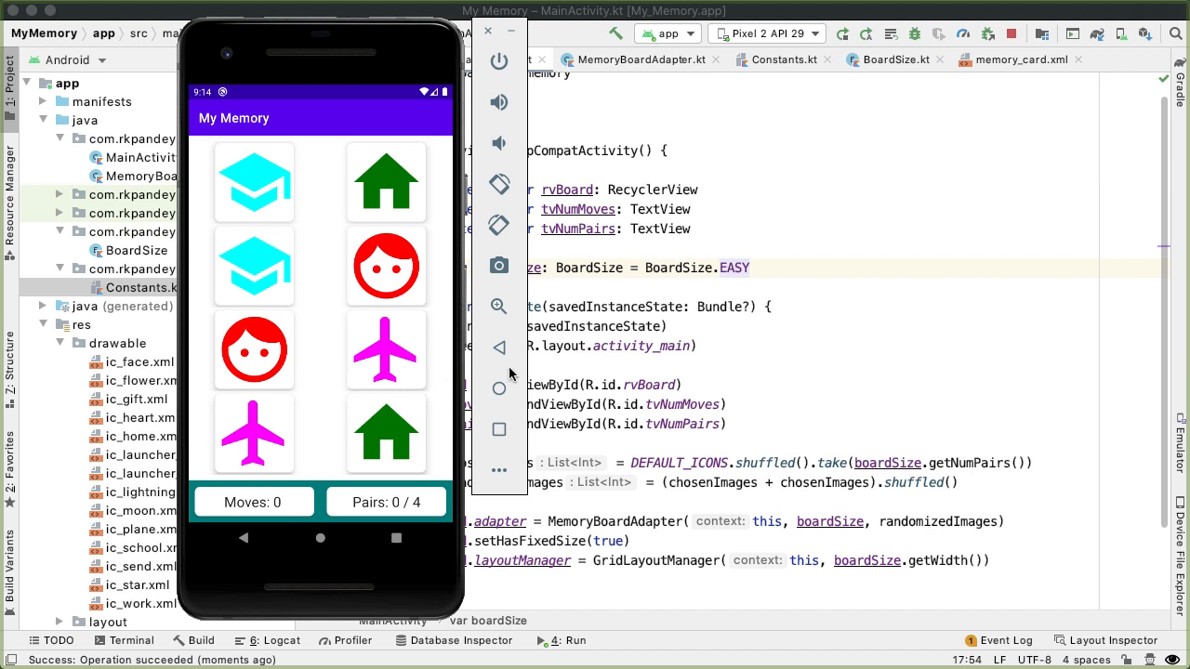